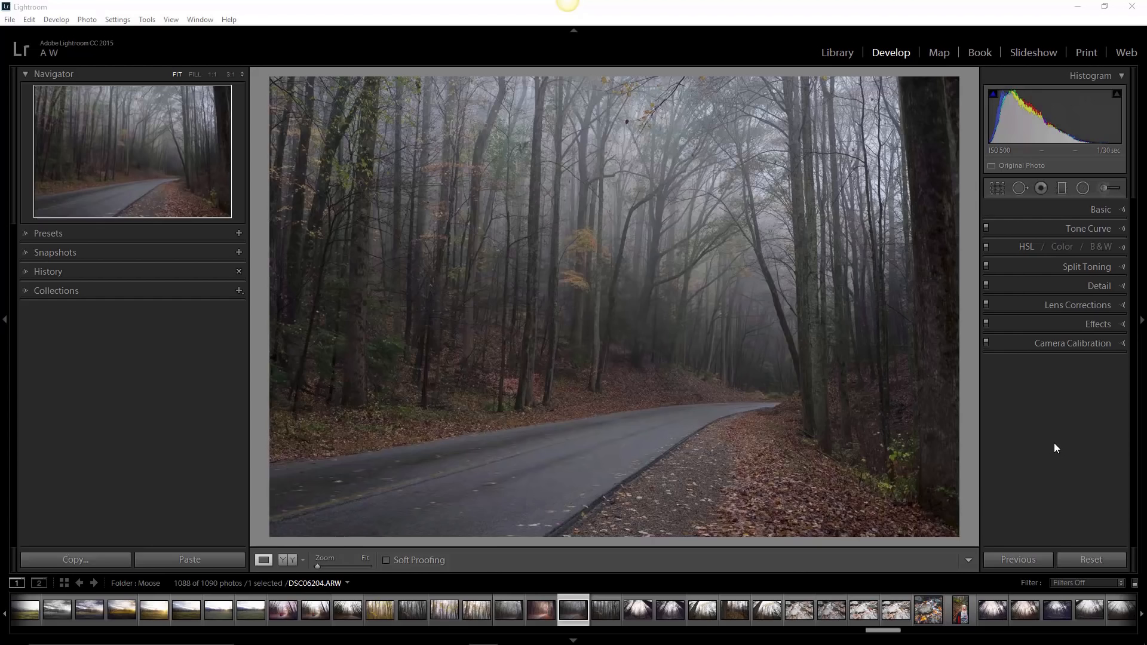
mouse_move(1044, 442)
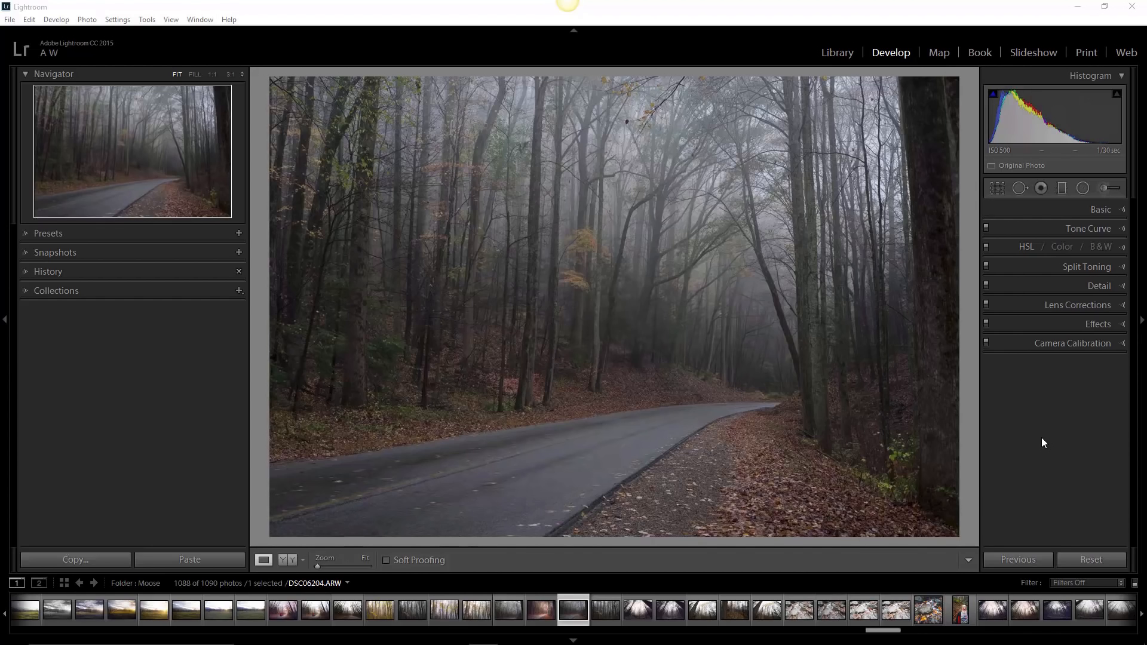
mouse_move(1008, 410)
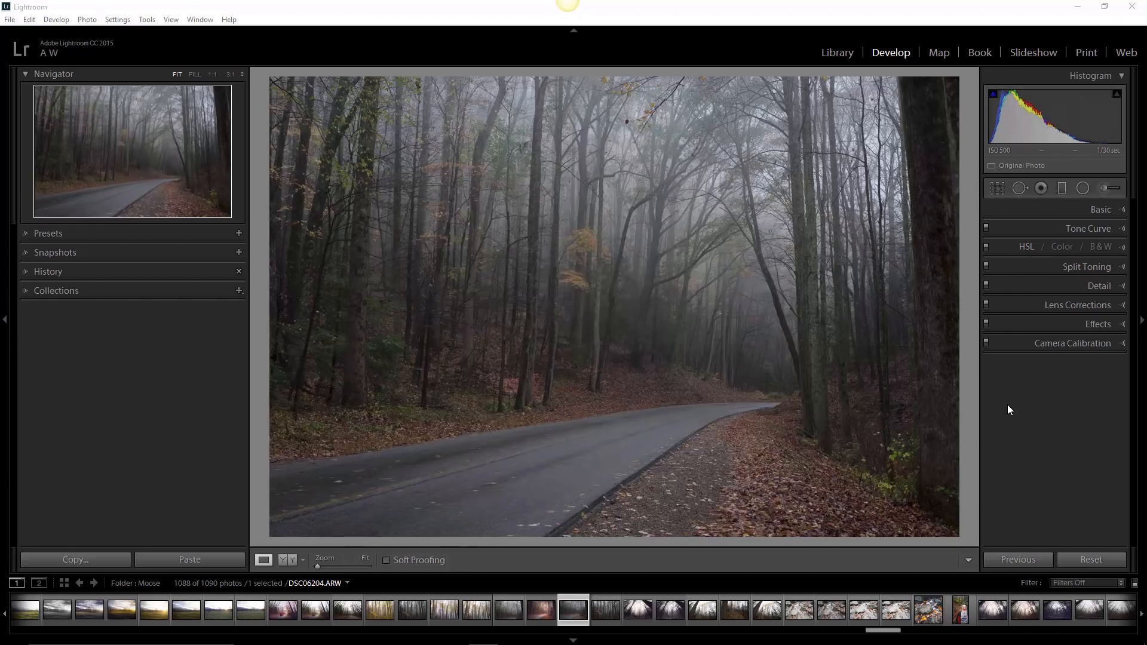
mouse_move(1005, 405)
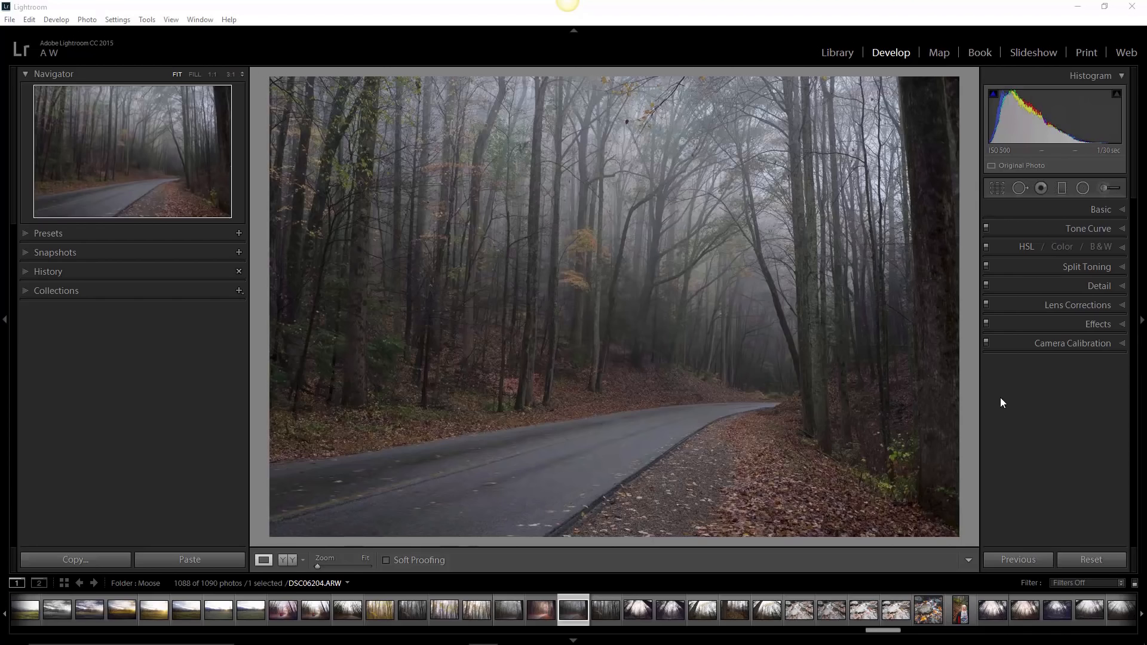
mouse_move(986, 292)
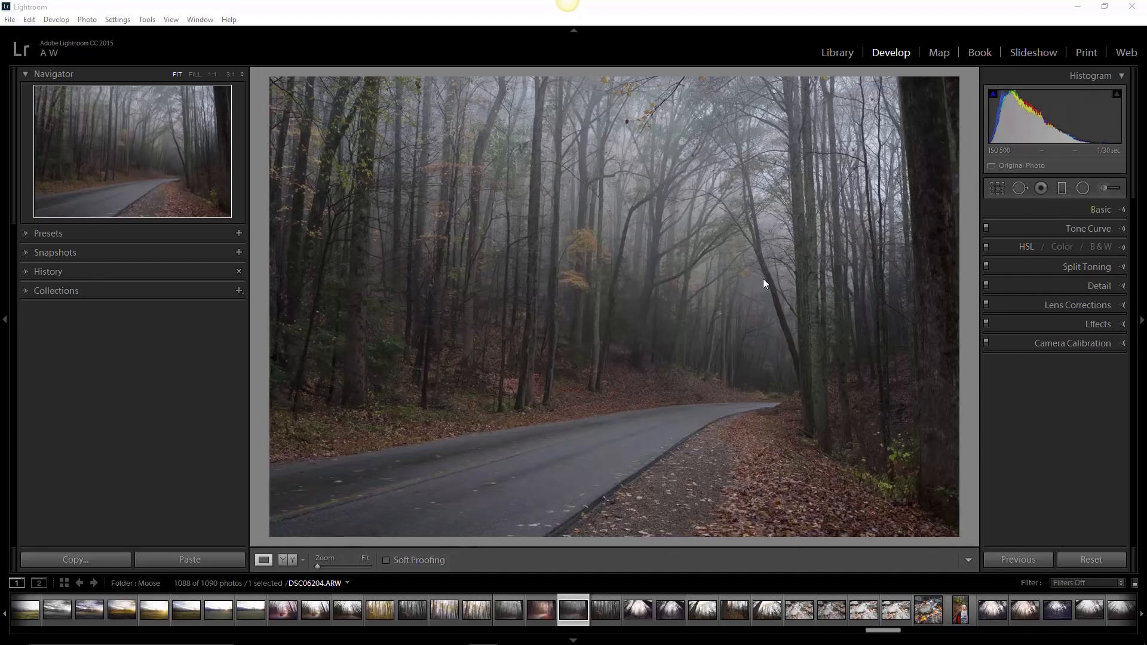
mouse_move(771, 279)
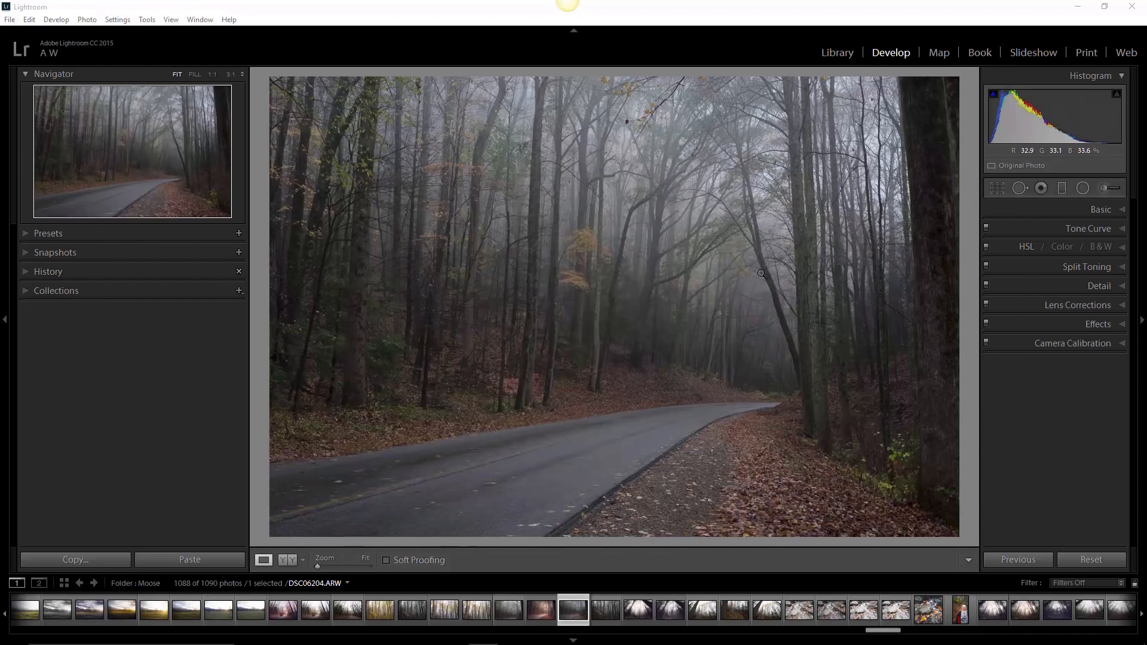
mouse_move(980, 260)
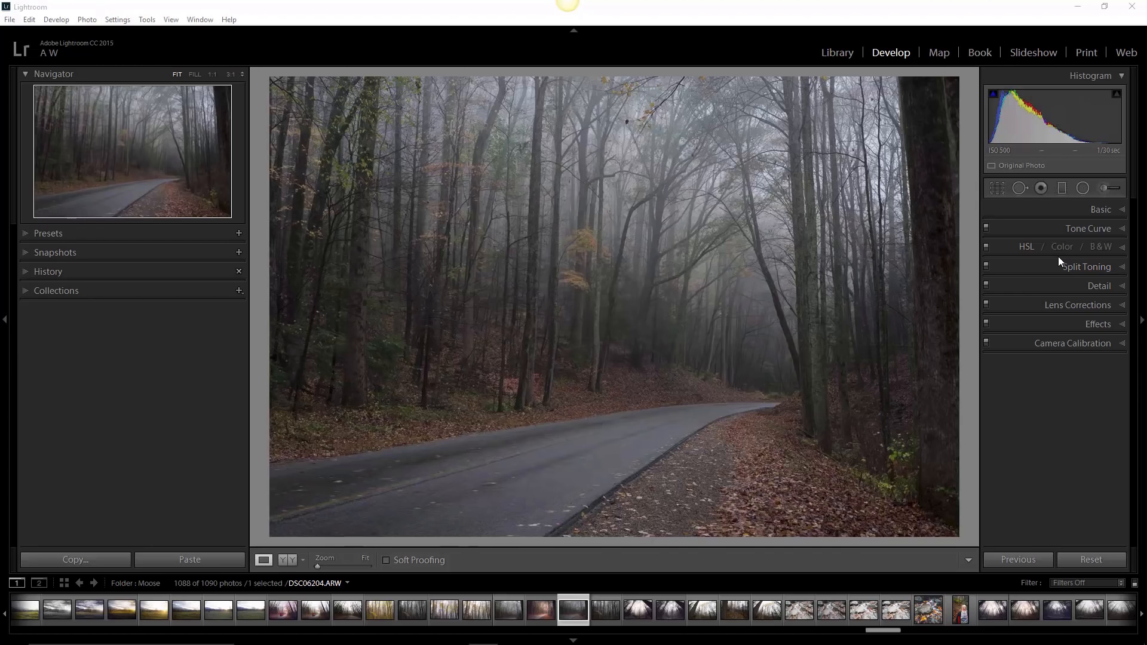
mouse_move(1060, 263)
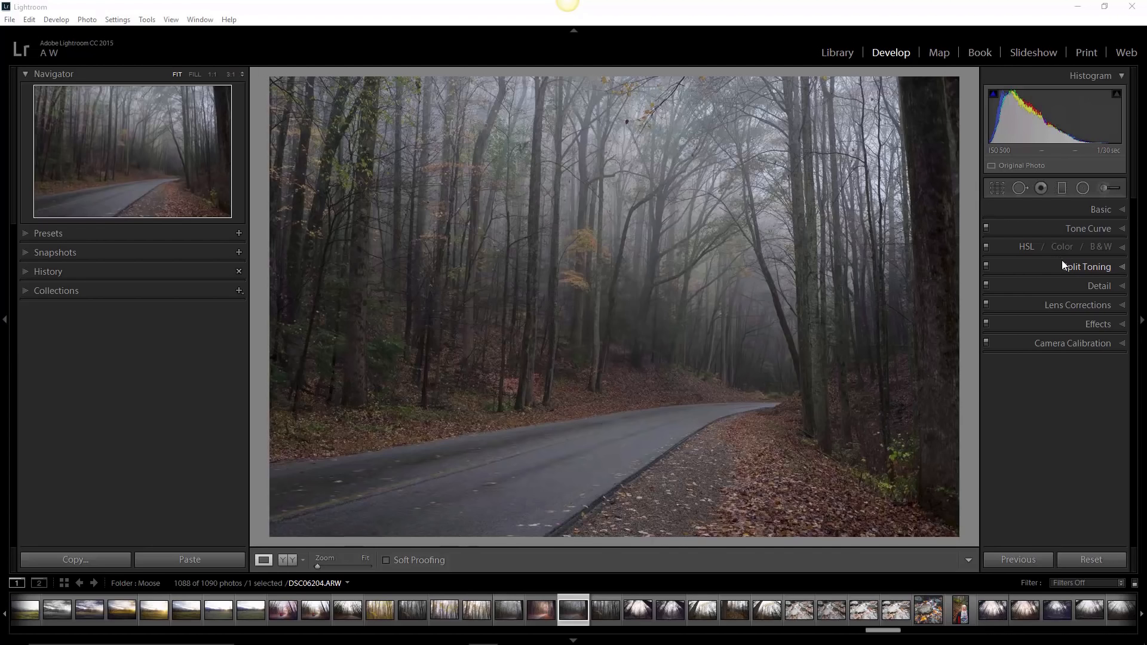
mouse_move(1060, 261)
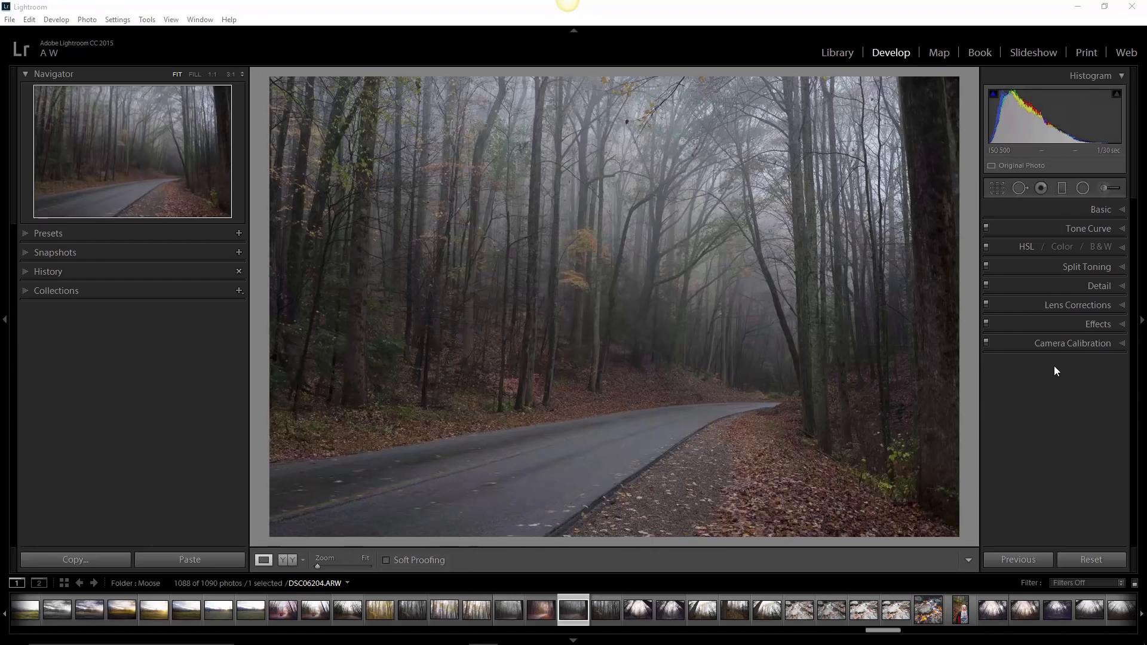
mouse_move(1048, 369)
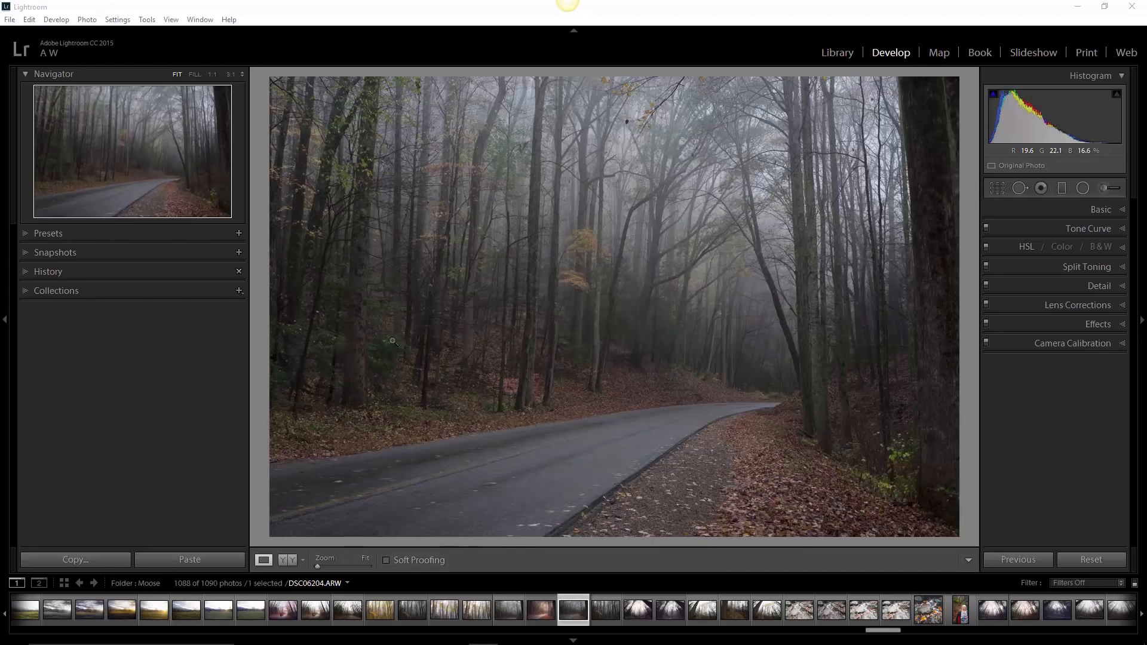
mouse_move(570, 286)
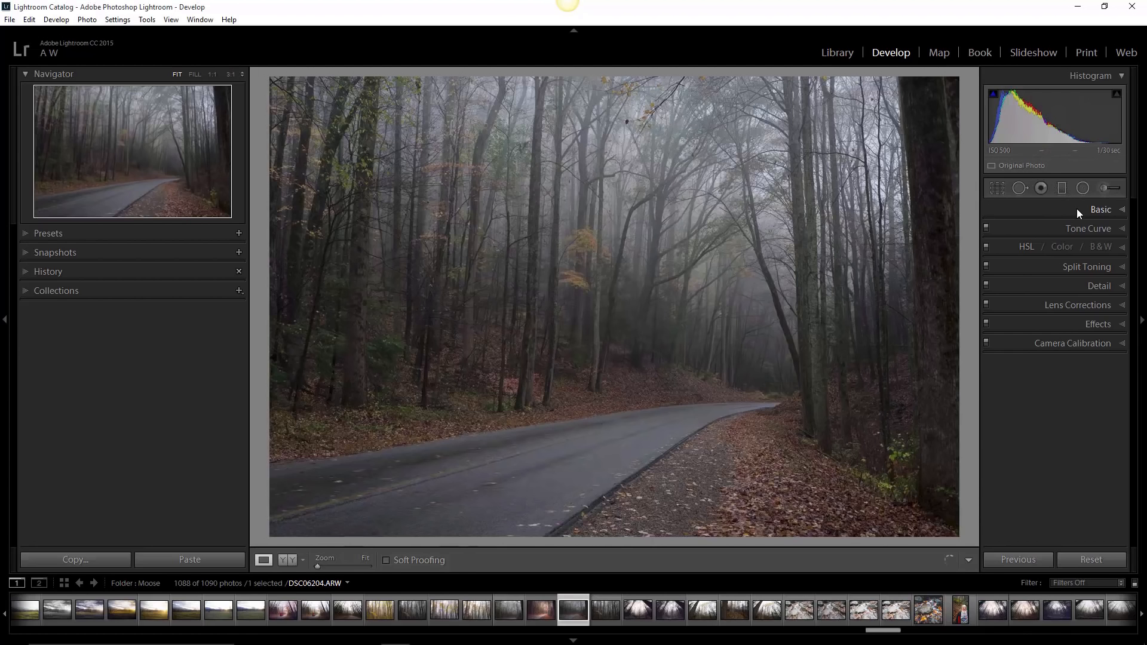
Test brighter Exposure values in the Basic panel, then return Exposure to 0.00
left_click(1101, 210)
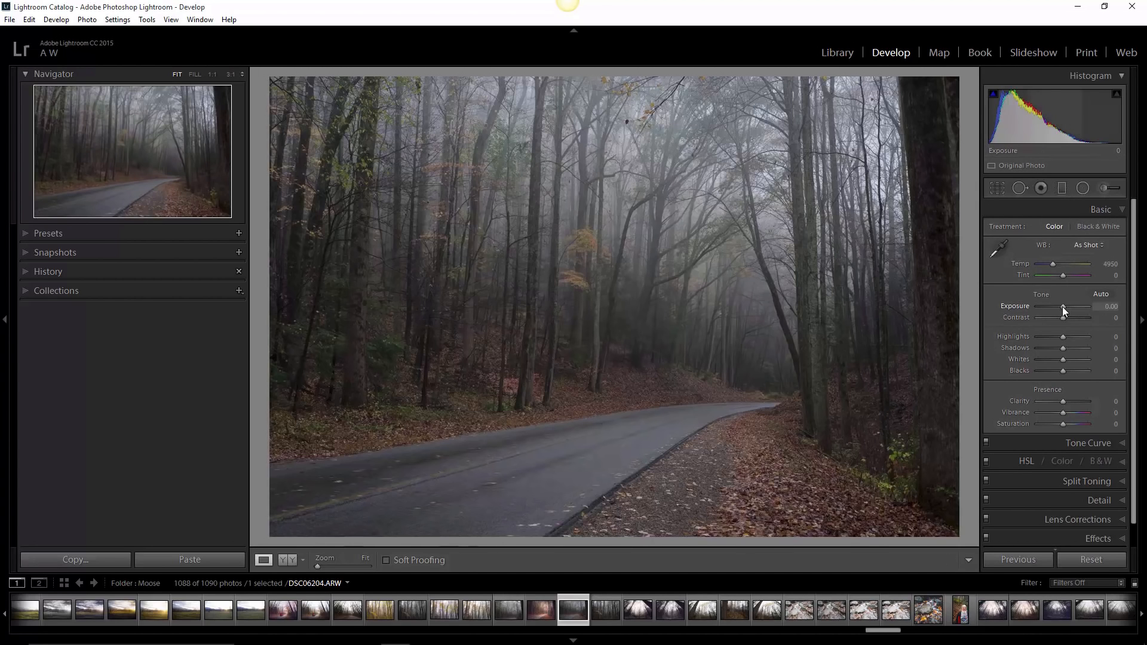
left_click_drag(1065, 306, 1076, 306)
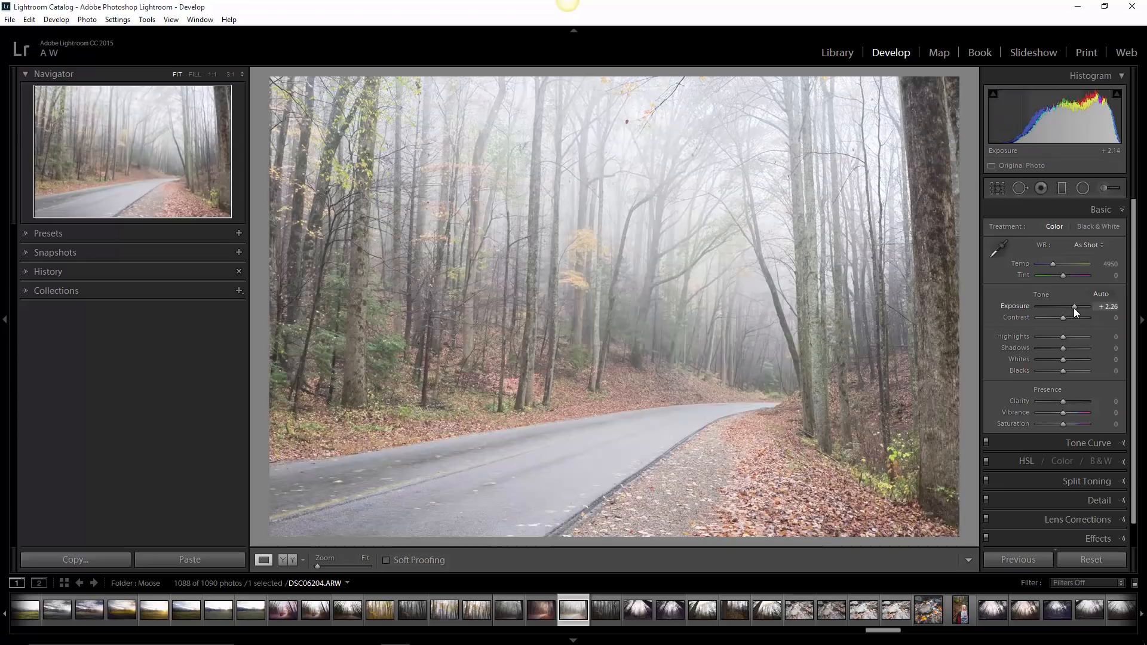
left_click_drag(1073, 307, 1064, 307)
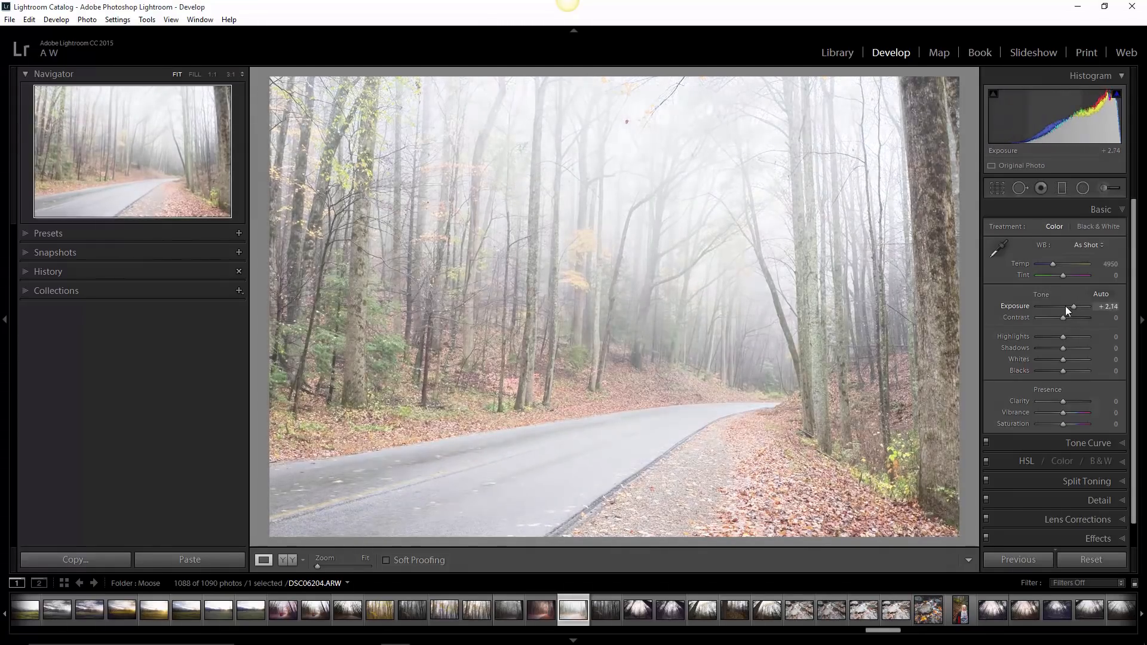
left_click_drag(1073, 306, 1066, 306)
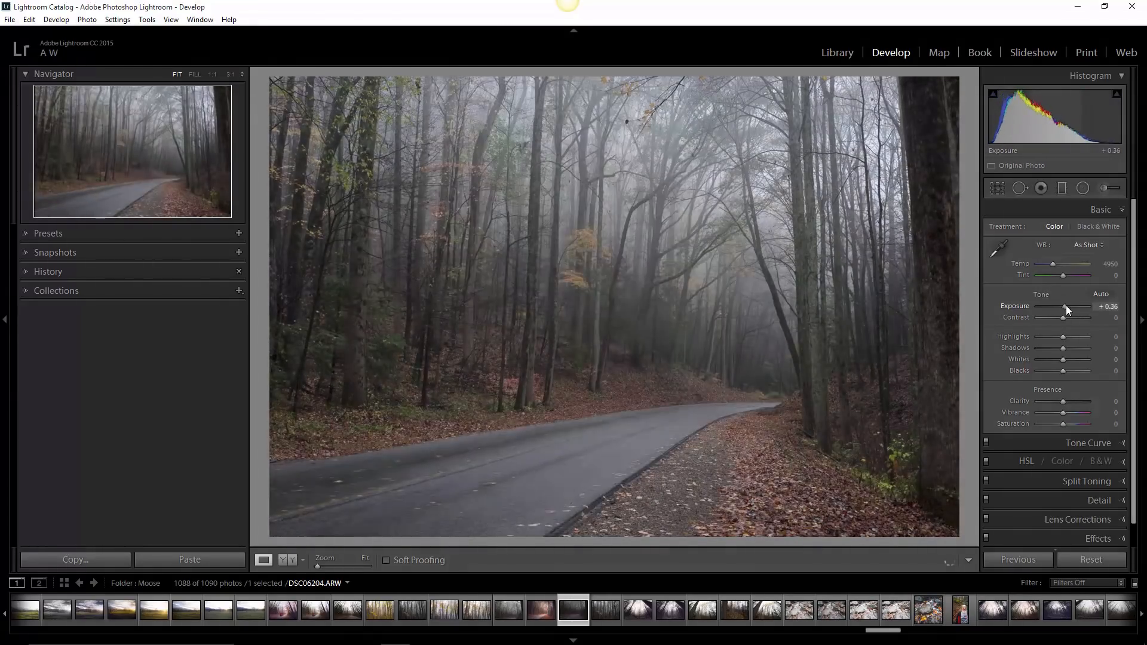
left_click_drag(1065, 306, 1076, 306)
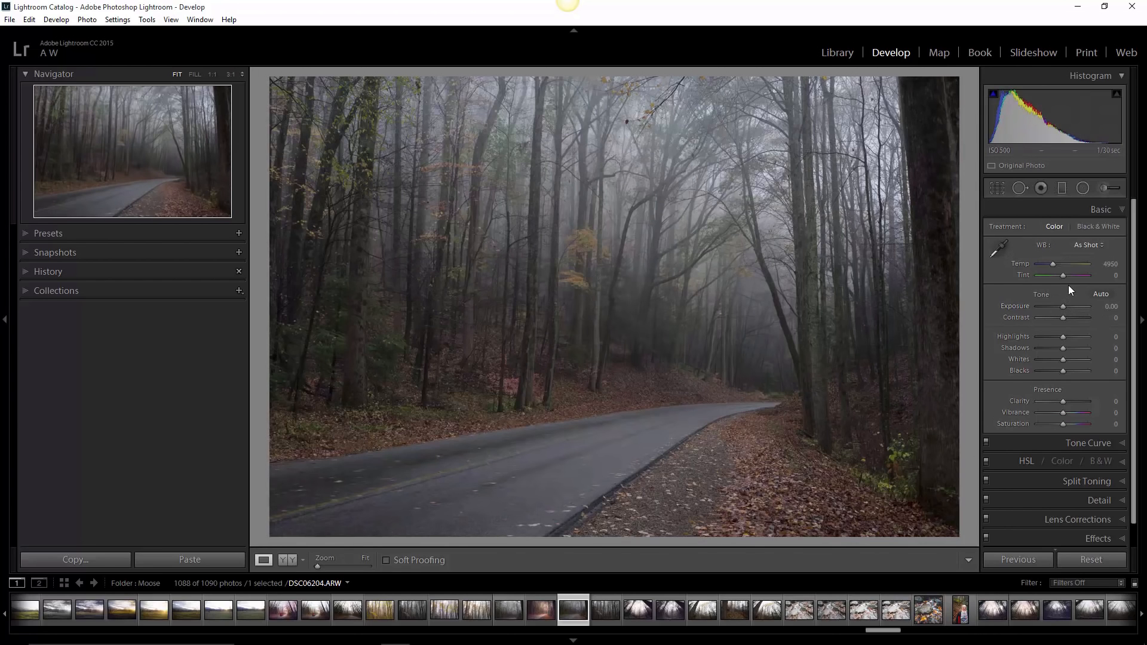
mouse_move(1061, 187)
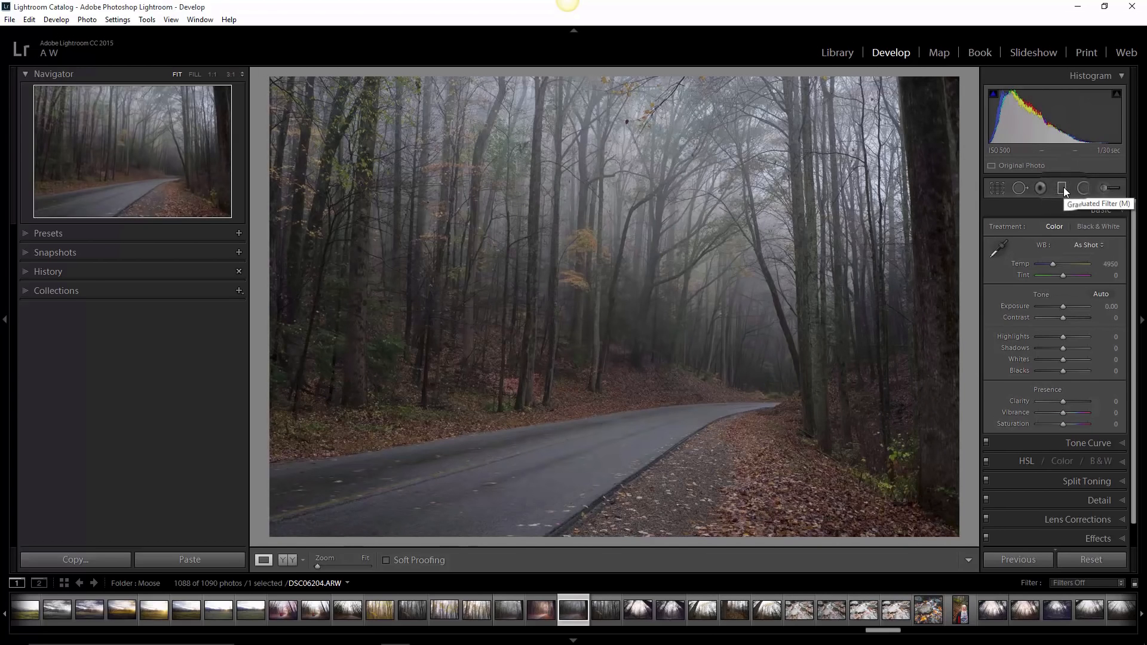
Activate the Graduated Filter tool (M) on the forest road photo
left_click(1062, 187)
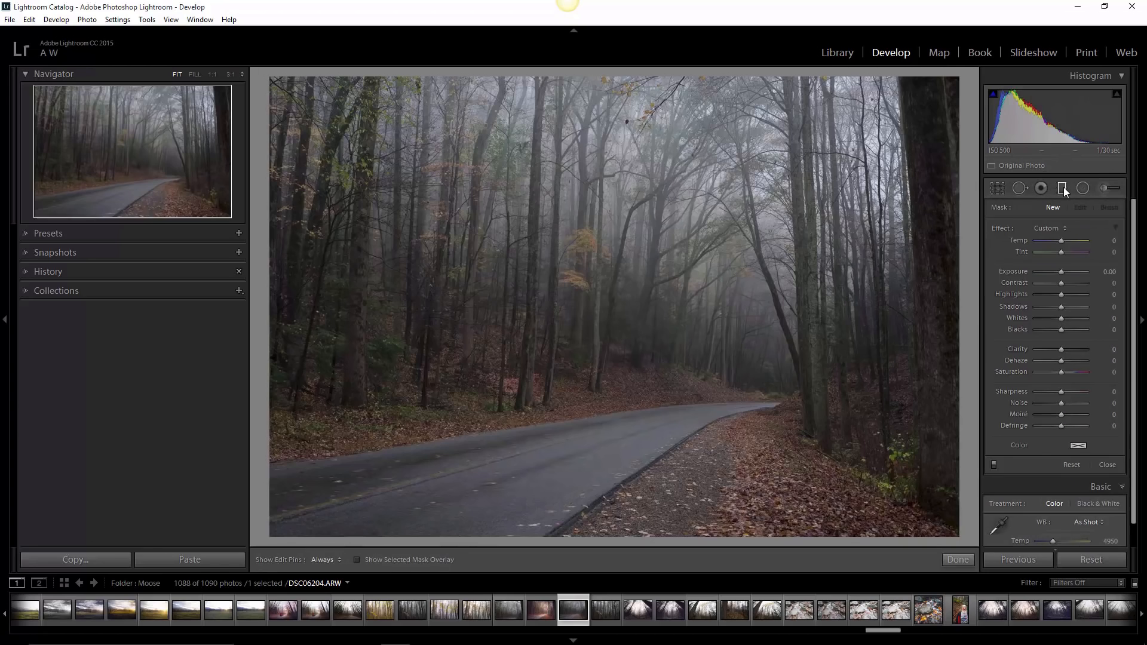
mouse_move(637, 76)
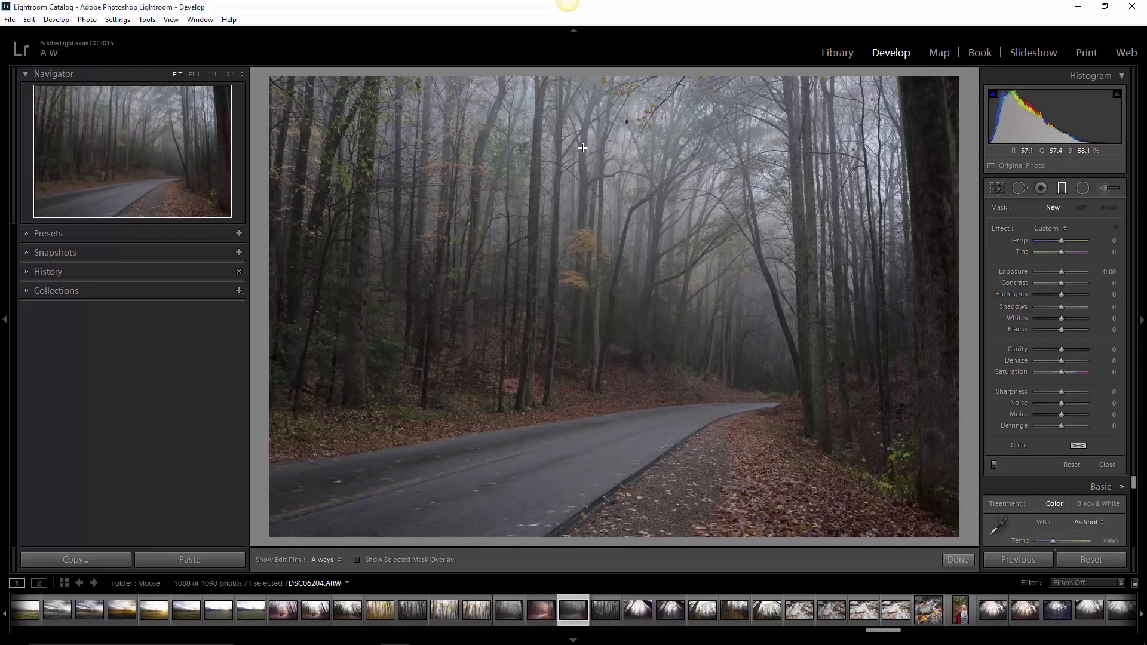
mouse_move(758, 154)
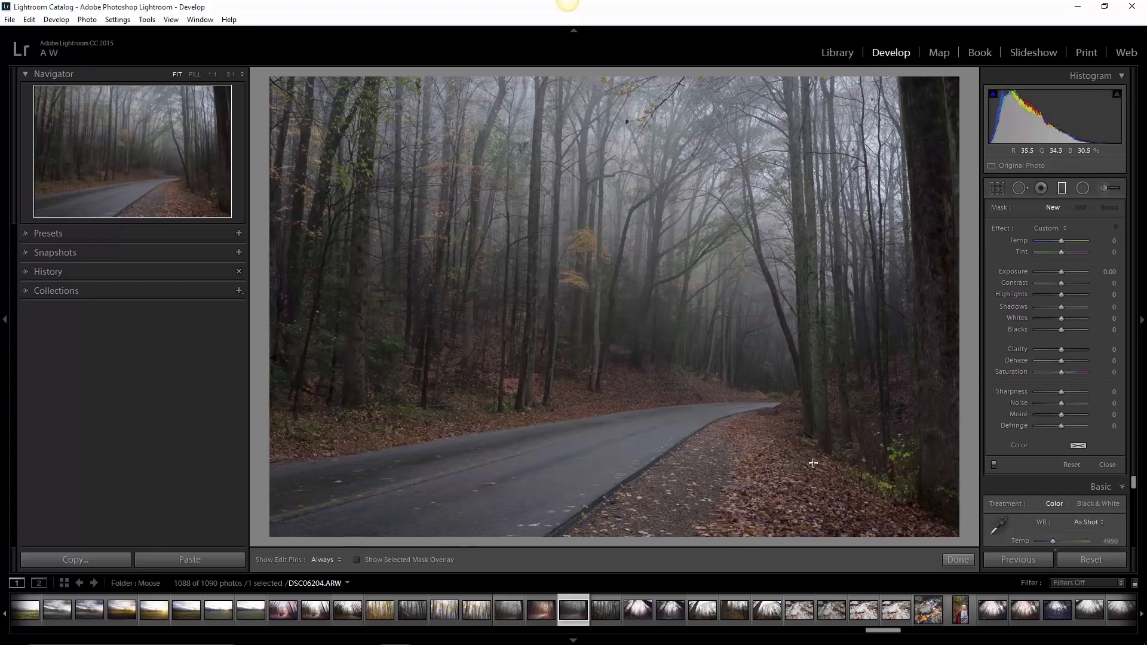
mouse_move(800, 418)
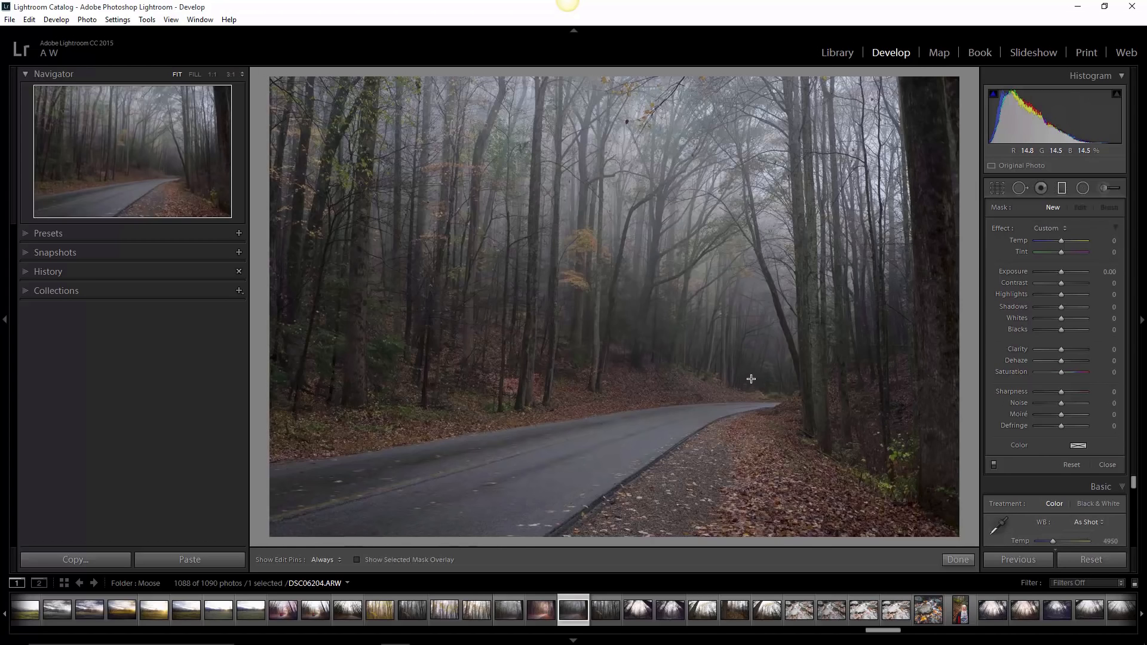
mouse_move(606, 79)
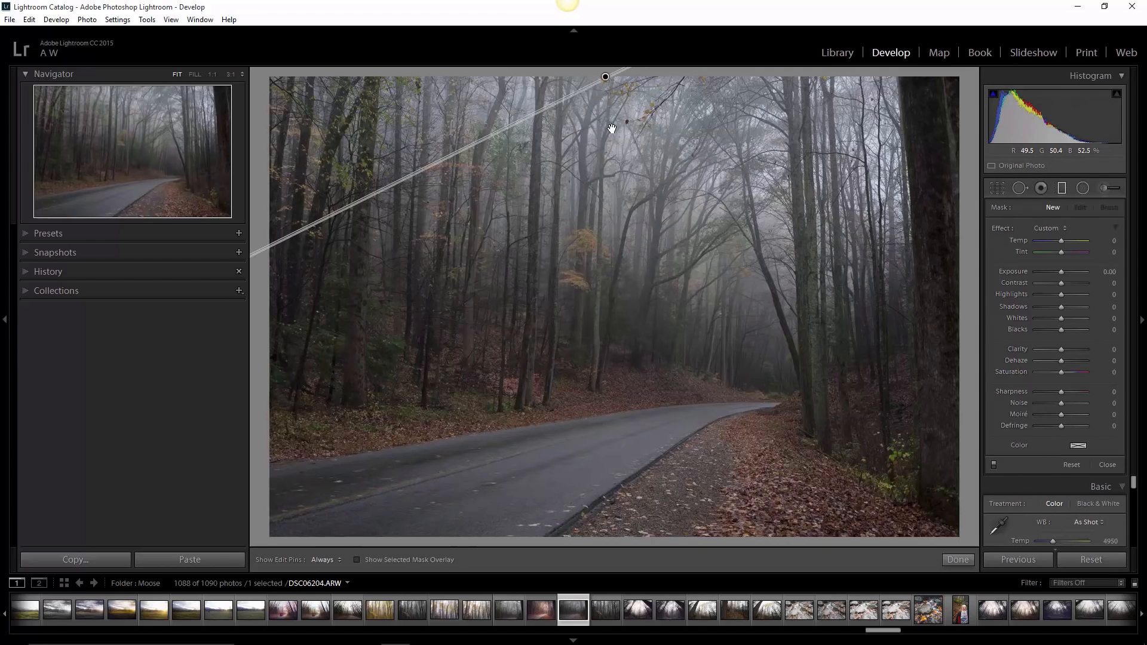
Draw a graduated filter and position it diagonally across the middle forest, rising to the upper right
left_click_drag(605, 76, 612, 140)
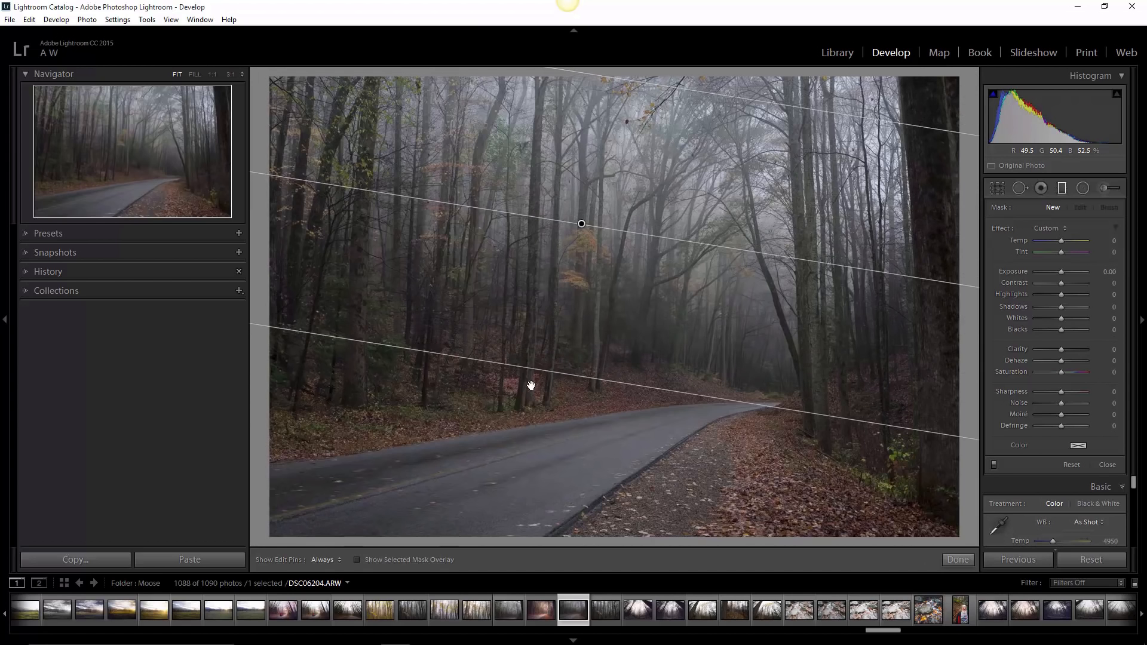
left_click_drag(581, 223, 661, 224)
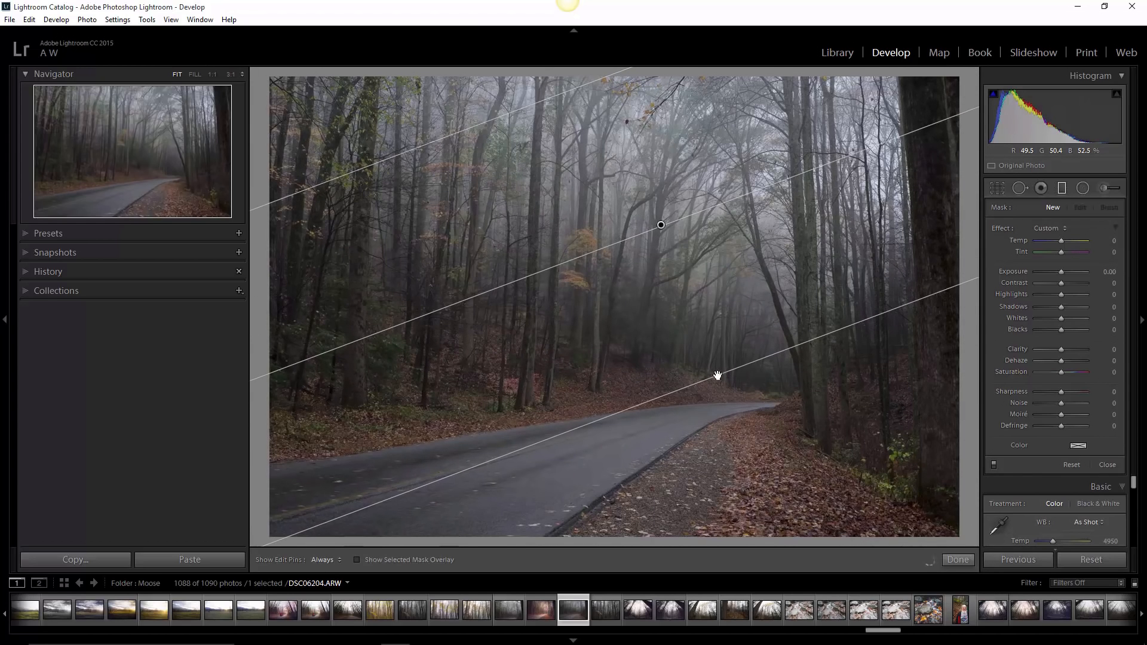
left_click_drag(661, 225, 569, 240)
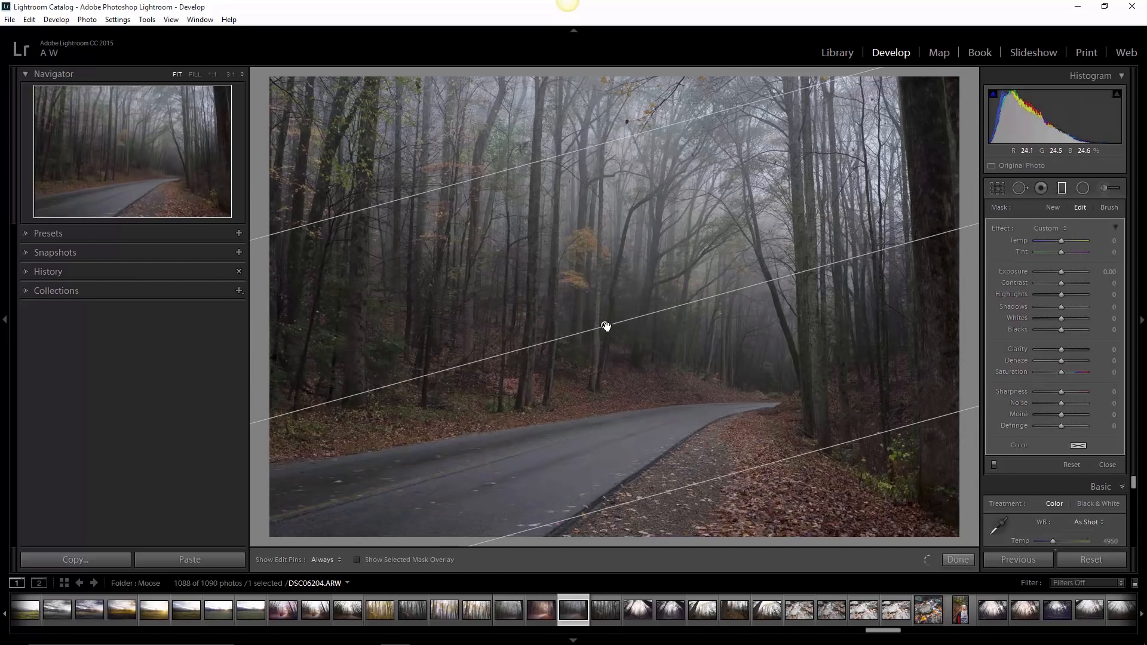
left_click_drag(606, 325, 602, 301)
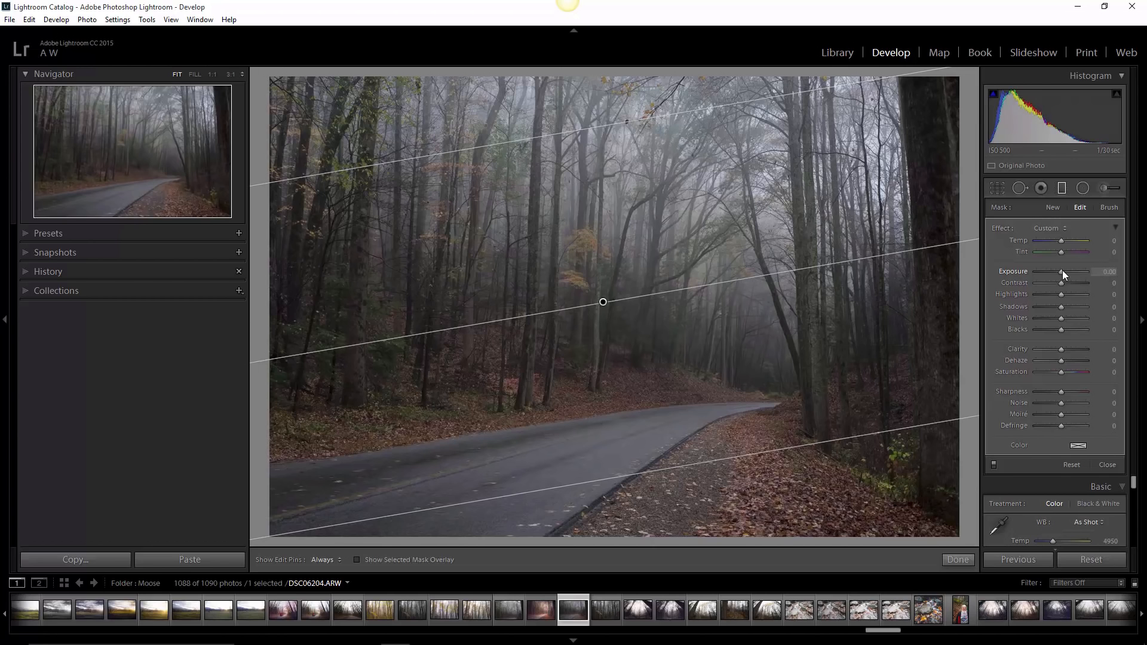
Raise the filter's Exposure to about 1.05, add Contrast and cool its Temperature
left_click_drag(1062, 271, 1067, 272)
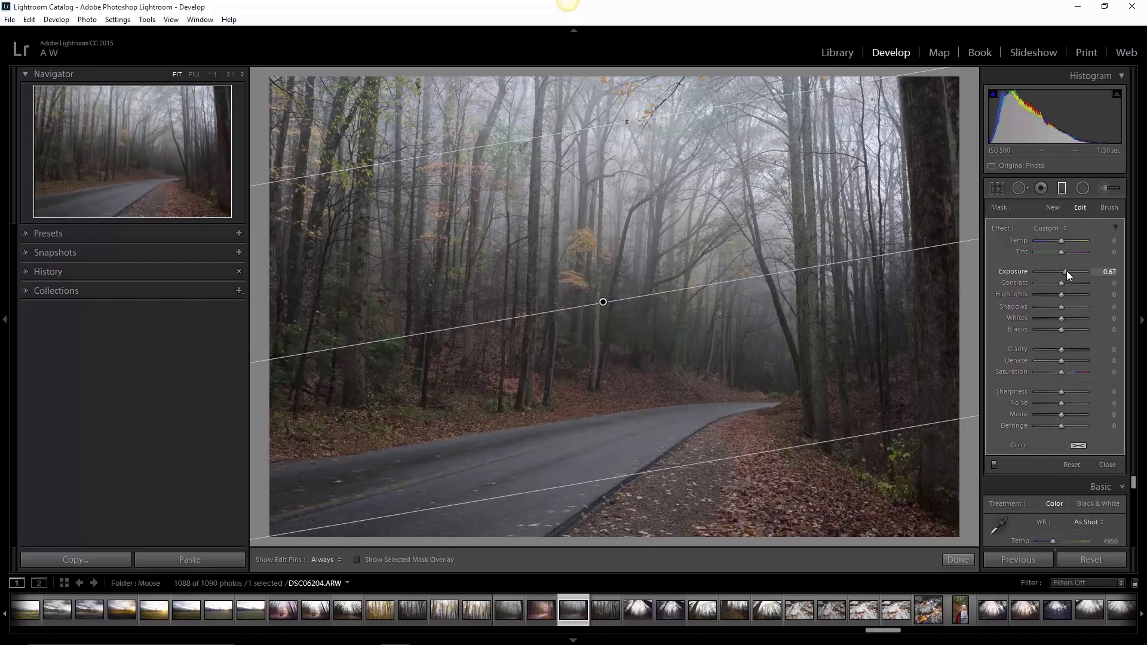
left_click_drag(1065, 271, 1072, 271)
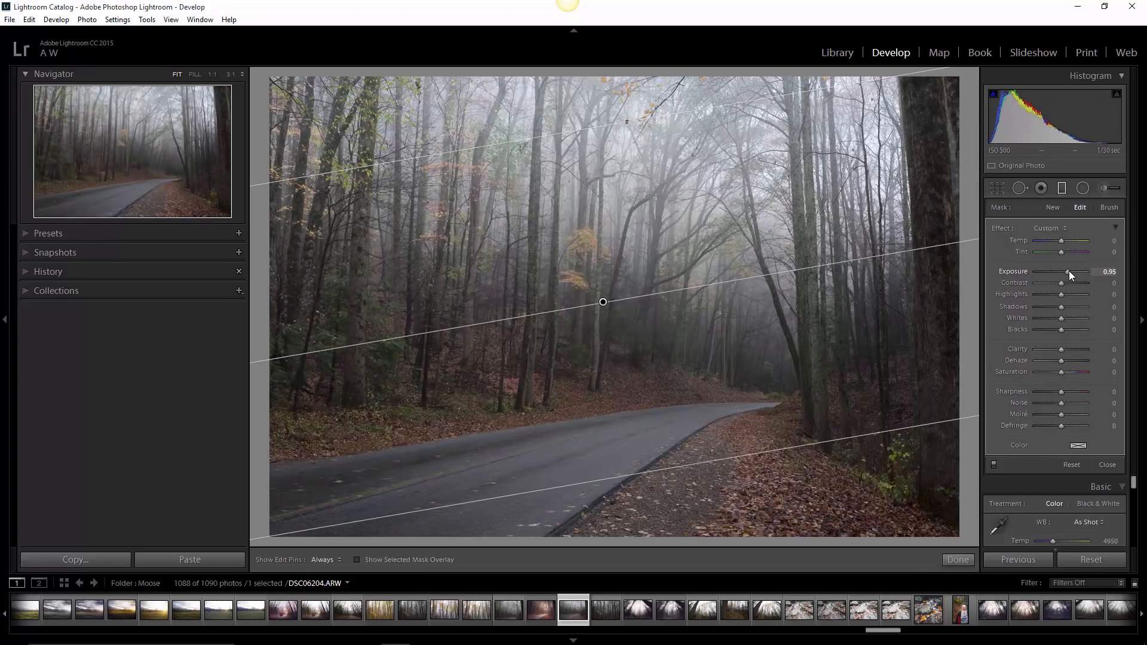
left_click_drag(1068, 271, 1072, 272)
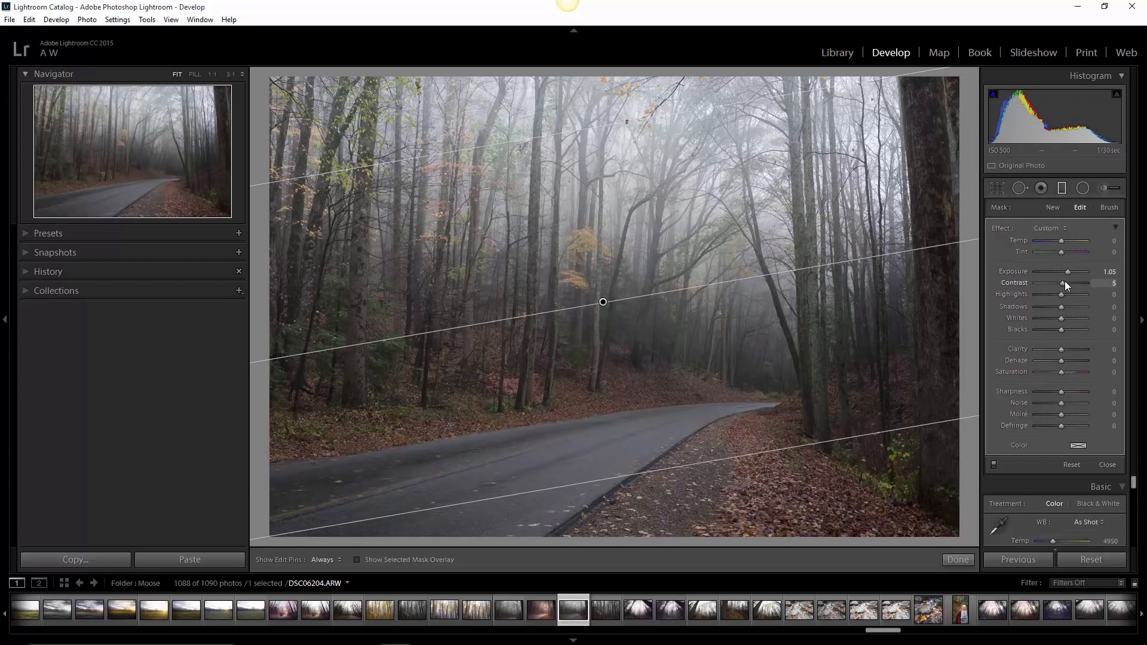
left_click_drag(1065, 283, 1075, 283)
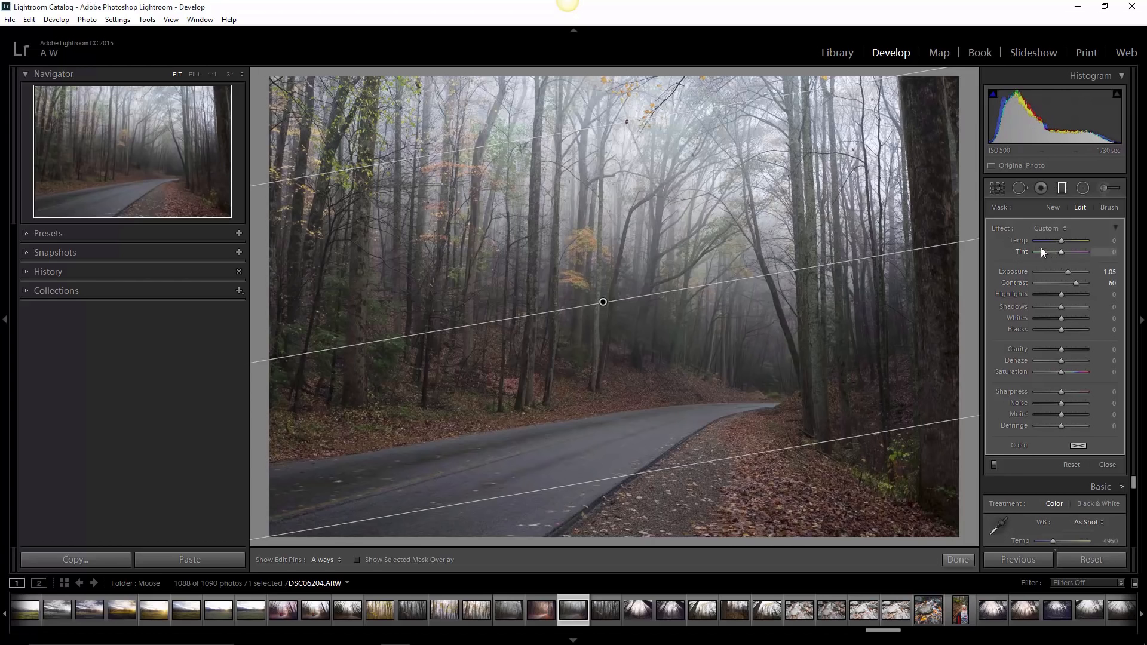
left_click_drag(1063, 241, 1060, 241)
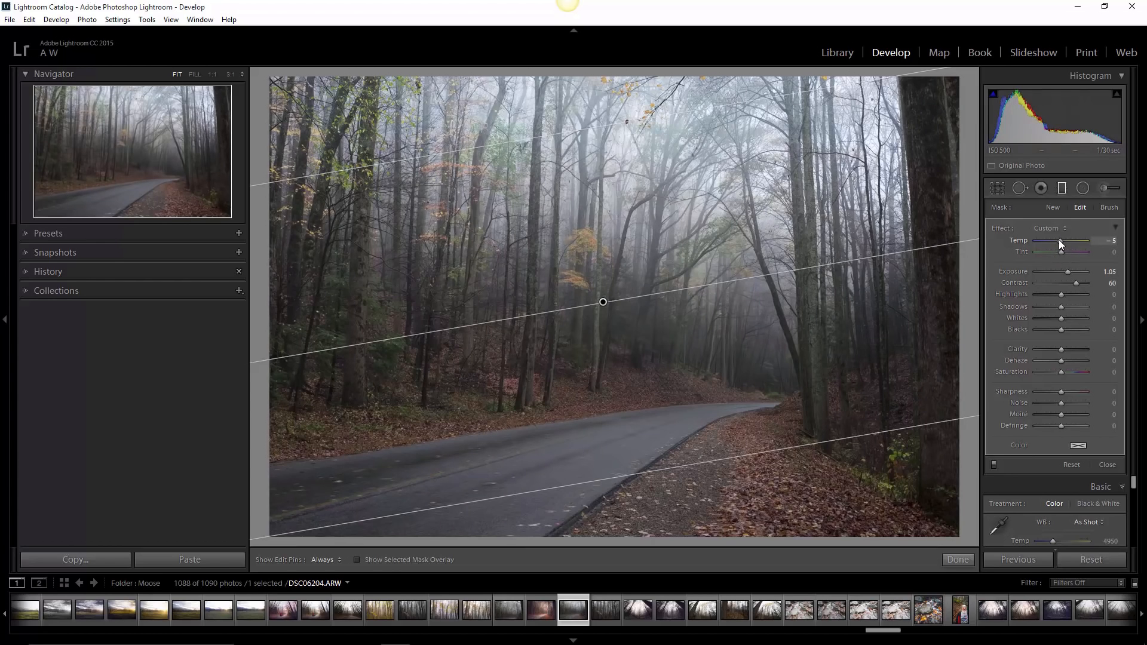
left_click_drag(1059, 241, 1058, 242)
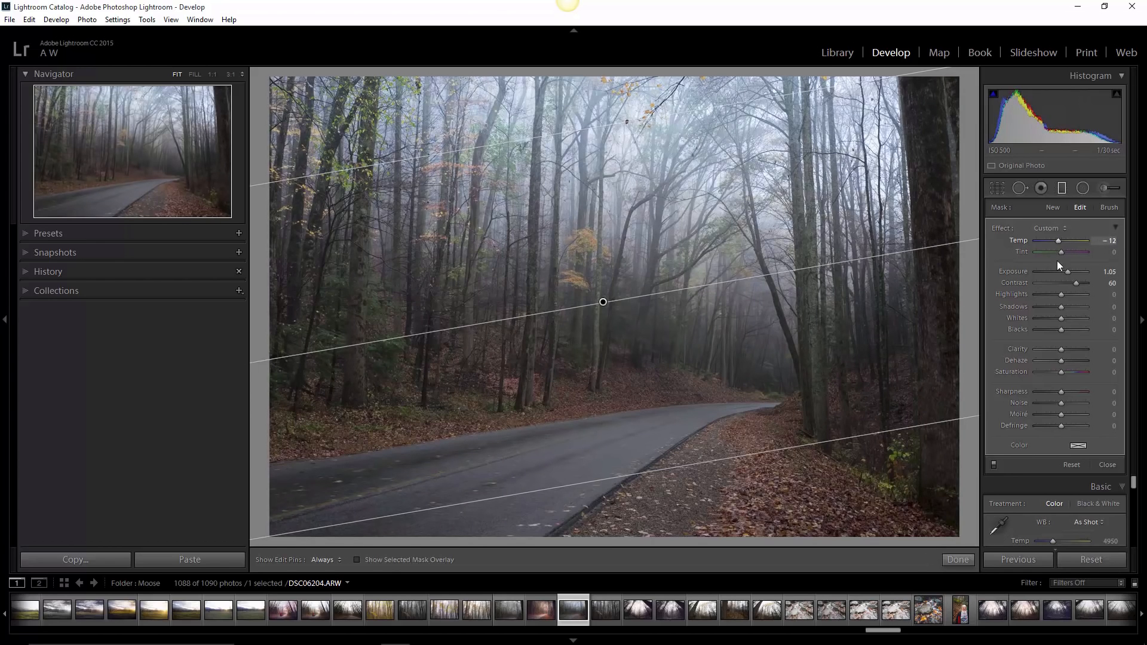
Boost the filter's Saturation to 17 and its Whites to 17
left_click_drag(1062, 373, 1087, 373)
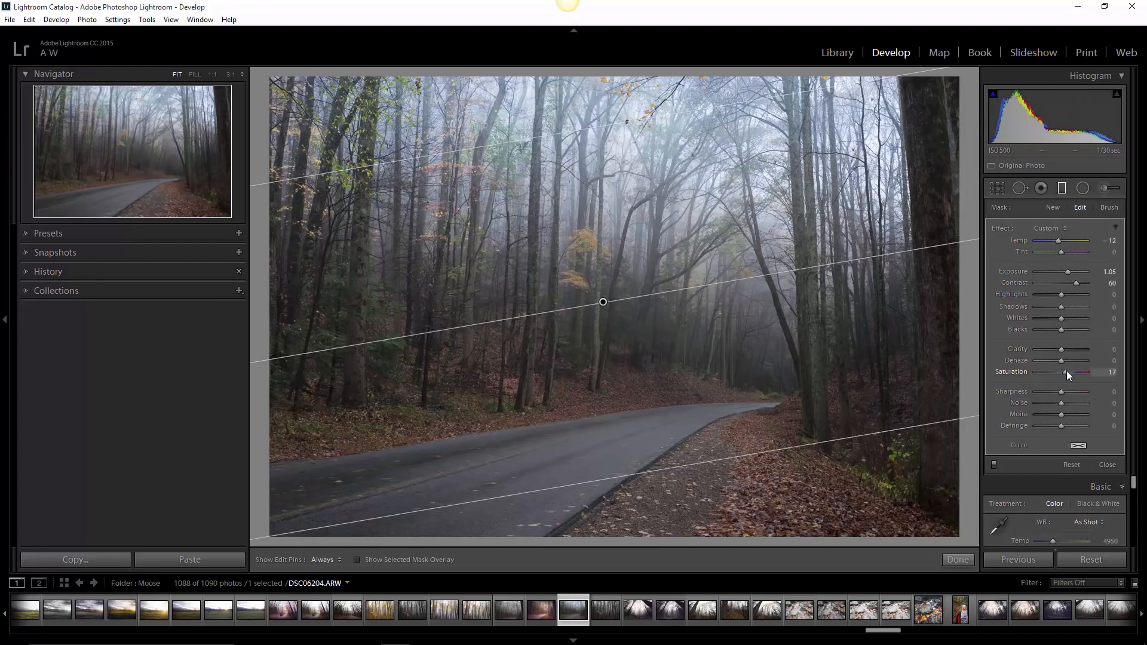
left_click_drag(1064, 324, 1072, 324)
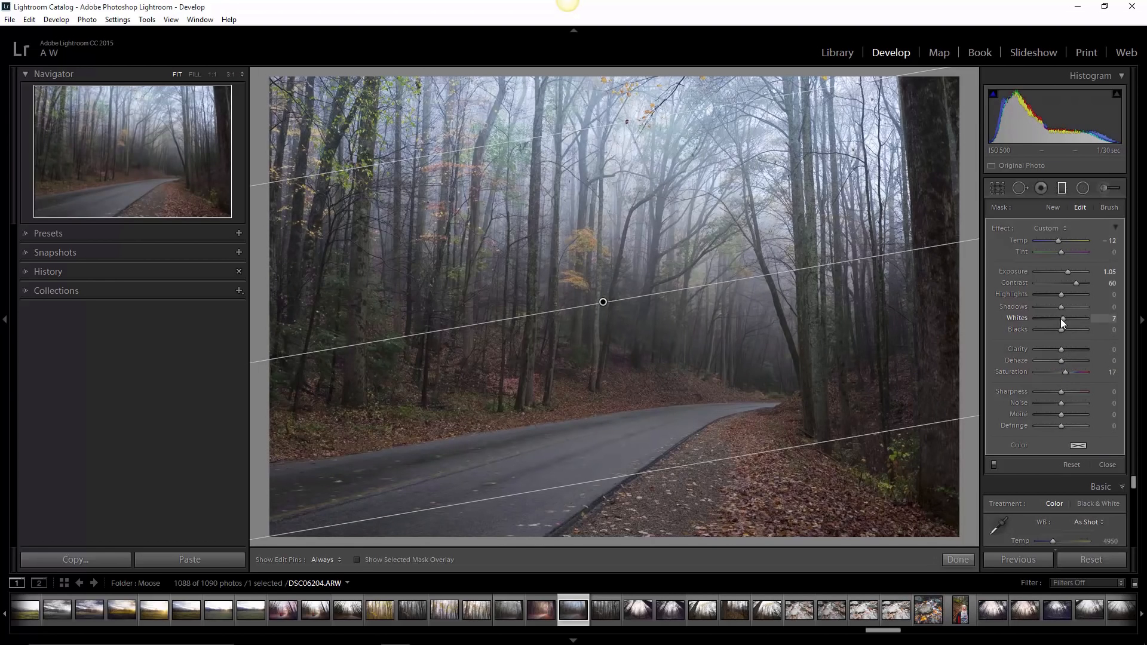
left_click_drag(1061, 323, 1069, 323)
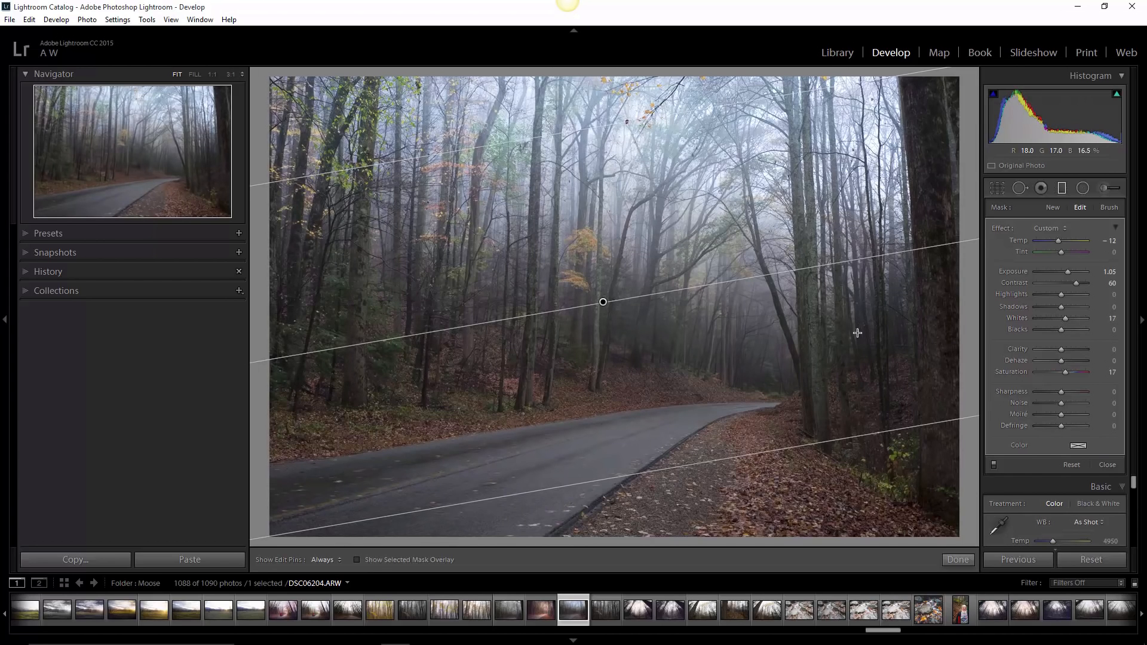
mouse_move(881, 398)
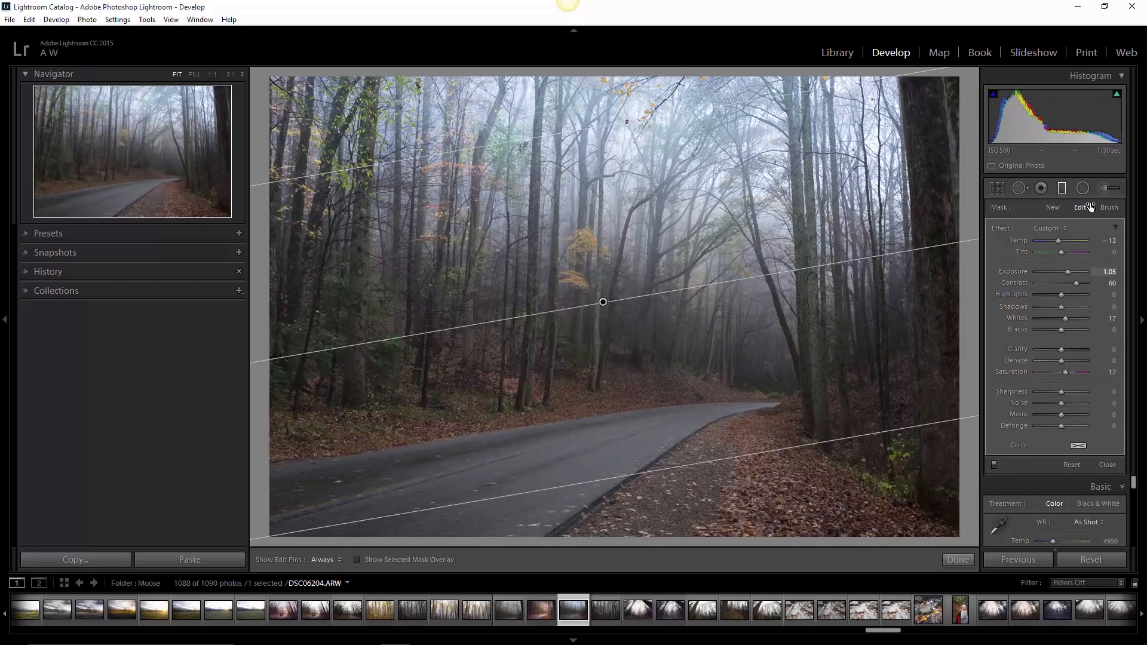
mouse_move(1080, 206)
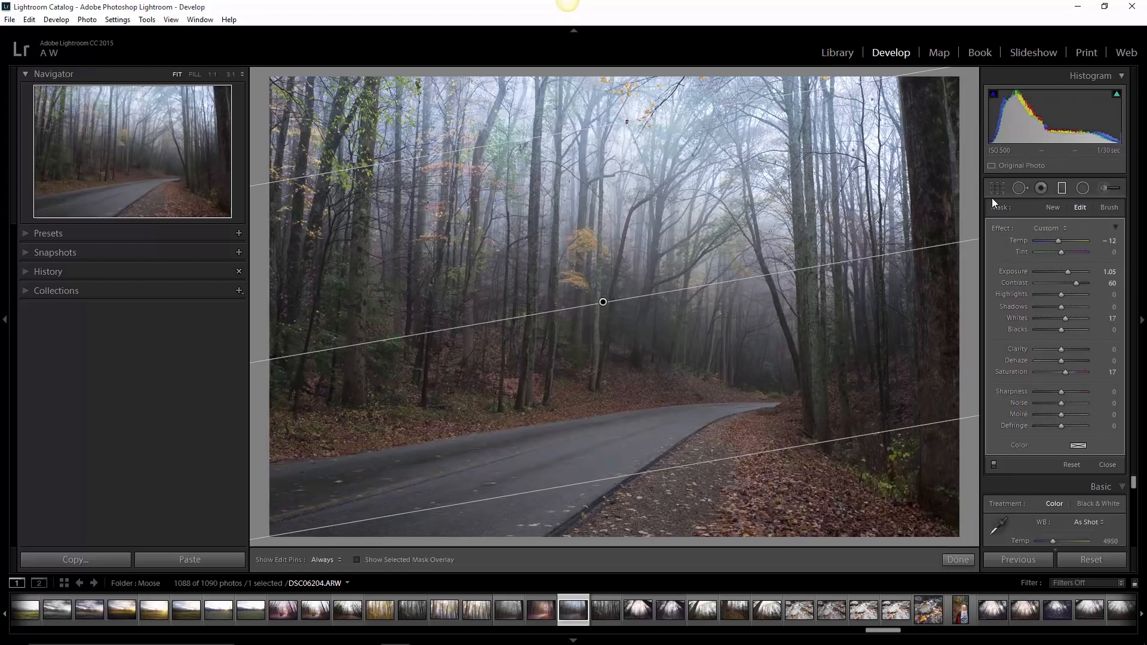
mouse_move(943, 200)
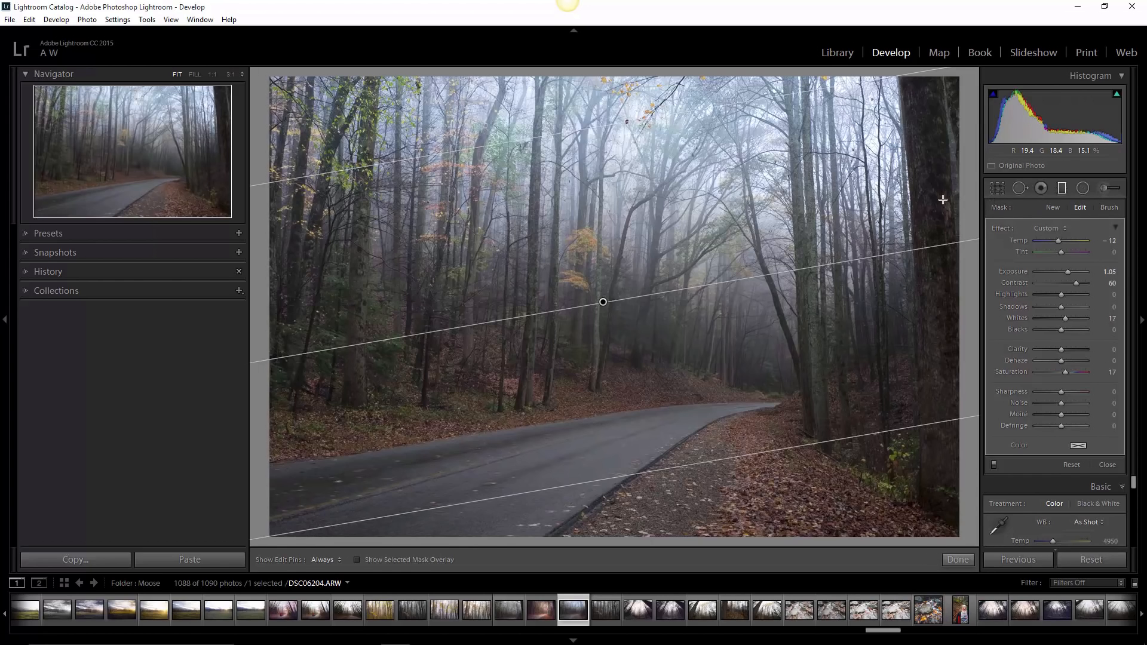
mouse_move(764, 441)
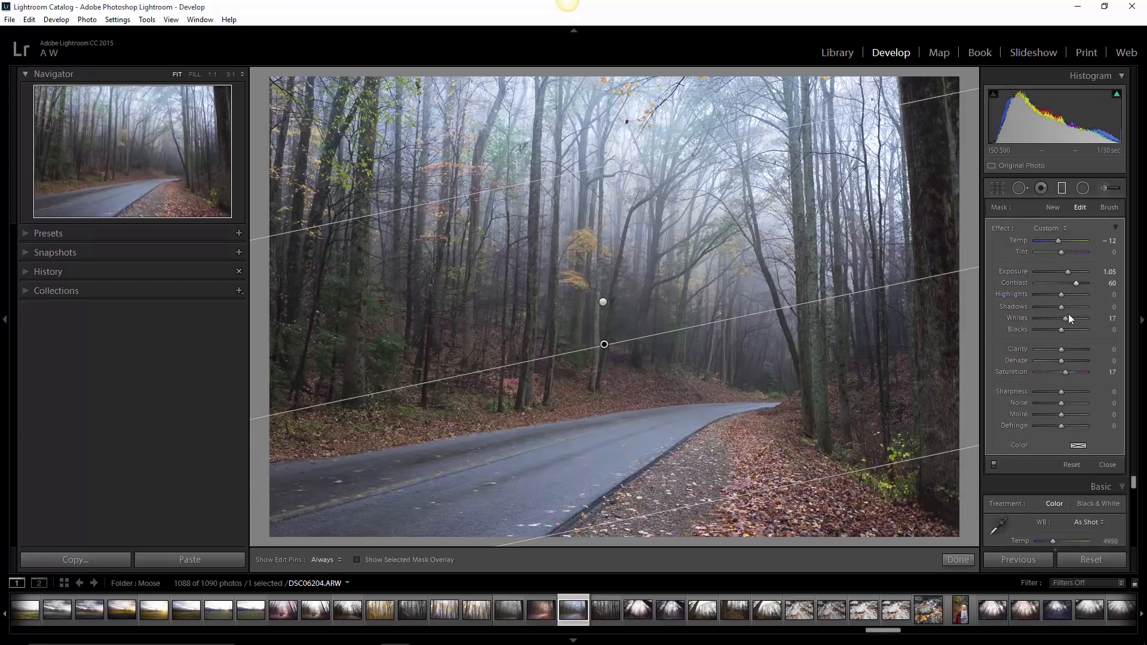
Reset Whites to 0, then set Clarity 60, Saturation 38 and Shadows 43 on the roadside filter
left_click_drag(1086, 318, 1061, 317)
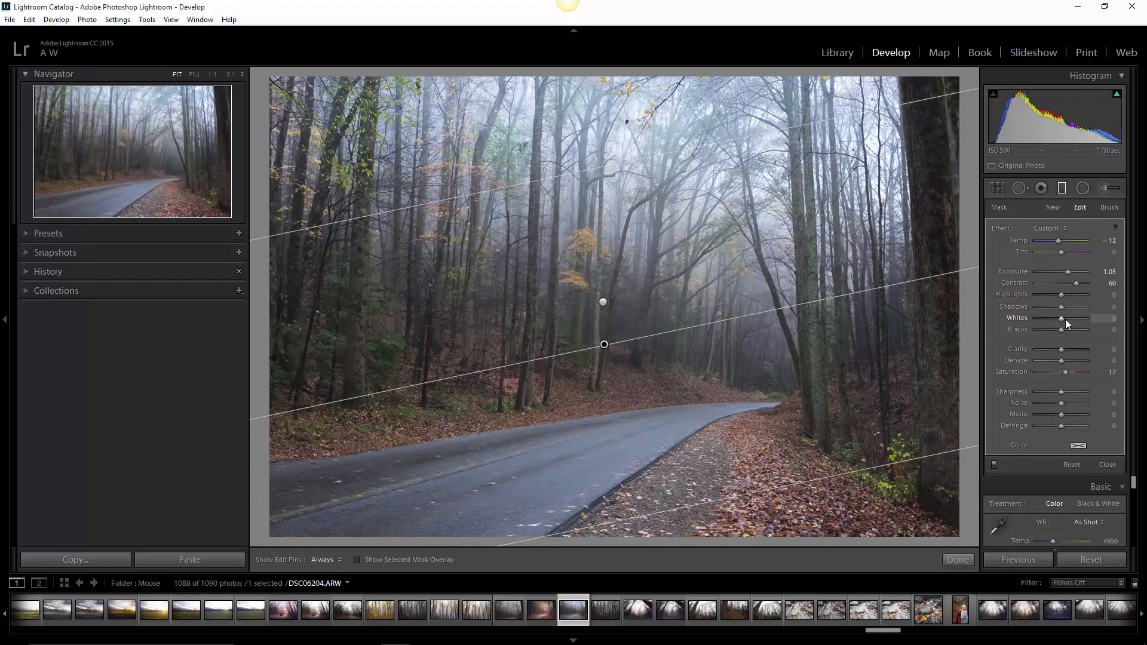
mouse_move(1061, 351)
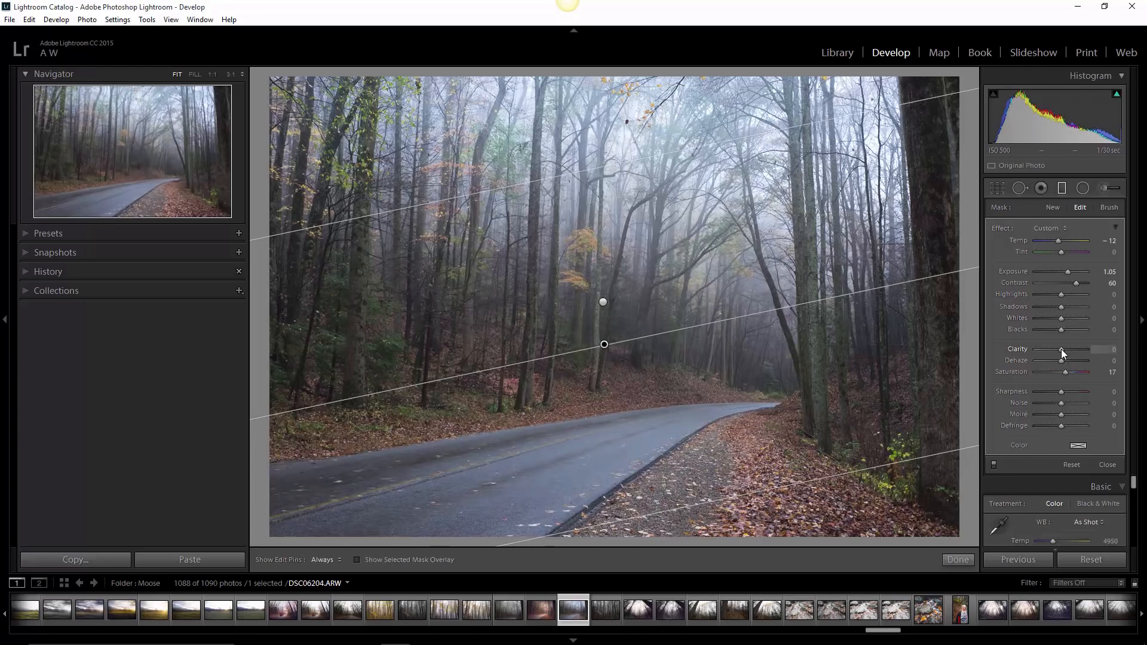
left_click_drag(1061, 349, 1083, 349)
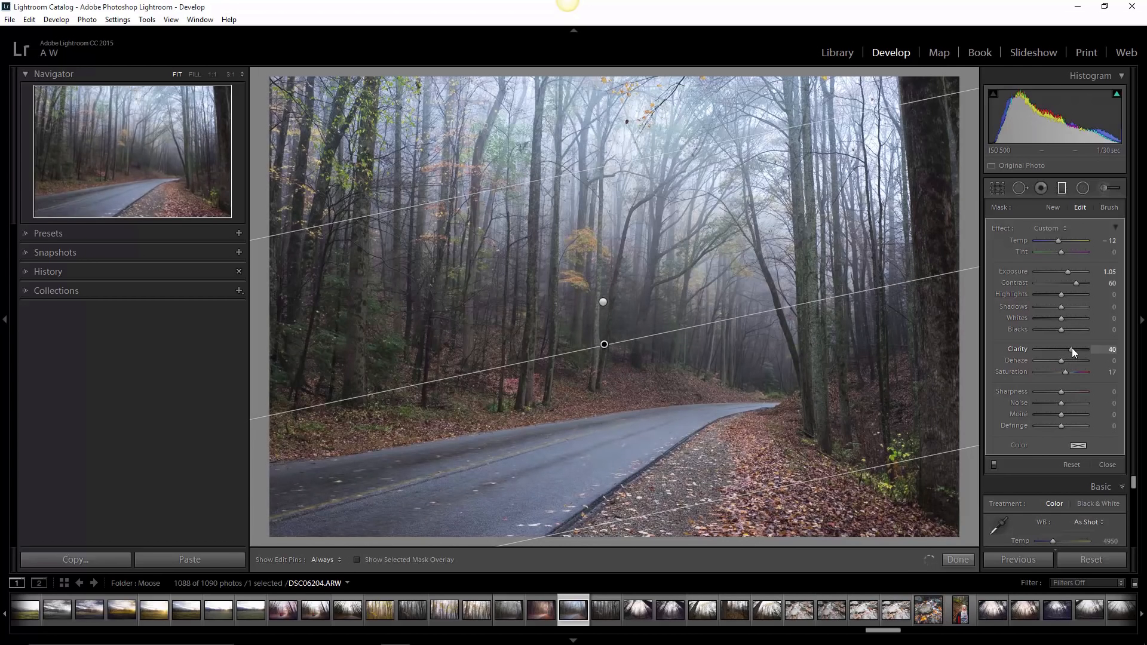
left_click_drag(1072, 350, 1086, 350)
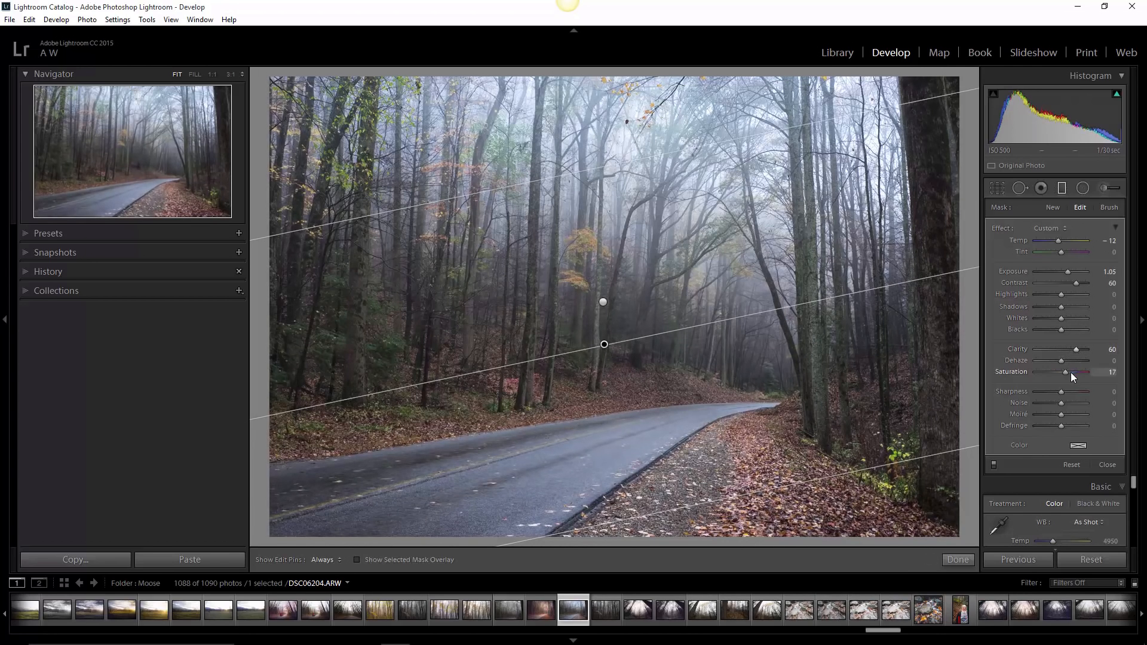
left_click_drag(1065, 371, 1077, 372)
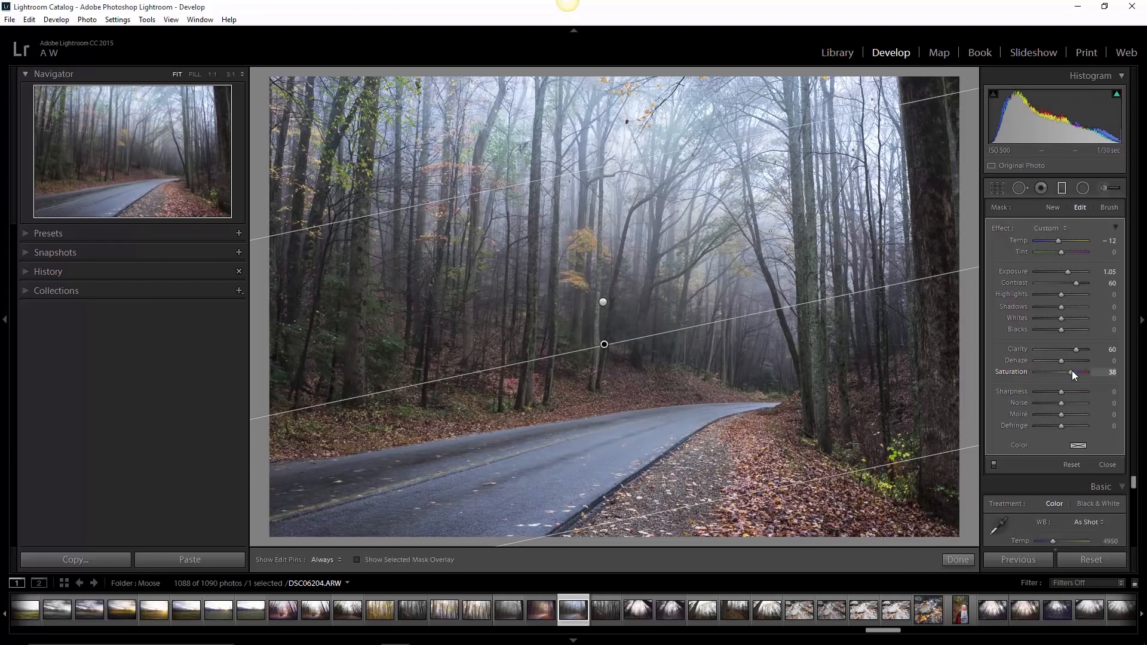
mouse_move(1061, 307)
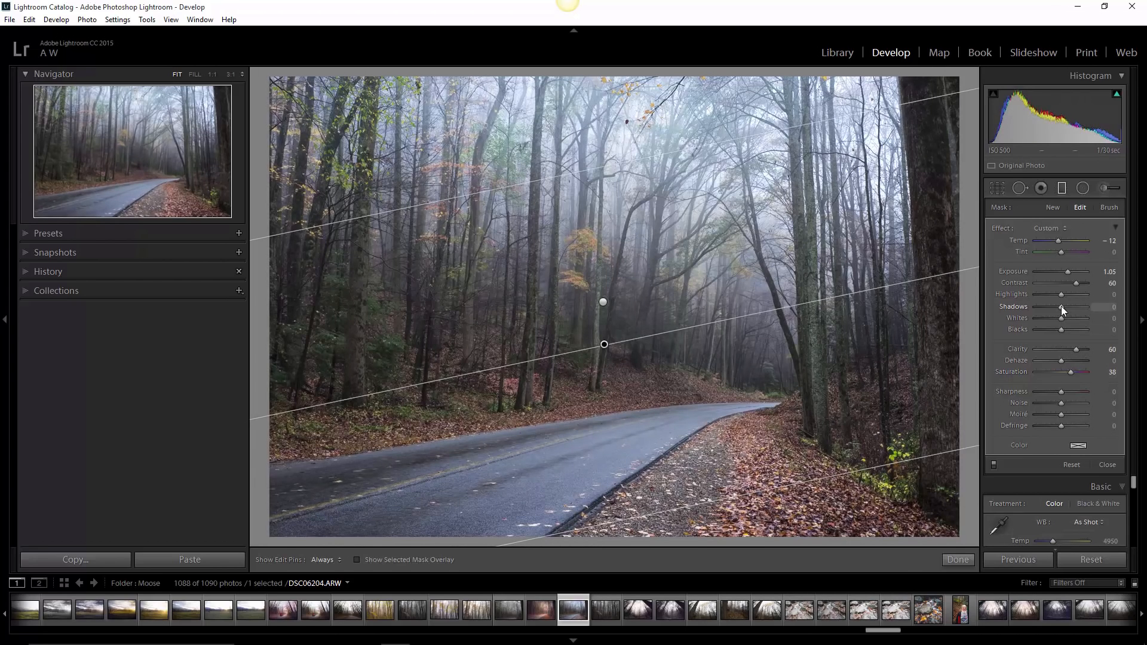
left_click_drag(1061, 309, 1072, 309)
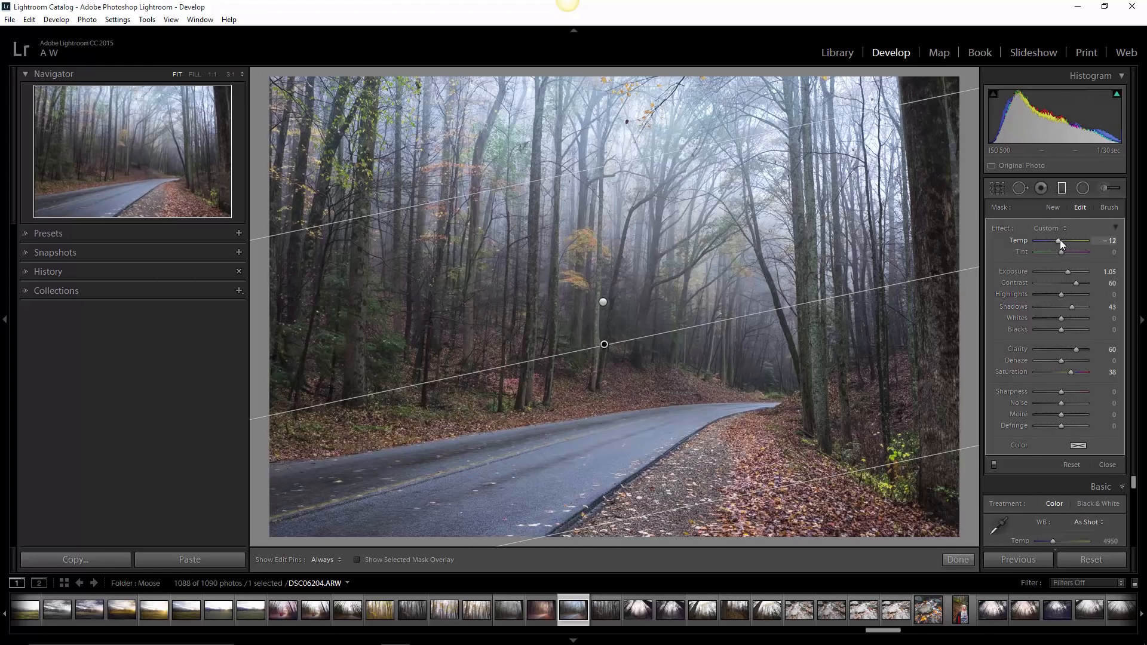
Warm the roadside filter to Temp 19, set Highlights 62 and raise Whites to 29
left_click_drag(1057, 242, 1065, 242)
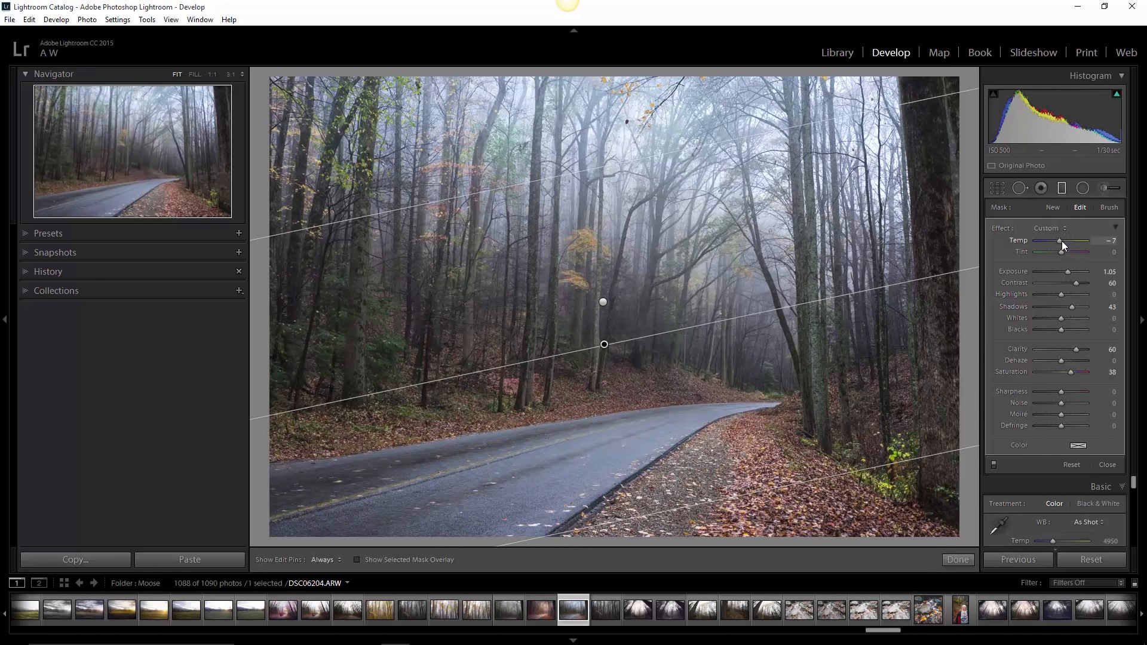
left_click_drag(1057, 240, 1068, 240)
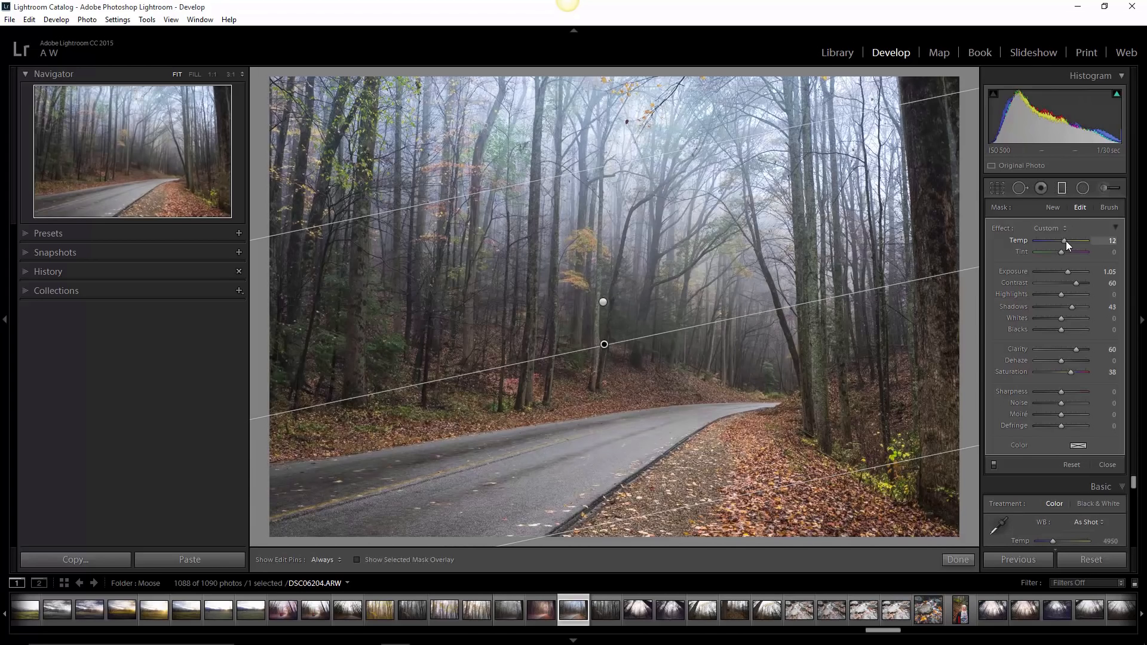
left_click_drag(1063, 240, 1068, 241)
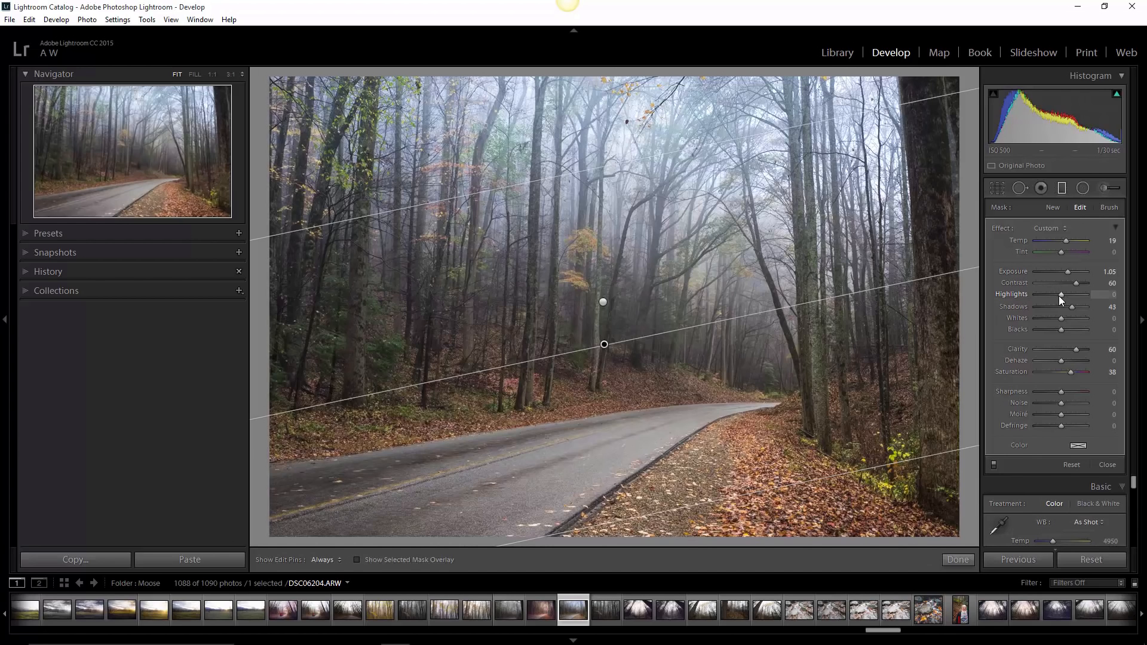
left_click_drag(1064, 294, 1085, 294)
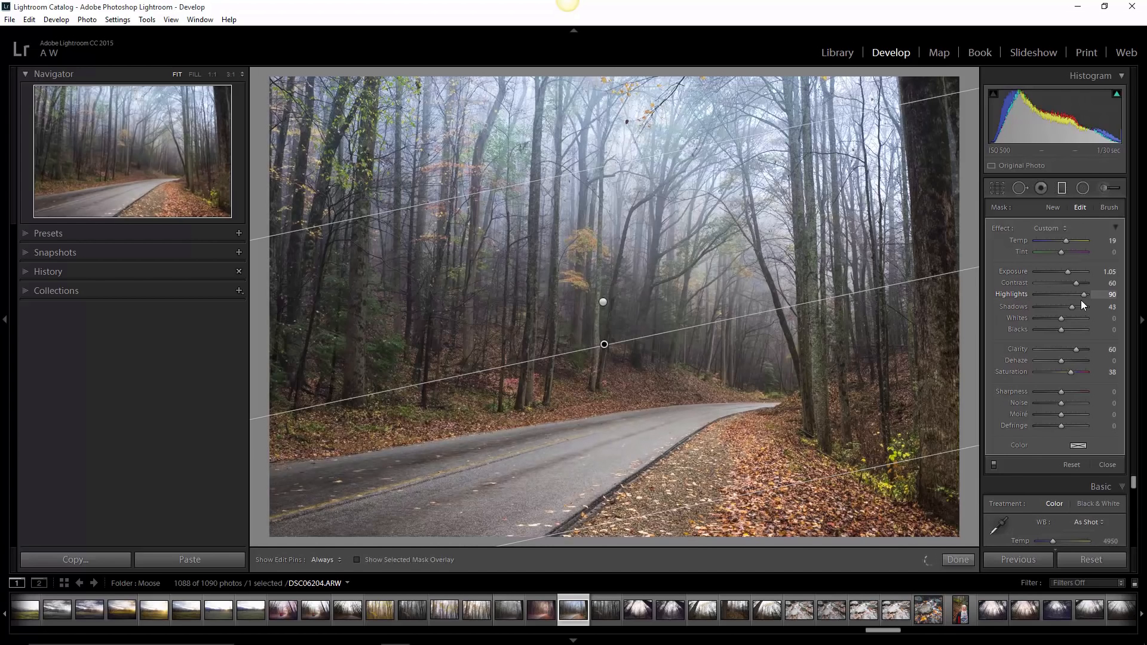
left_click_drag(1082, 300, 1063, 300)
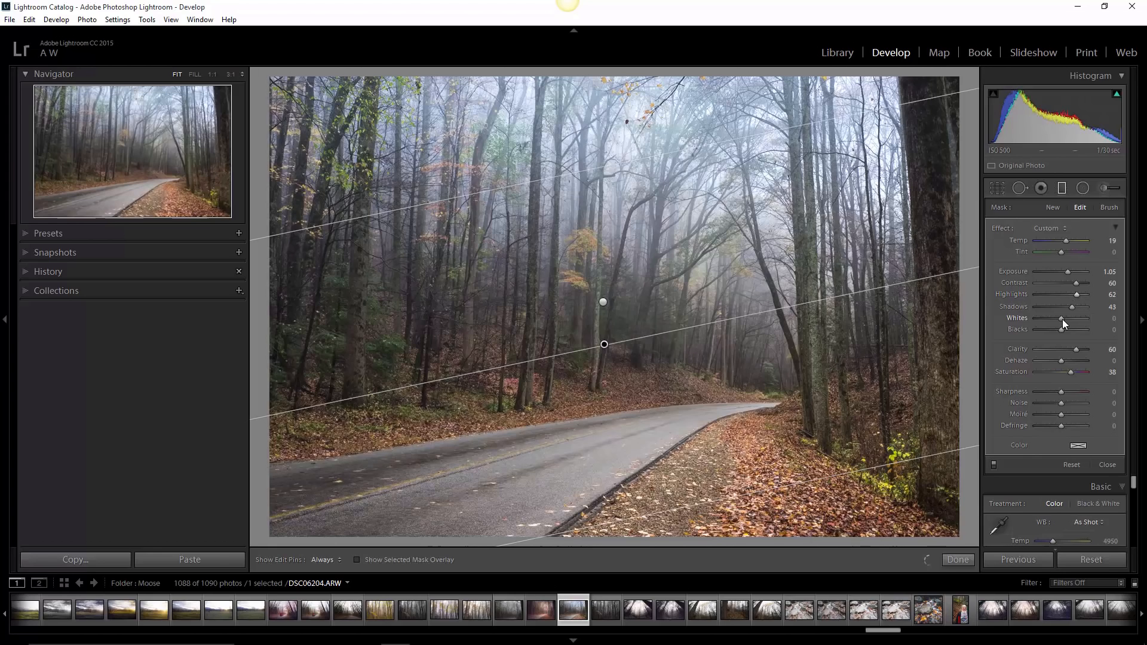
left_click_drag(1063, 318, 1085, 318)
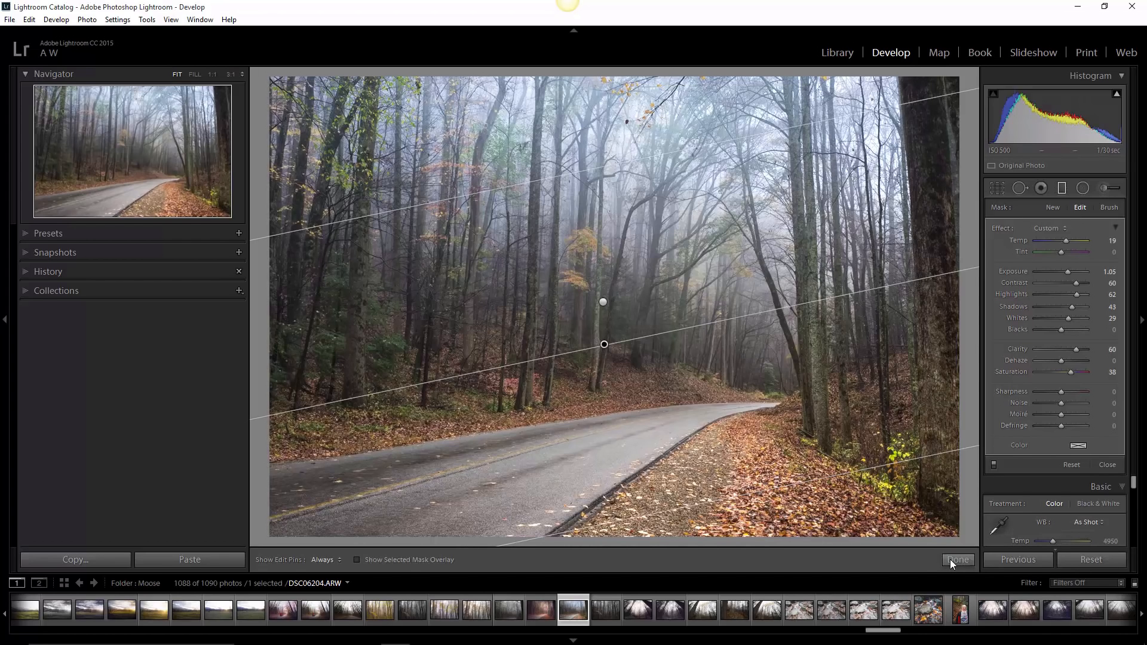
Commit the filters with Done, view Before & After side by side, then return to single view
left_click(959, 559)
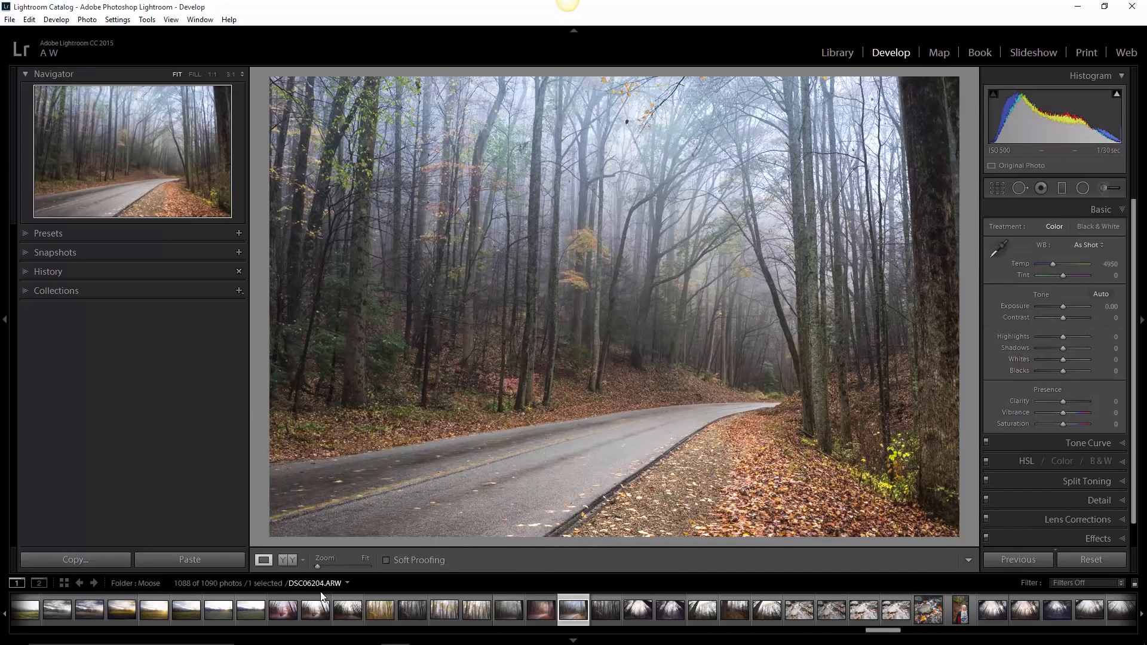
left_click(287, 560)
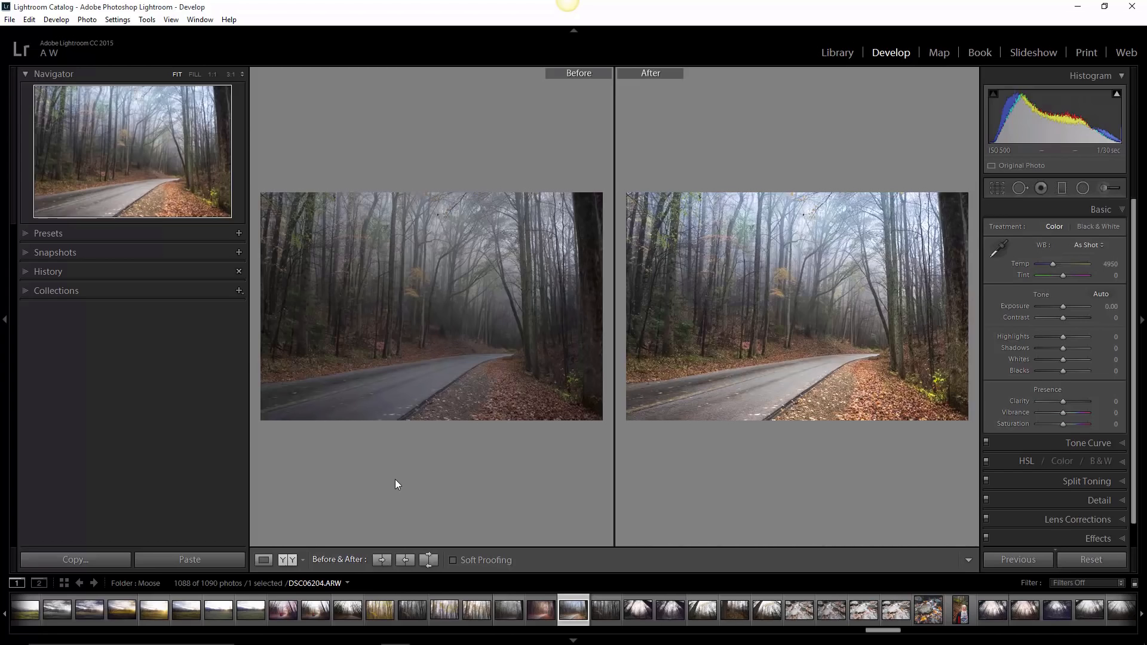
mouse_move(765, 410)
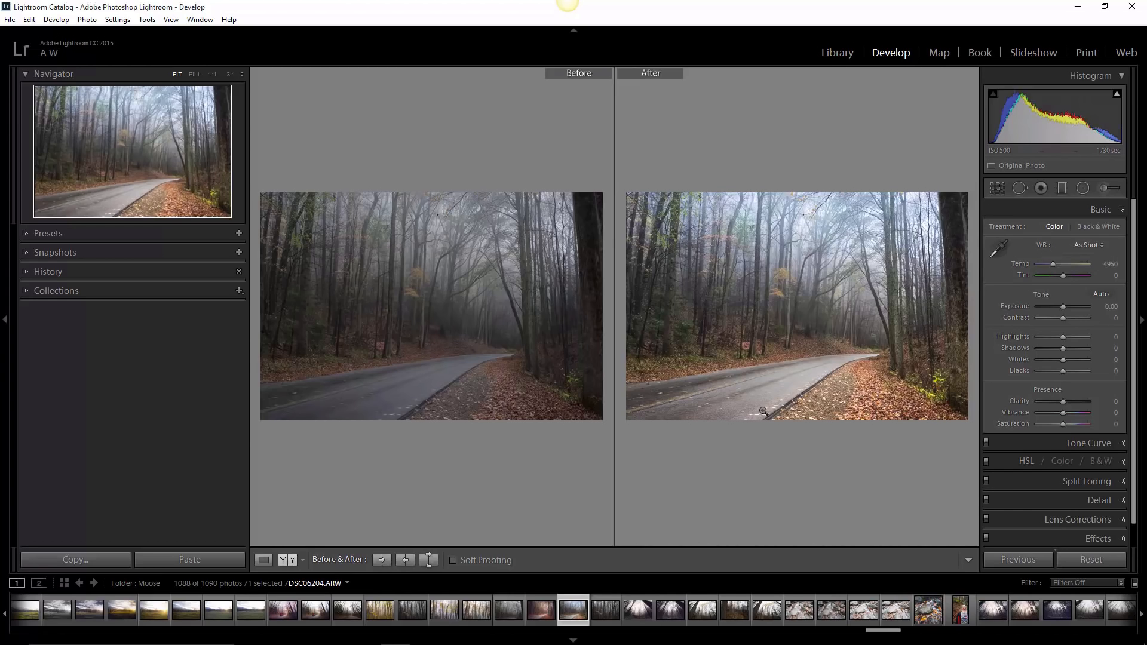
mouse_move(796, 474)
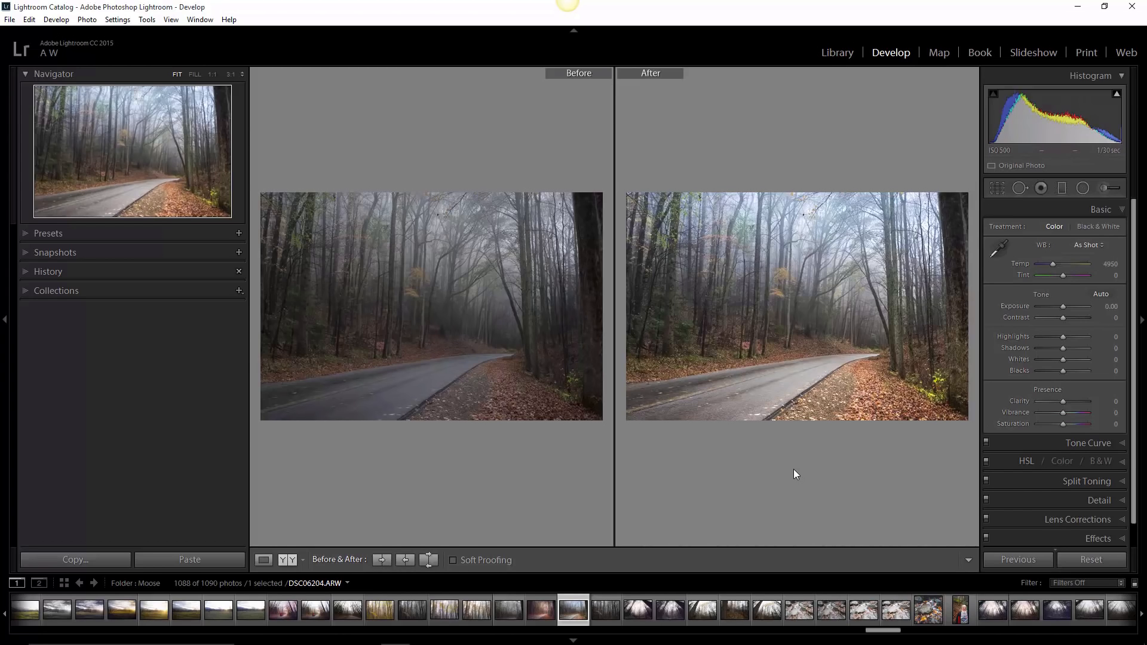
mouse_move(629, 489)
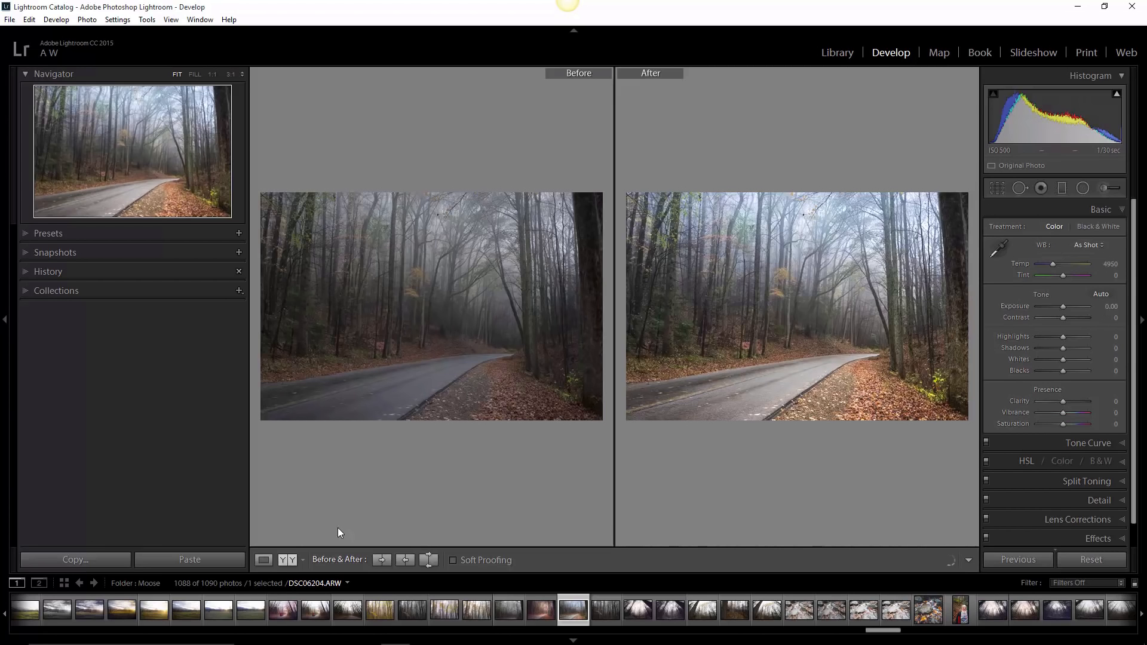
left_click(263, 559)
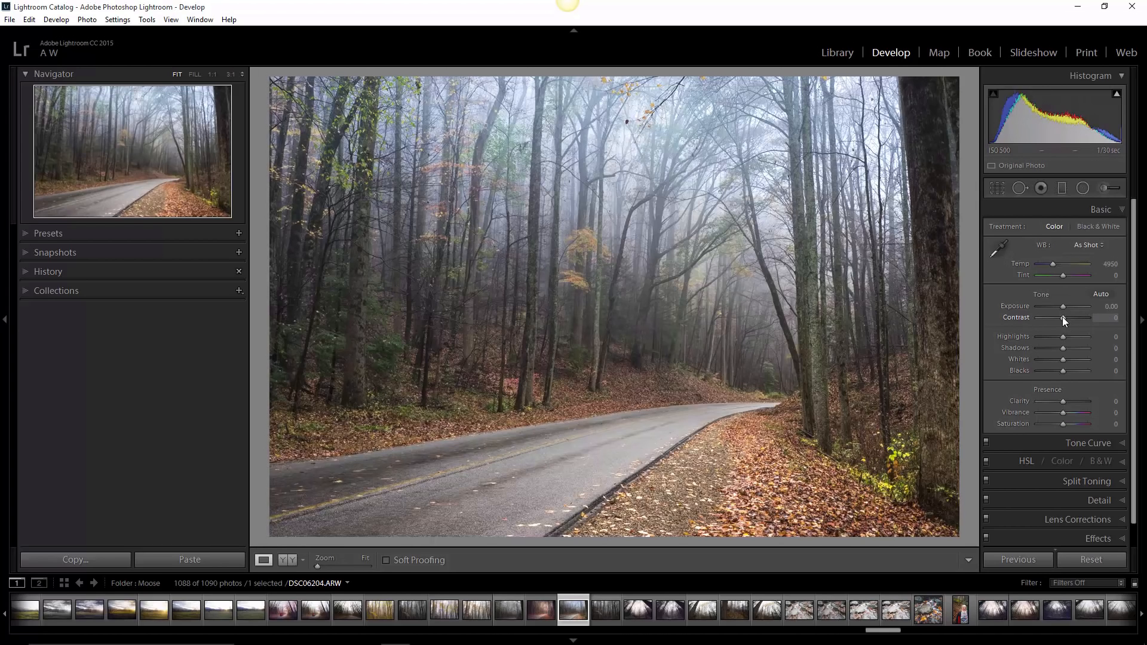
Set global Contrast to +33 and Clarity to -17 in the Basic panel
left_click_drag(1064, 318, 1076, 318)
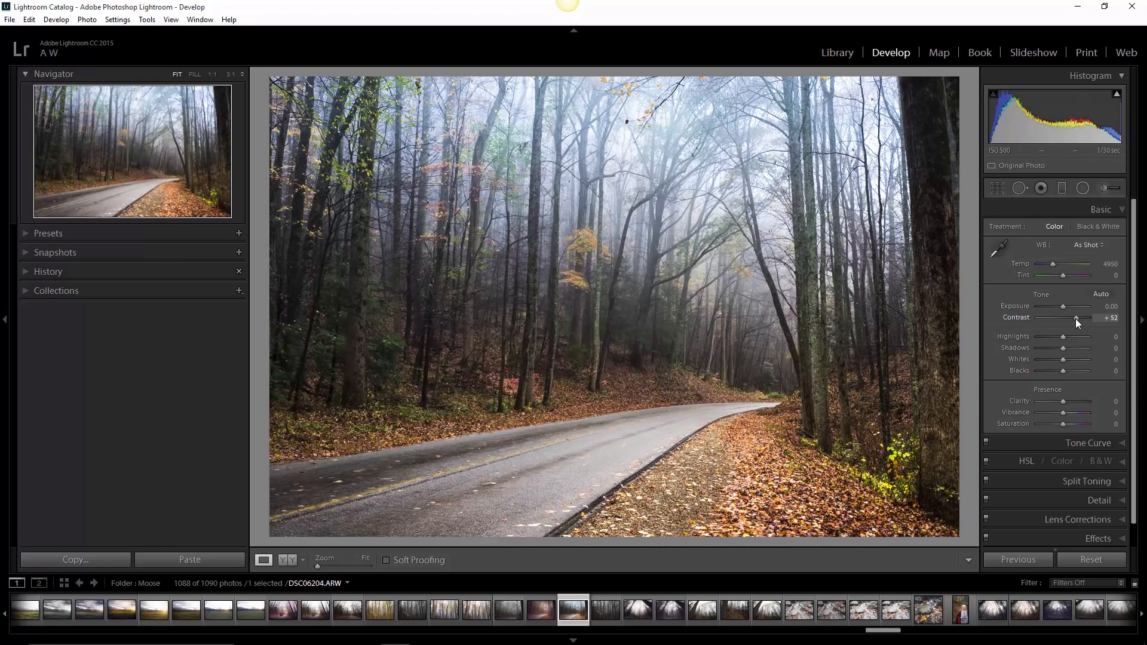
left_click_drag(1077, 323, 1073, 323)
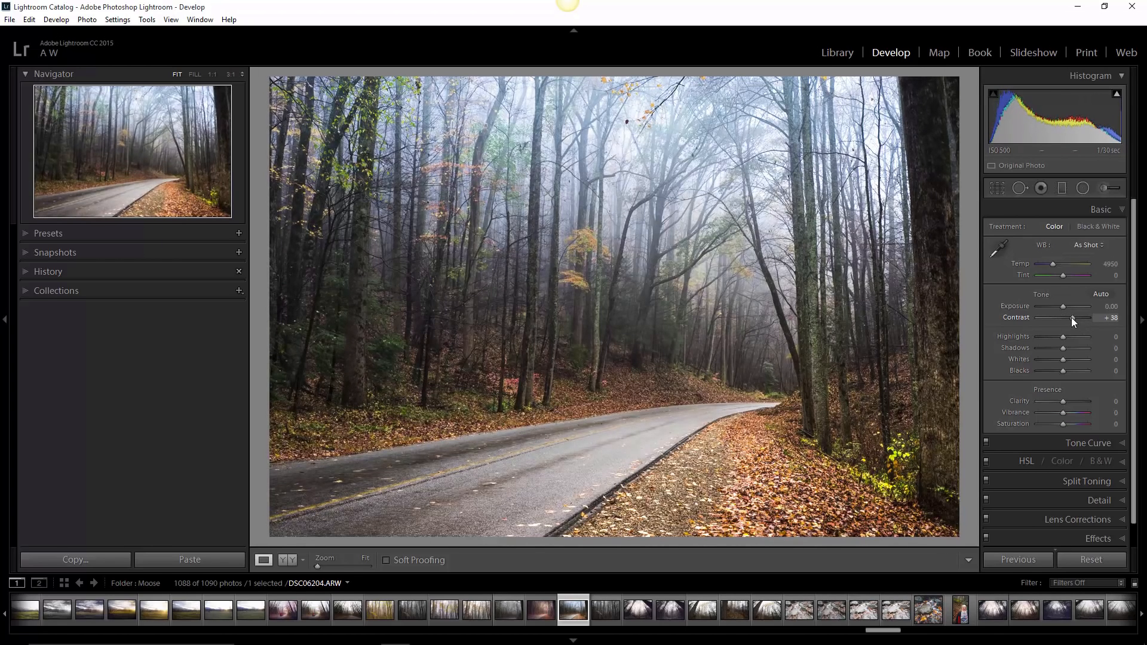
left_click_drag(1073, 318, 1066, 318)
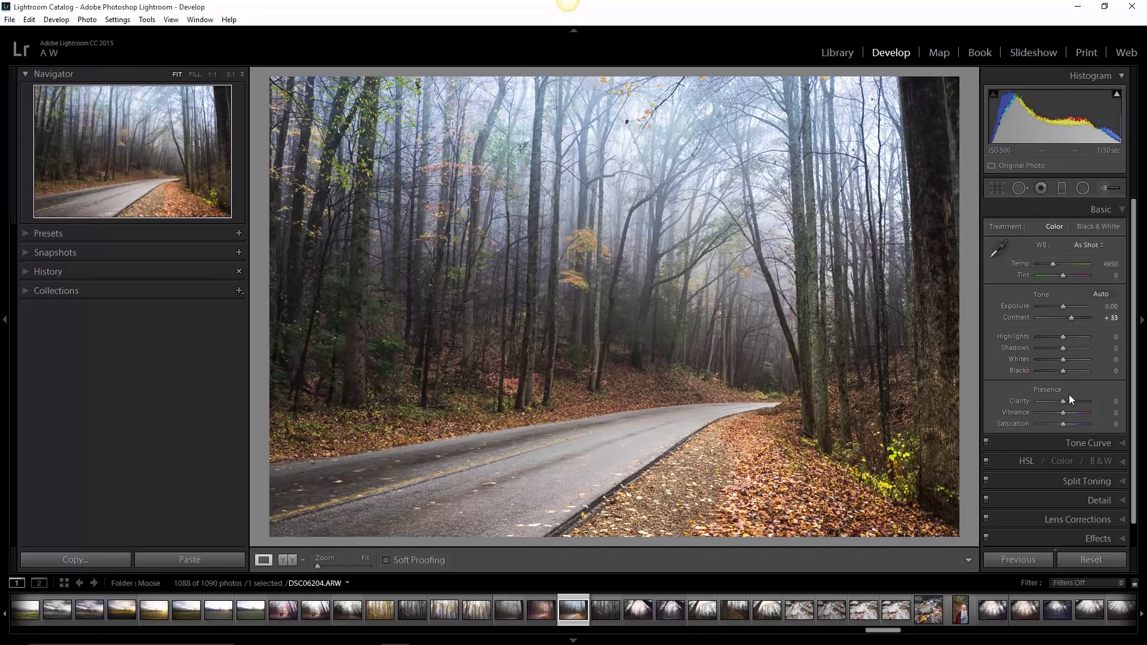
left_click_drag(1064, 401, 1050, 402)
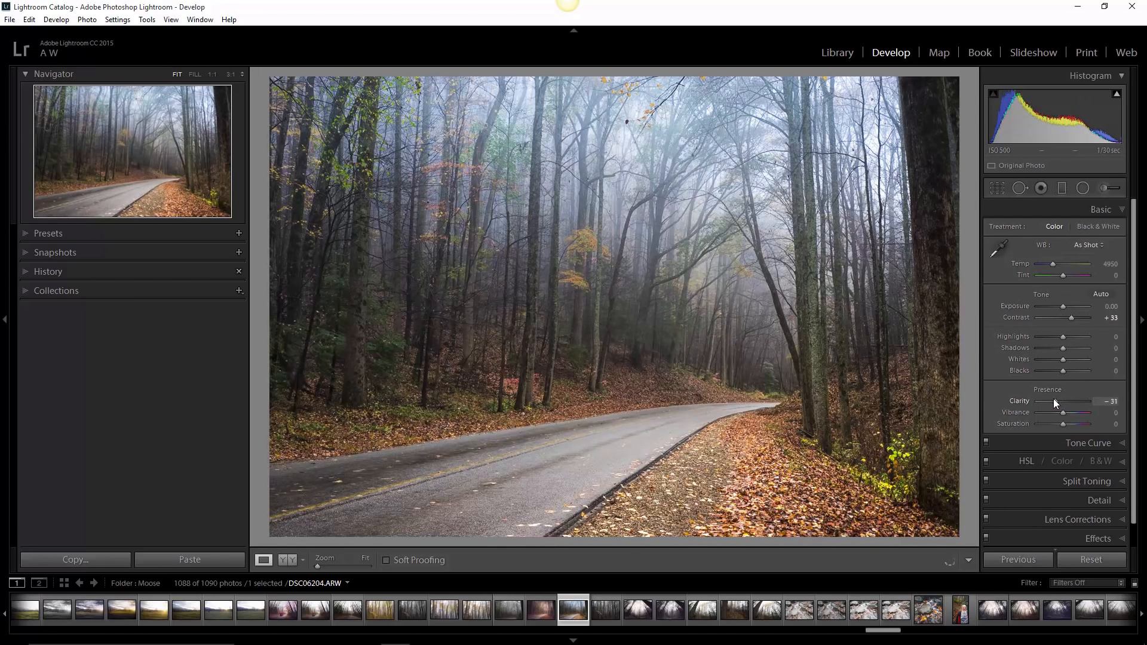
left_click_drag(1072, 401, 1082, 402)
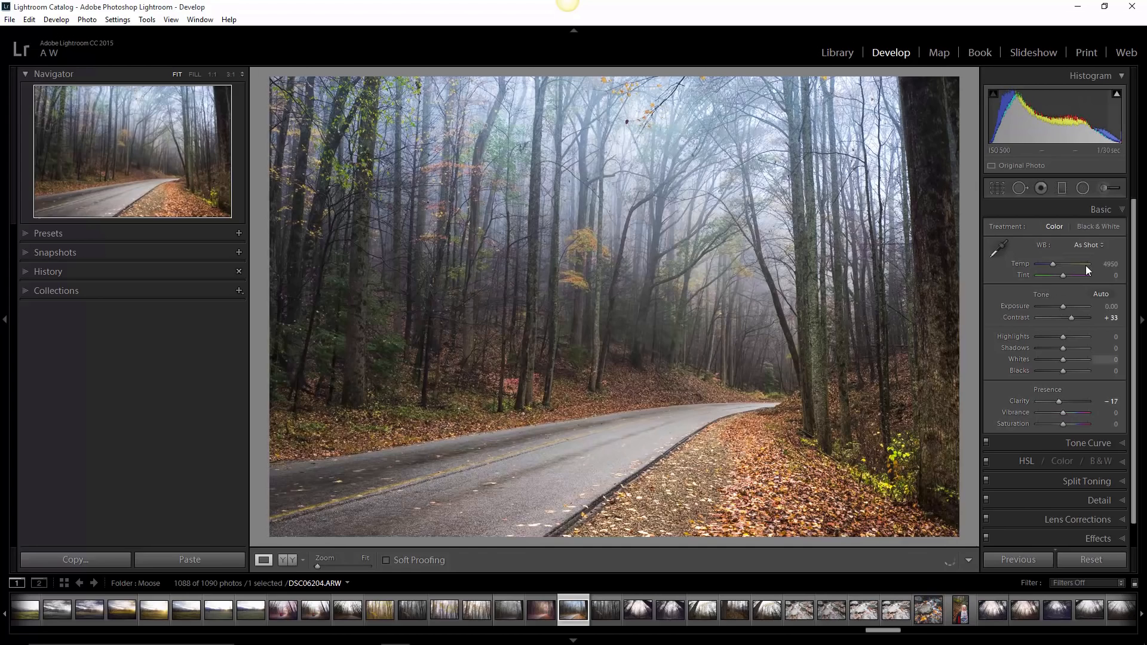
mouse_move(1090, 248)
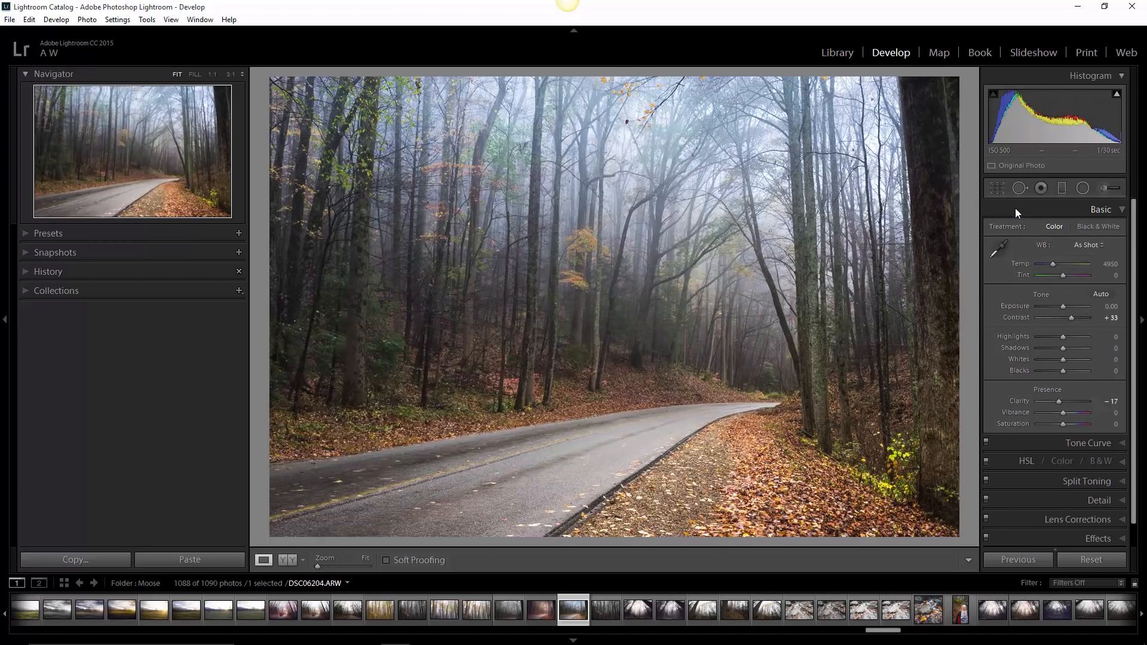
mouse_move(1075, 203)
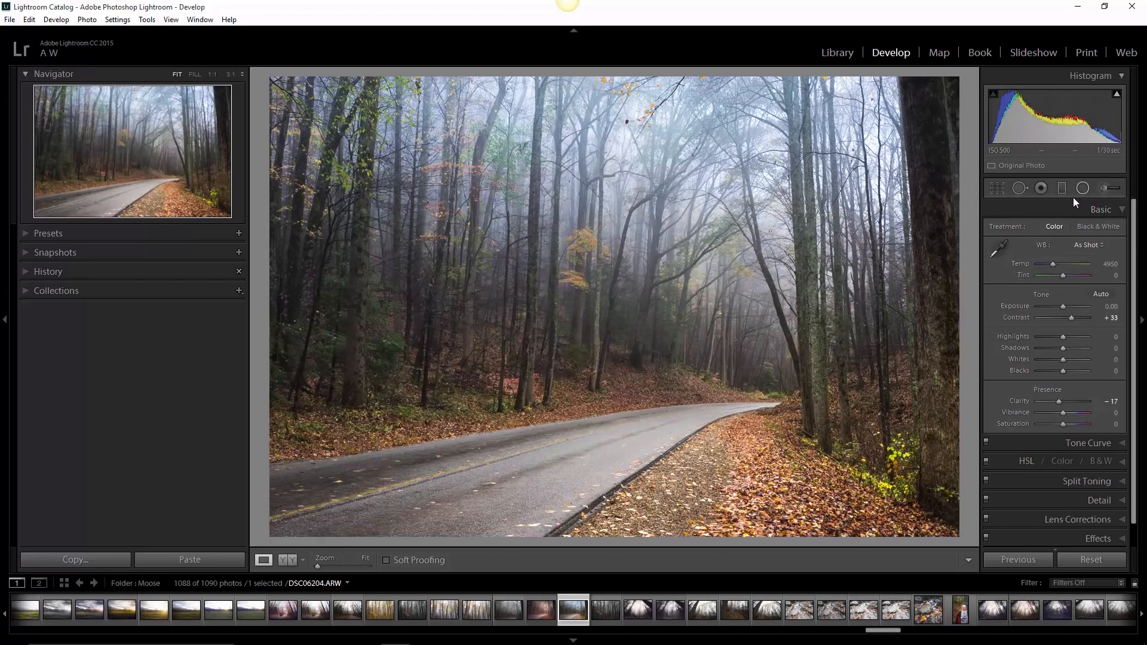
mouse_move(1061, 188)
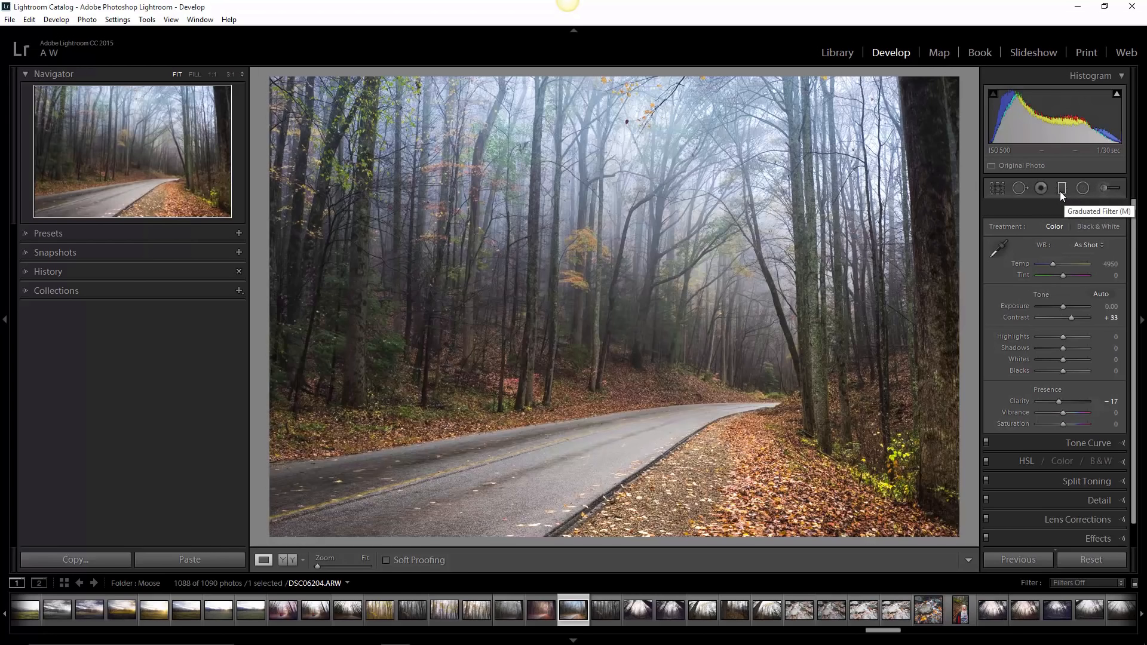
Reopen the Graduated Filter tool and inspect the existing forest filter's pin
left_click(1061, 187)
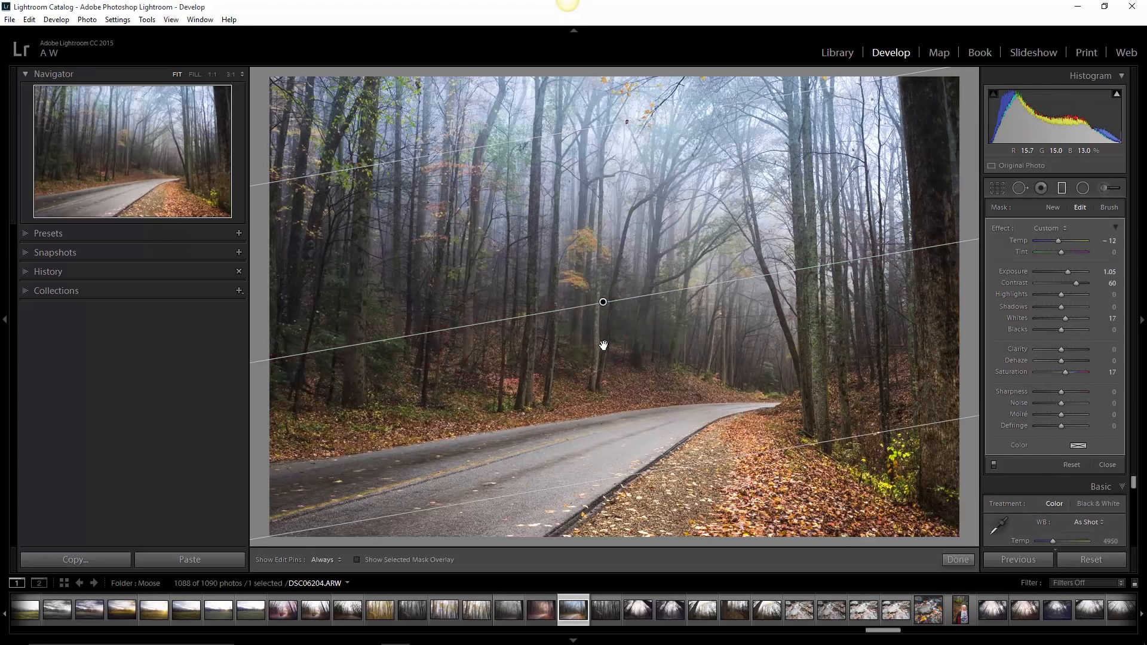
left_click_drag(603, 301, 602, 344)
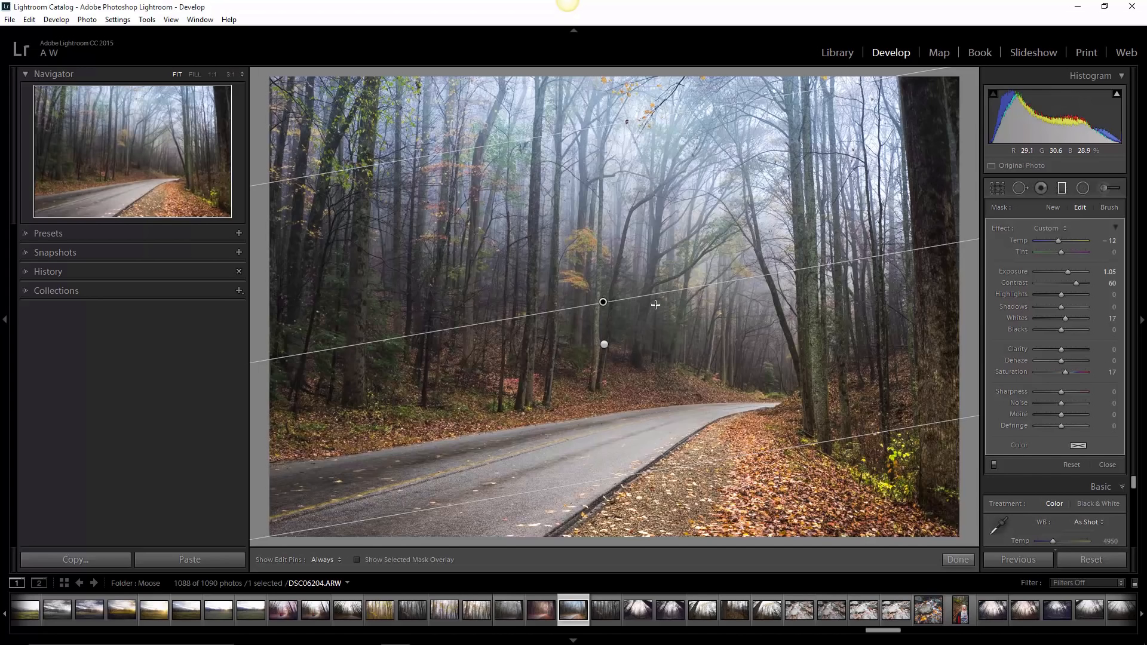
mouse_move(693, 244)
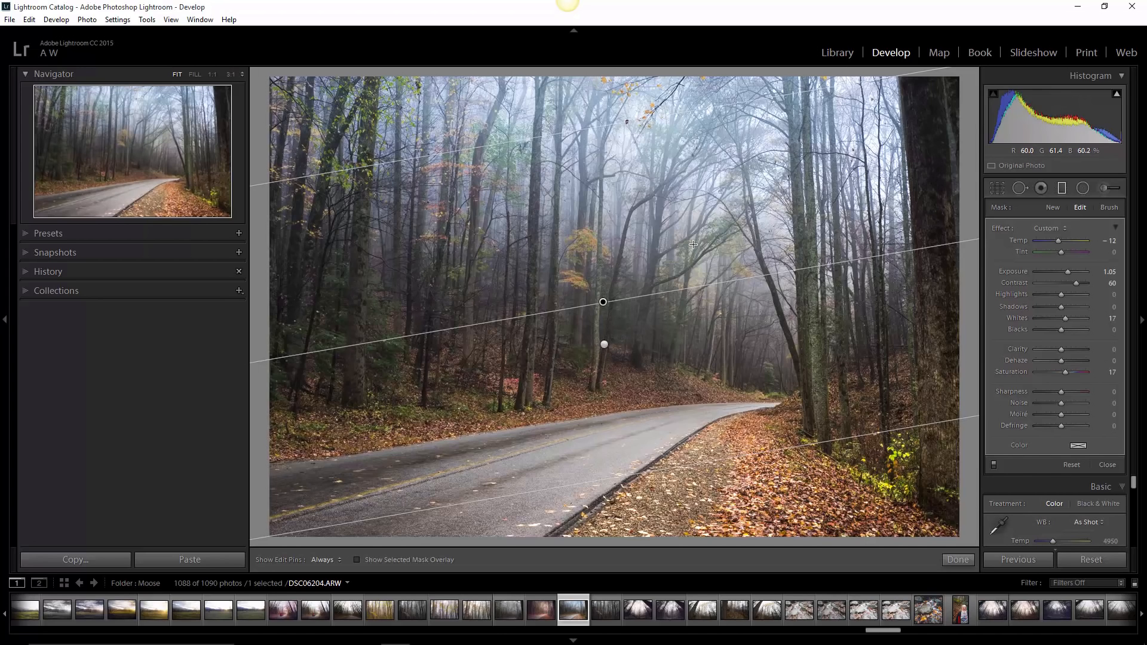
mouse_move(878, 247)
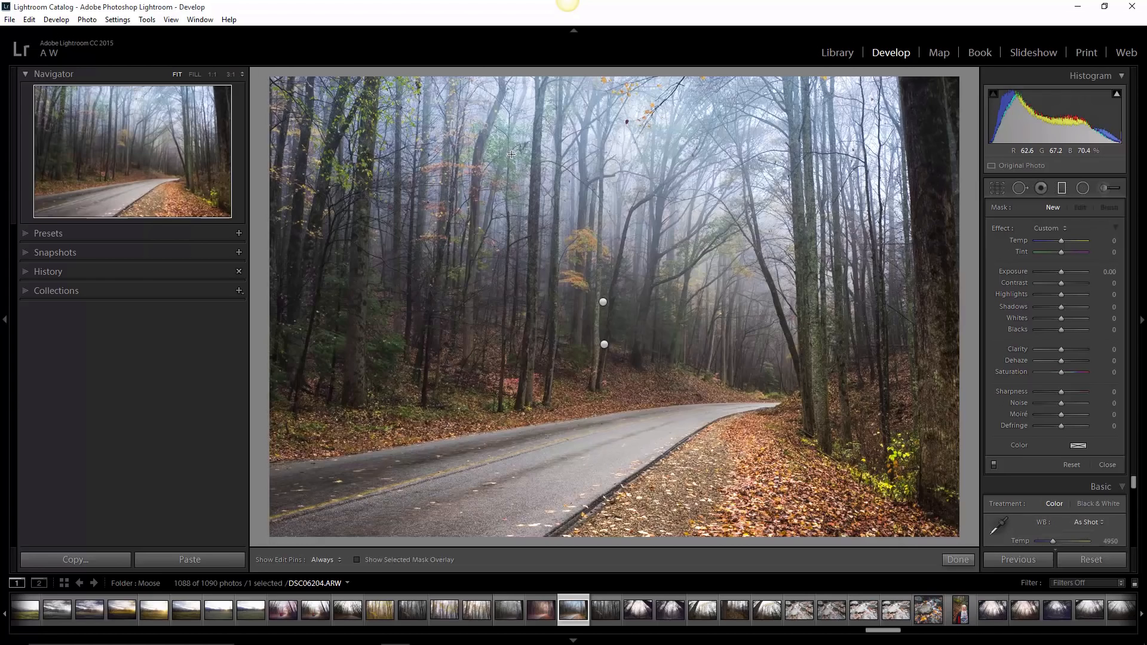
mouse_move(585, 109)
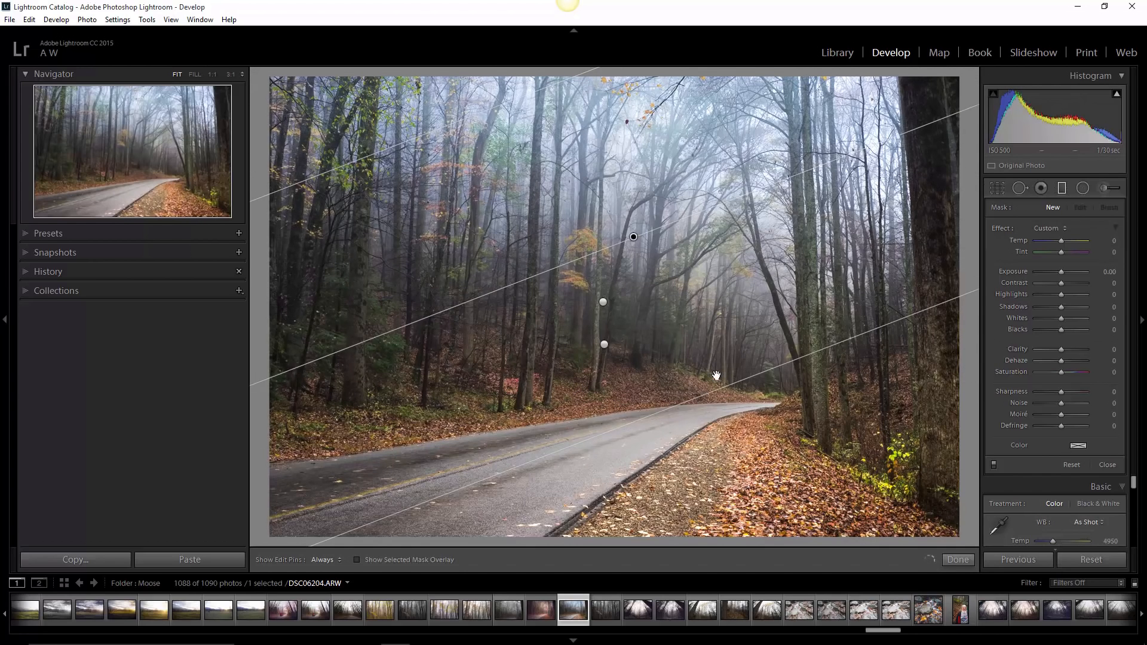
Draw a diagonal graduated filter over the left trees and darken it to Exposure -0.67
left_click_drag(633, 236, 661, 218)
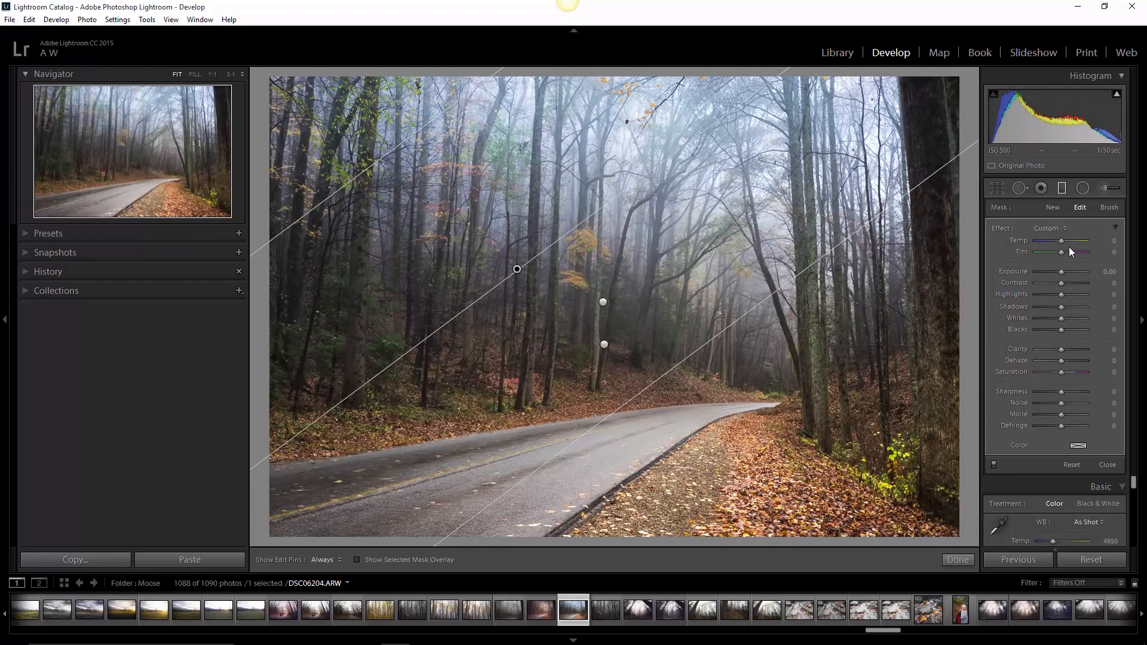
left_click_drag(1068, 271, 1057, 271)
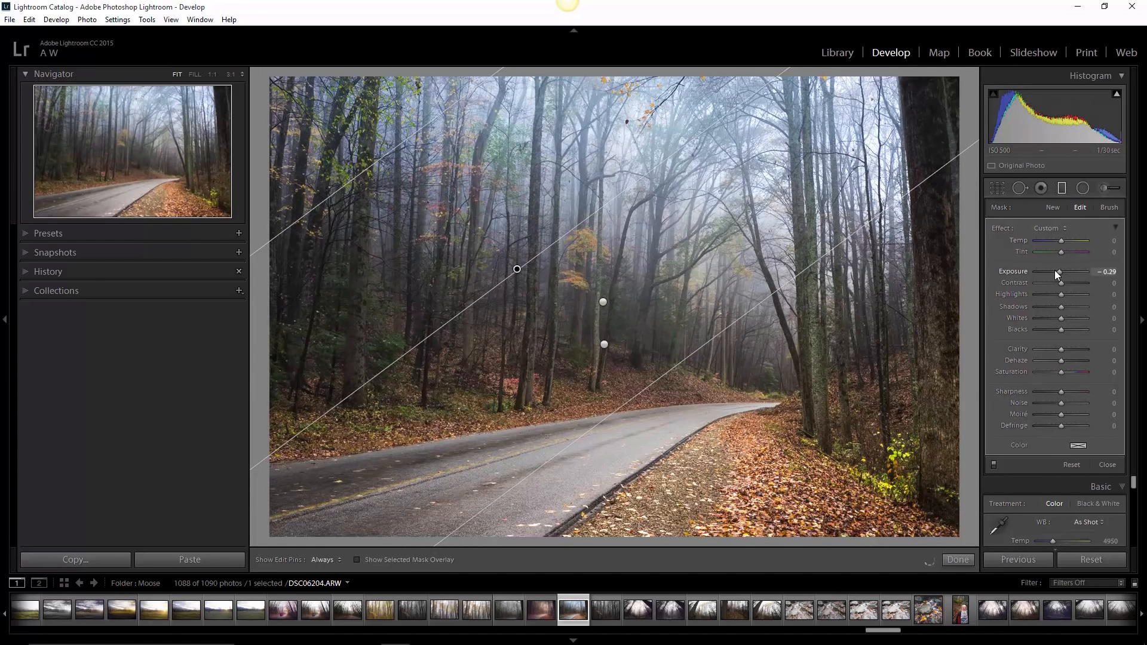
left_click_drag(1061, 271, 1055, 271)
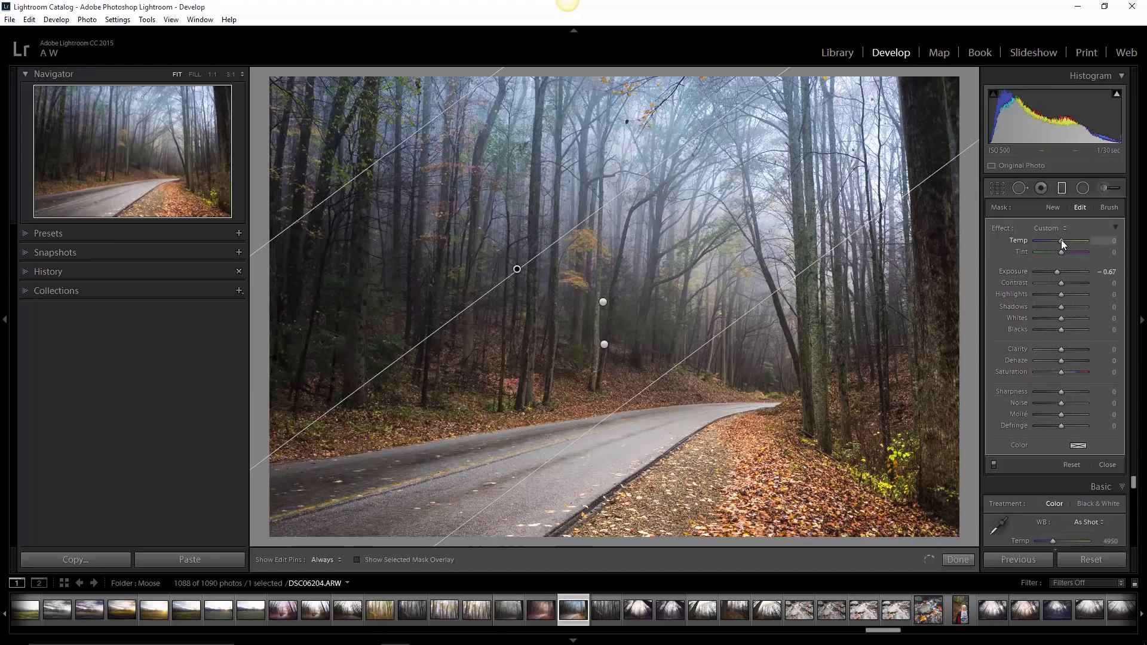
Warm the left-tree filter to Temp 12, lift Shadows to 19 and lower Clarity to -26
left_click_drag(1088, 241, 1097, 242)
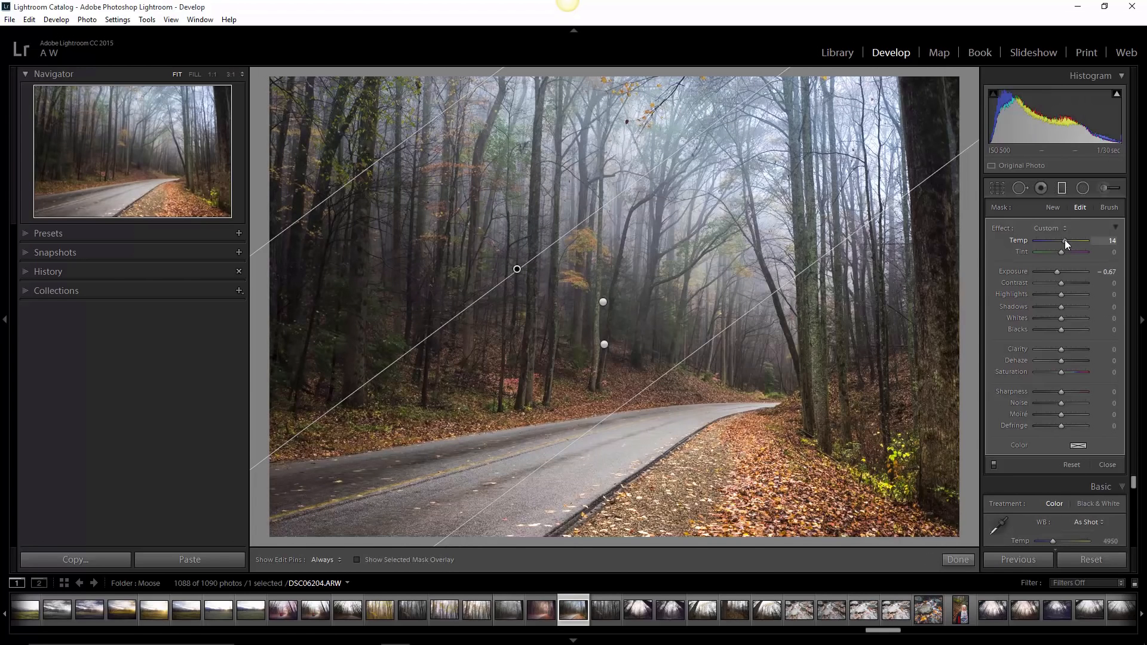
left_click_drag(1064, 240, 1075, 240)
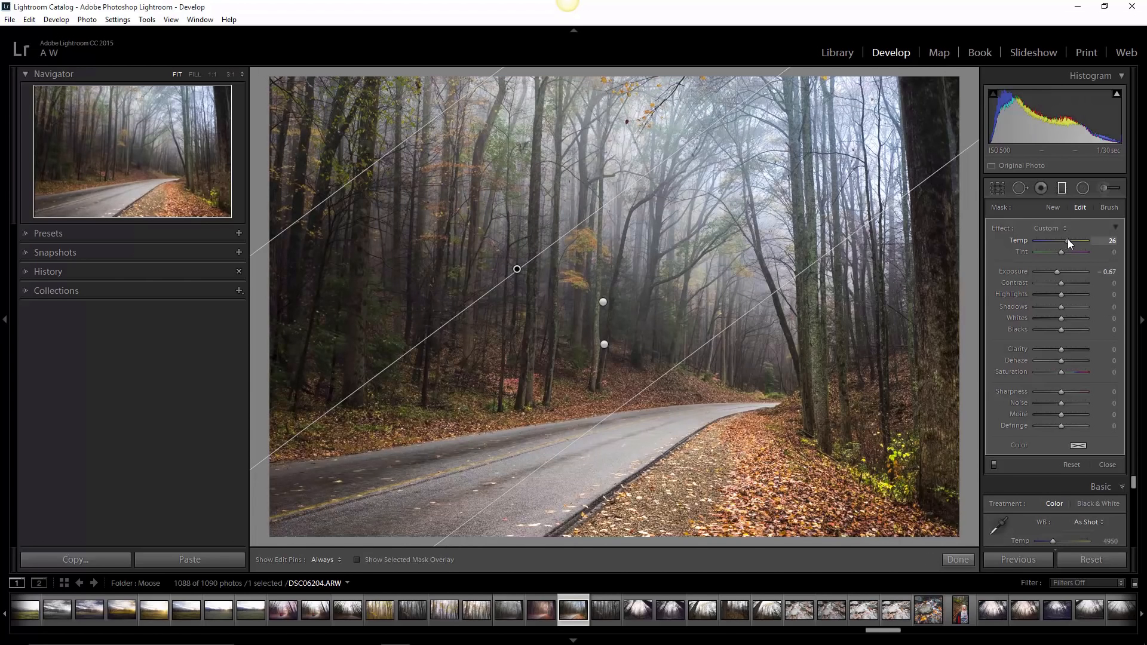
left_click_drag(1072, 241, 1064, 241)
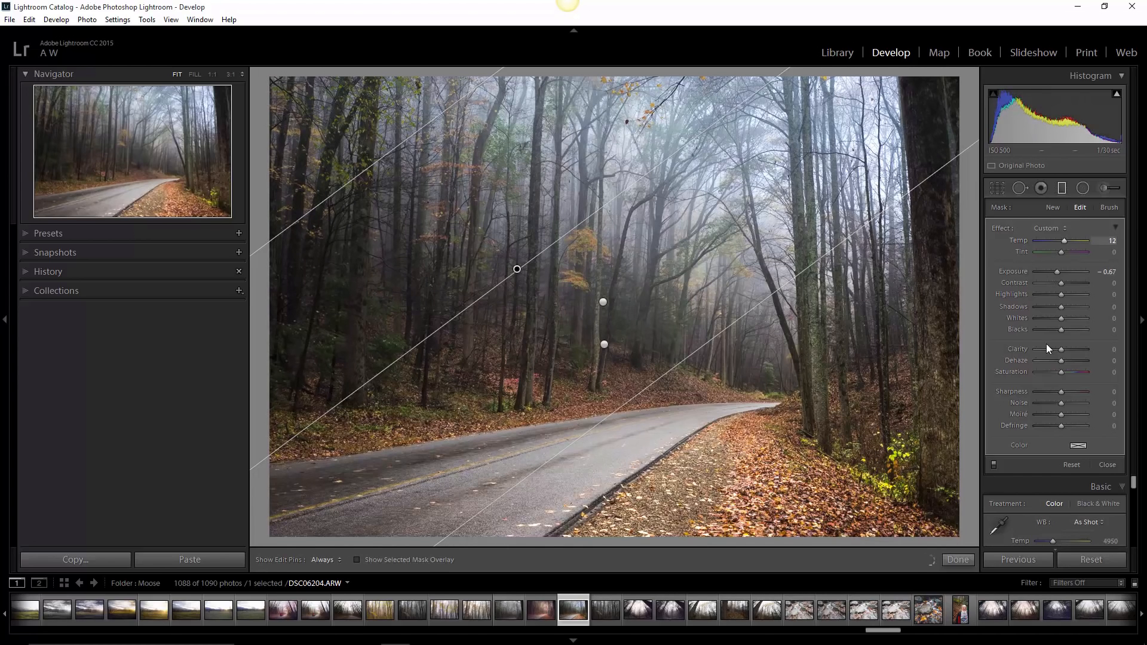
left_click_drag(1062, 307, 1068, 307)
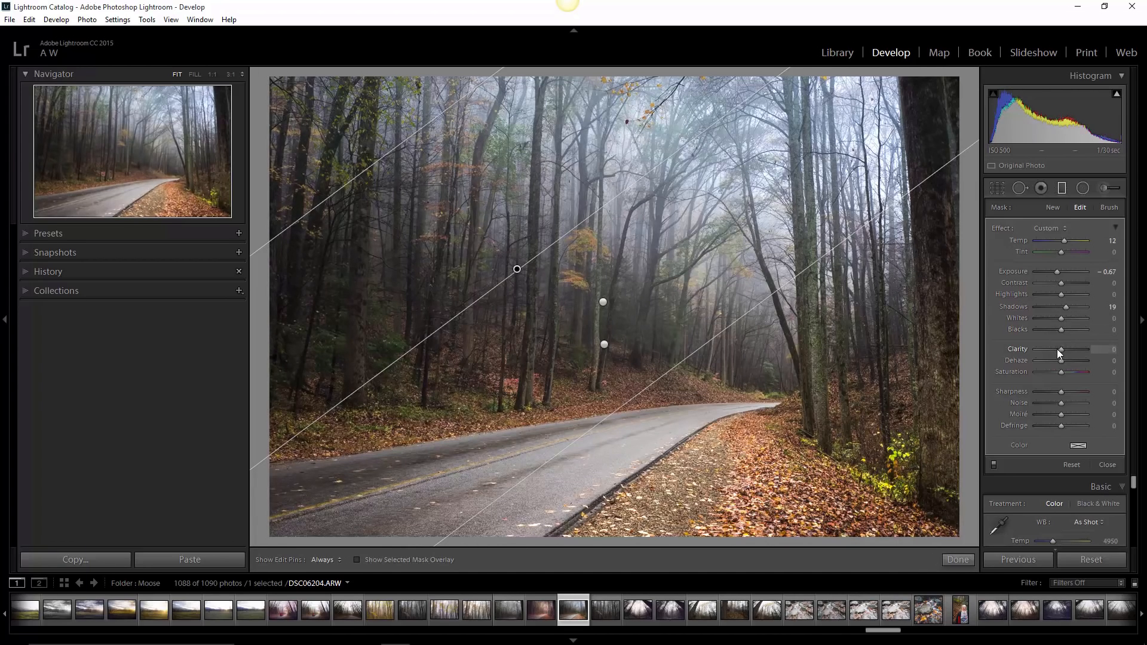
left_click_drag(1058, 351, 1052, 350)
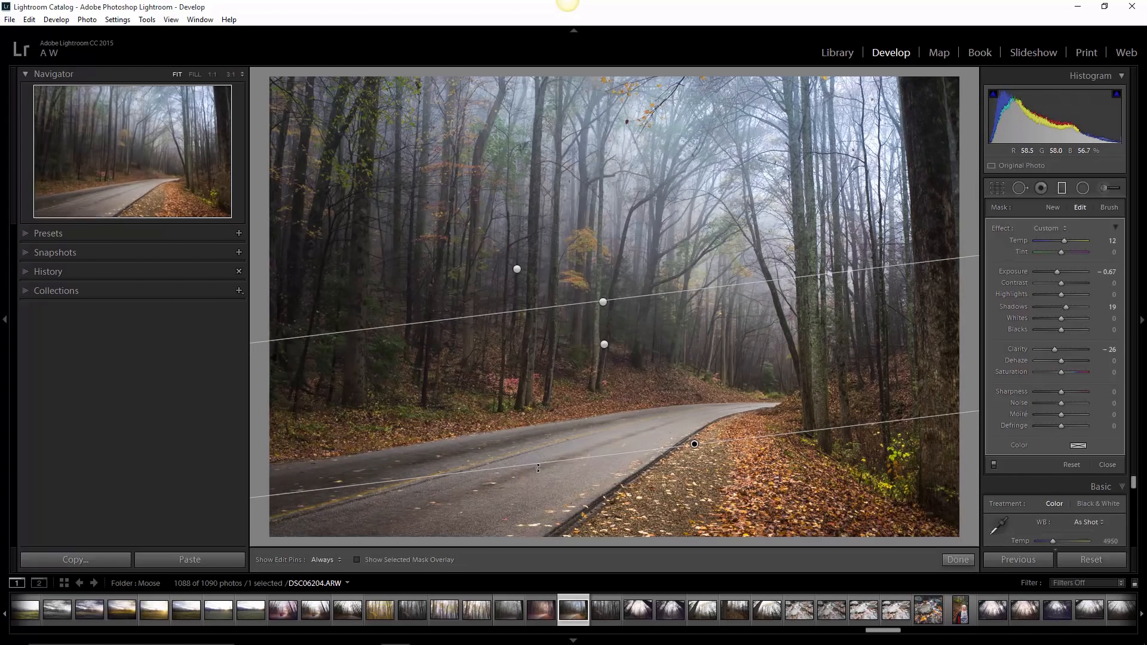
mouse_move(707, 352)
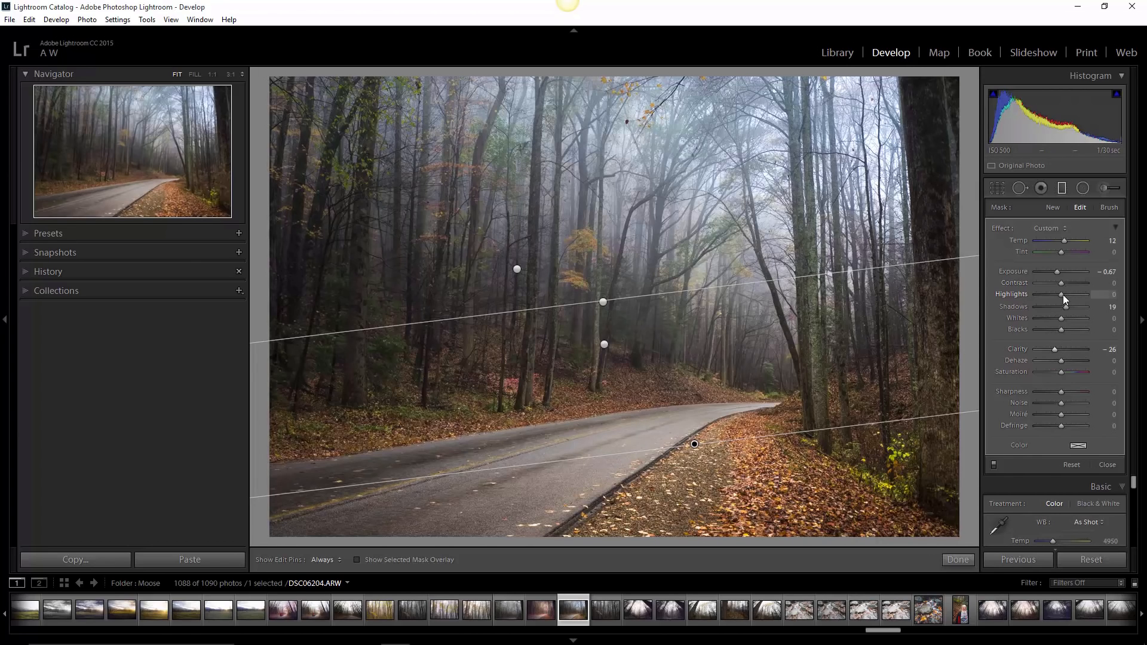
Set the roadside filter's Highlights to 31 and Exposure to -0.48
left_click_drag(1064, 294, 1090, 293)
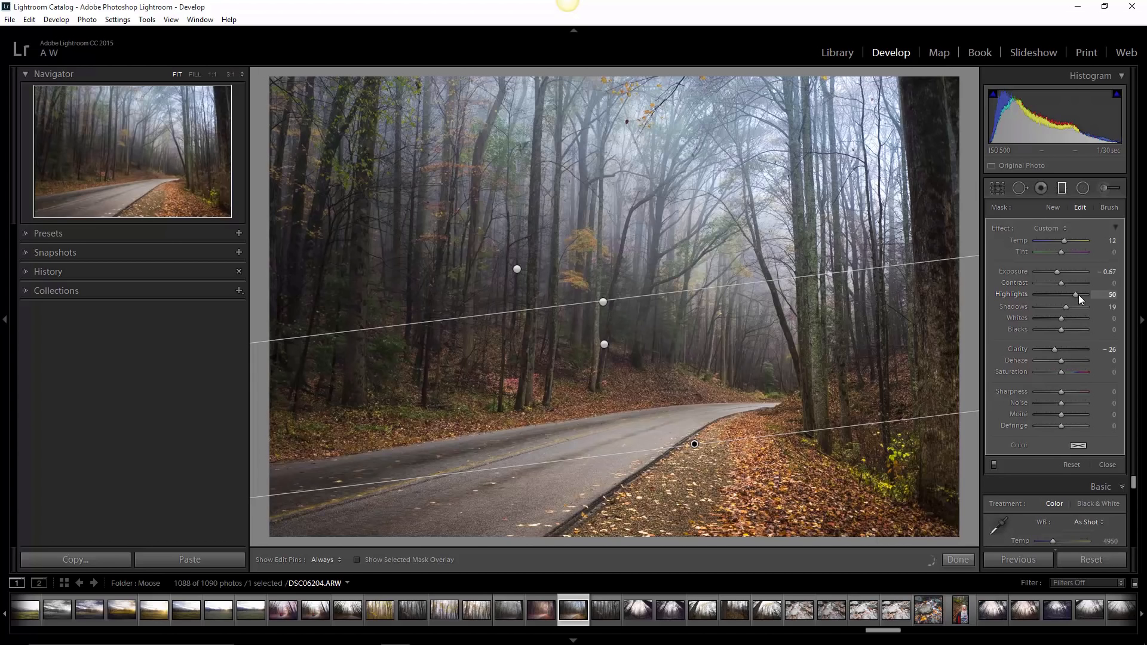
left_click_drag(1076, 294, 1069, 294)
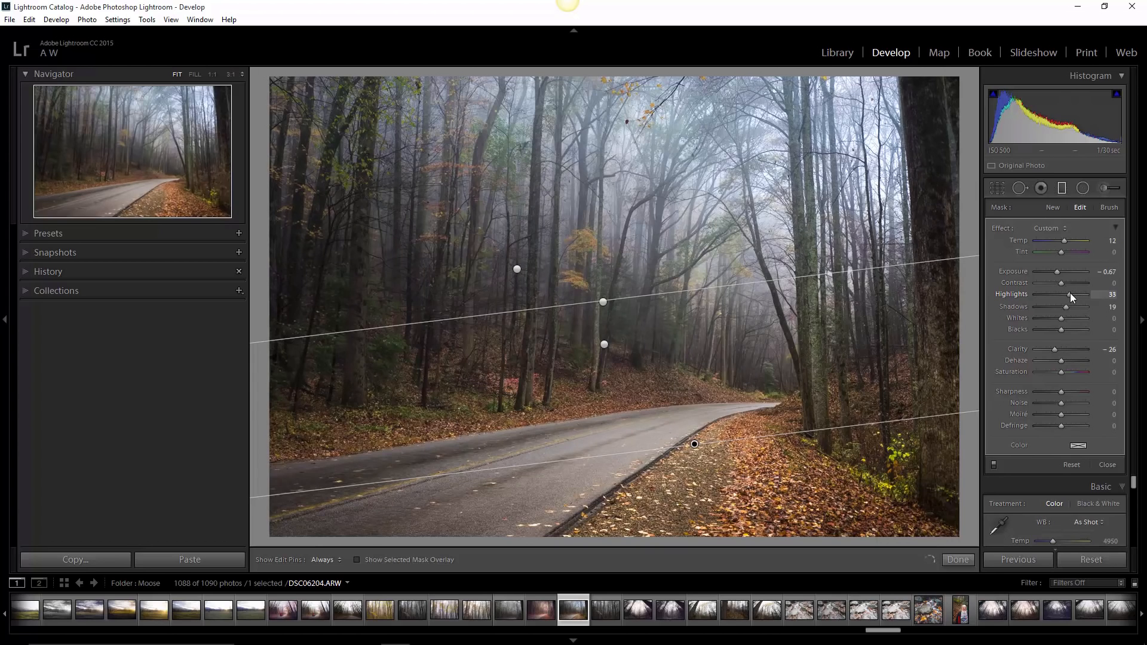
left_click_drag(1076, 283, 1062, 282)
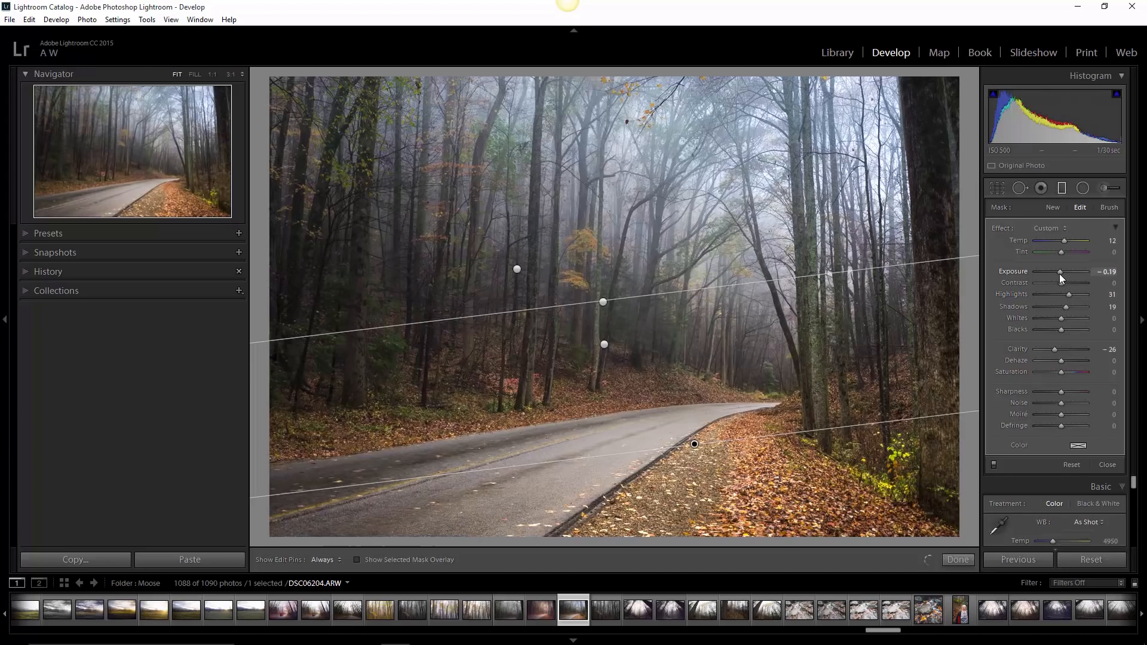
left_click_drag(1060, 271, 1057, 271)
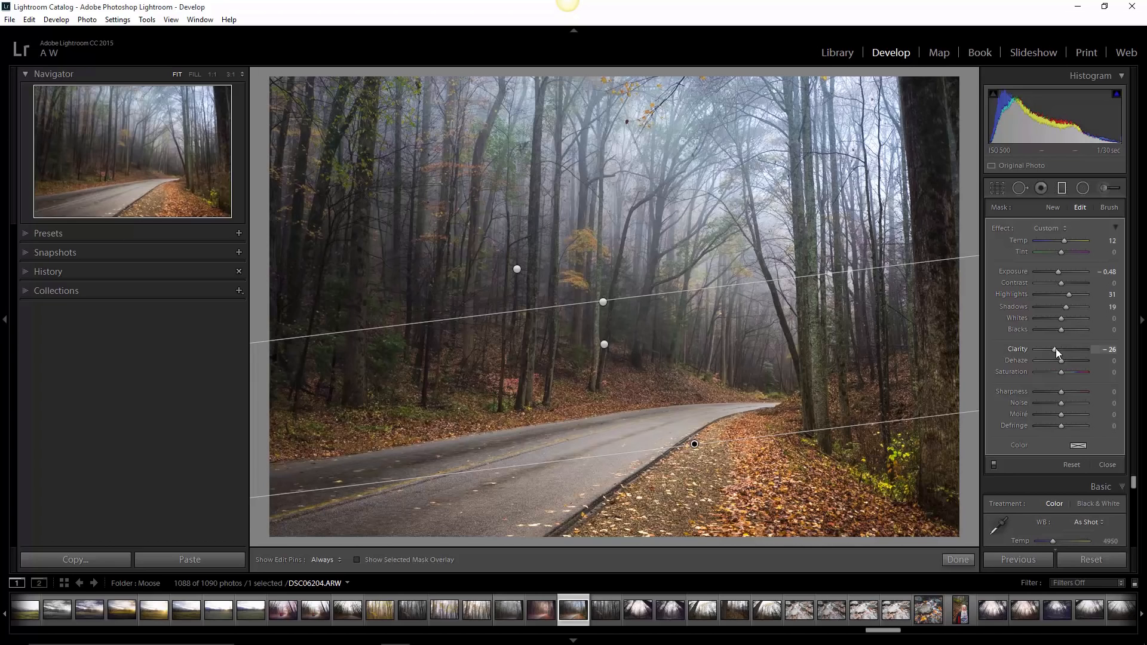
mouse_move(1062, 376)
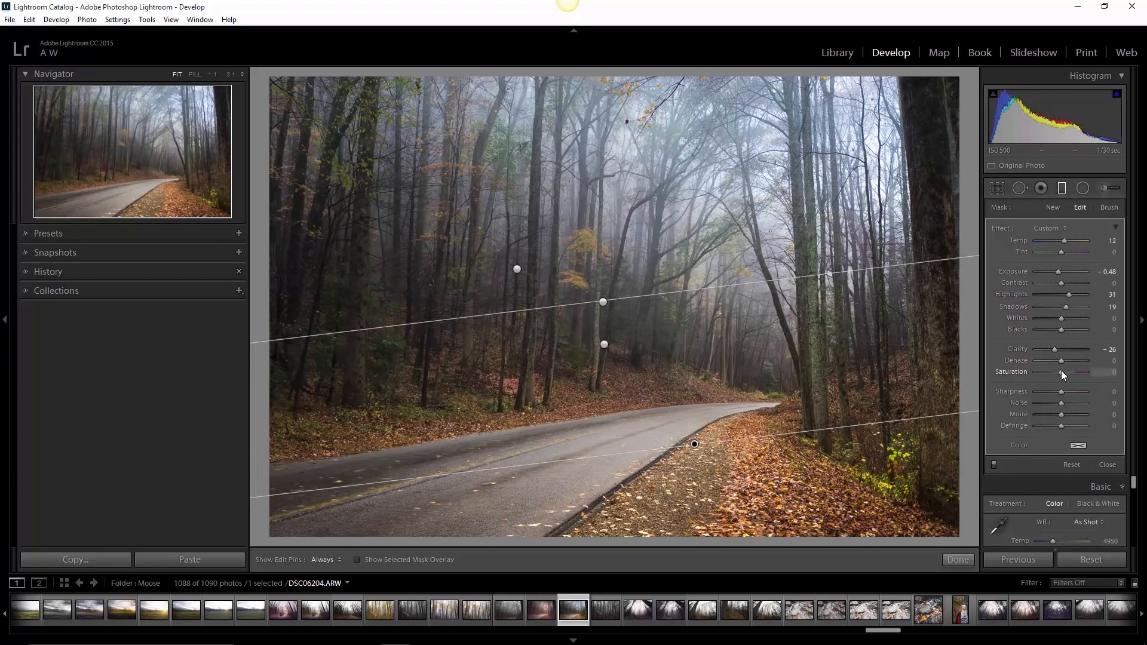
Boost the roadside leaves' Saturation to 50
left_click_drag(1066, 371, 1086, 371)
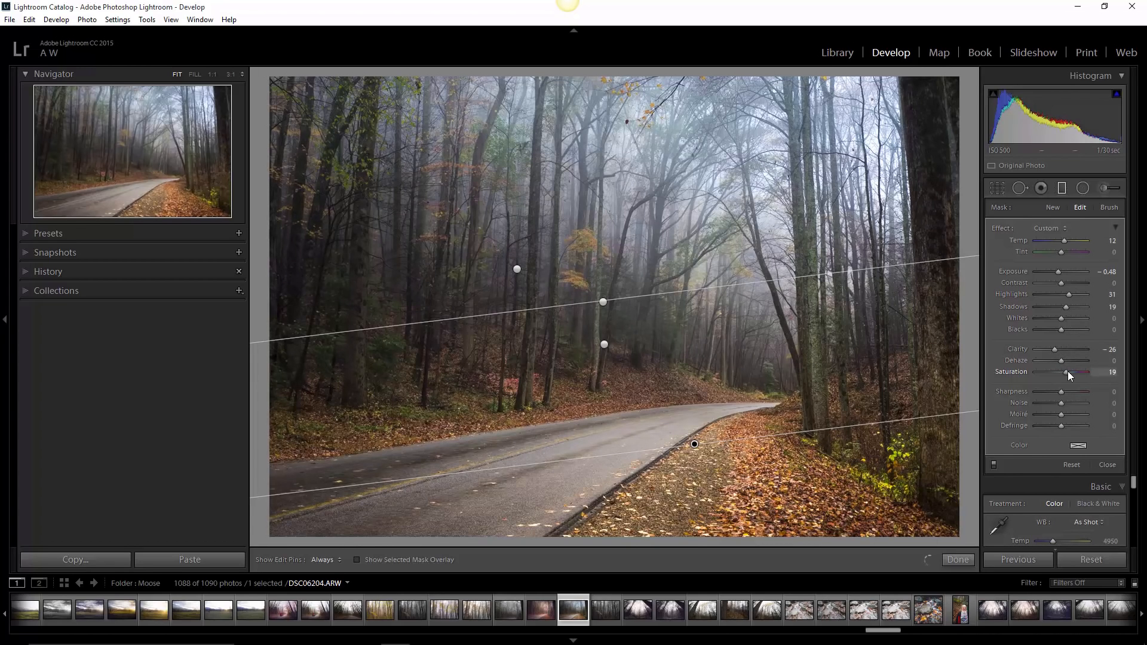
left_click_drag(1066, 372, 1090, 372)
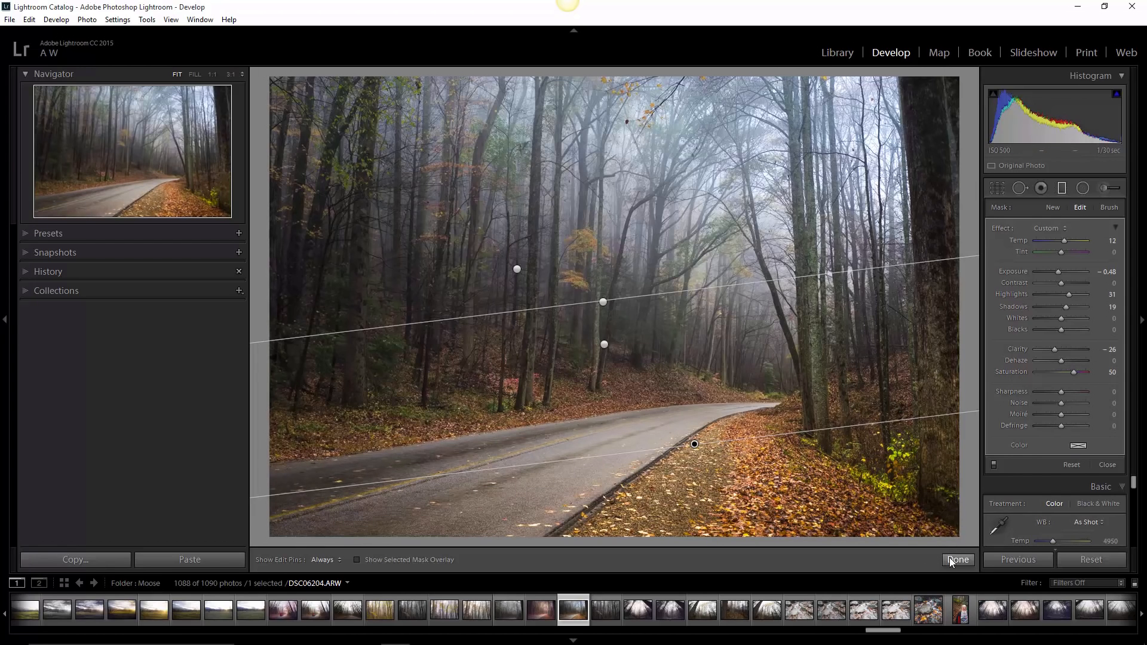
Commit the graduated filter edits and show the road photo as a before/after comparison
left_click(959, 559)
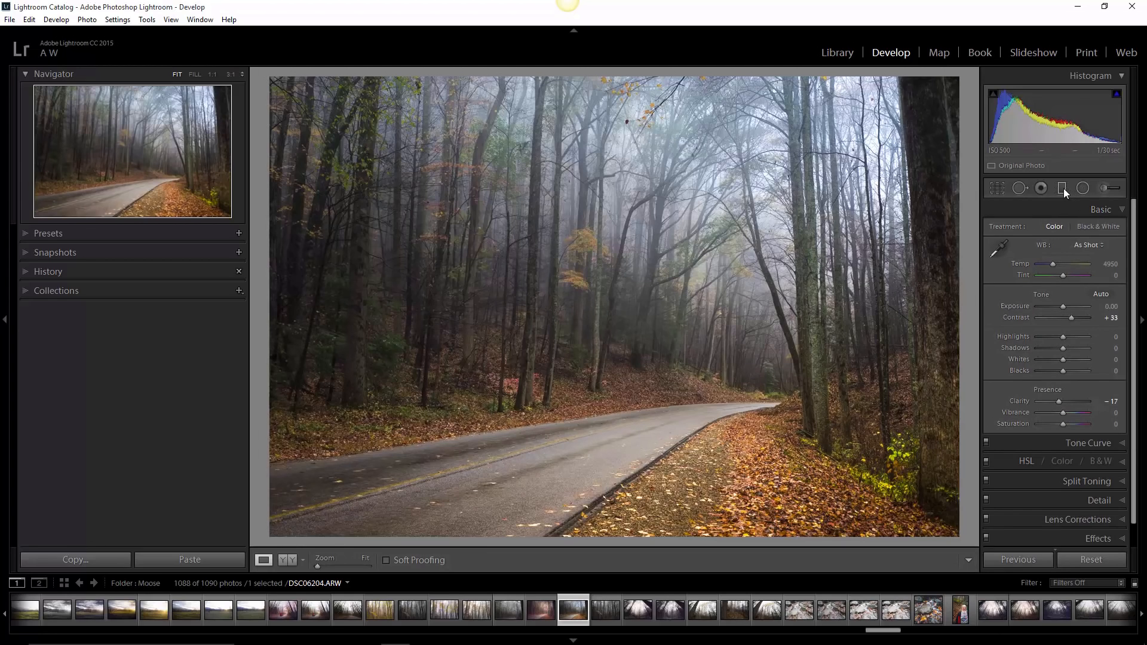
mouse_move(1063, 187)
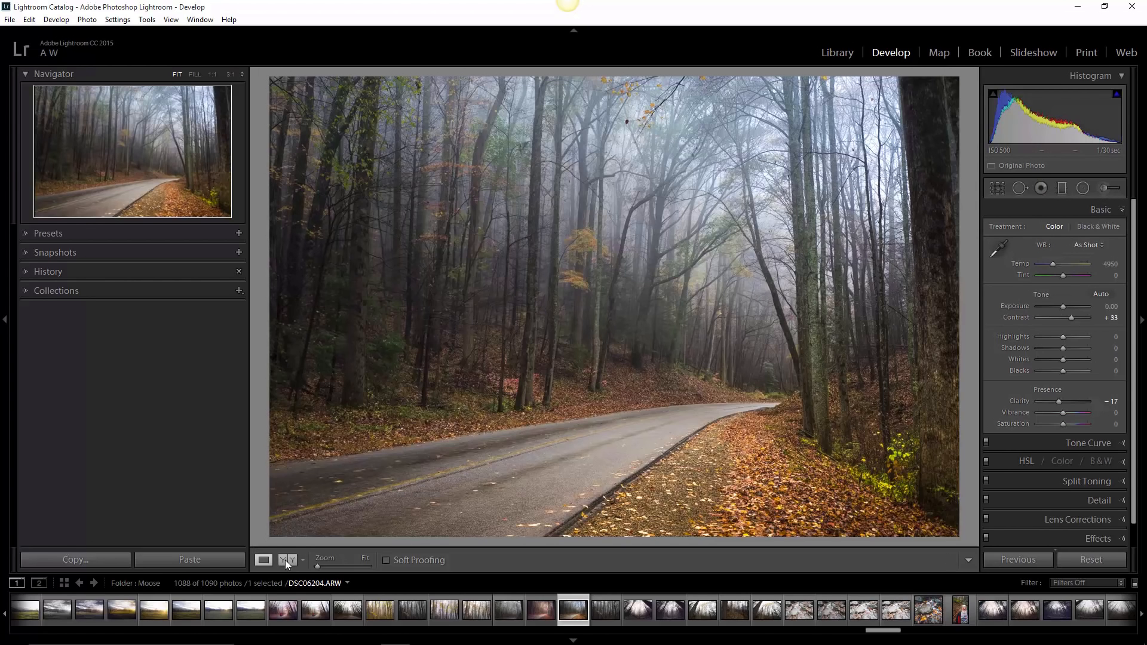
mouse_move(288, 560)
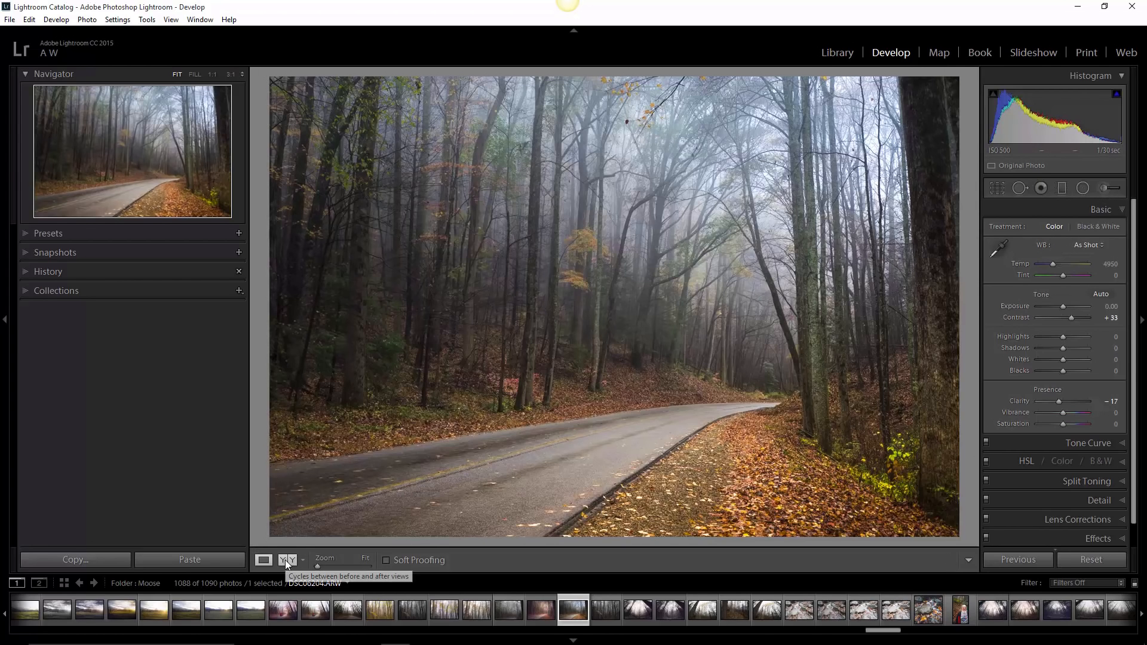
left_click(288, 559)
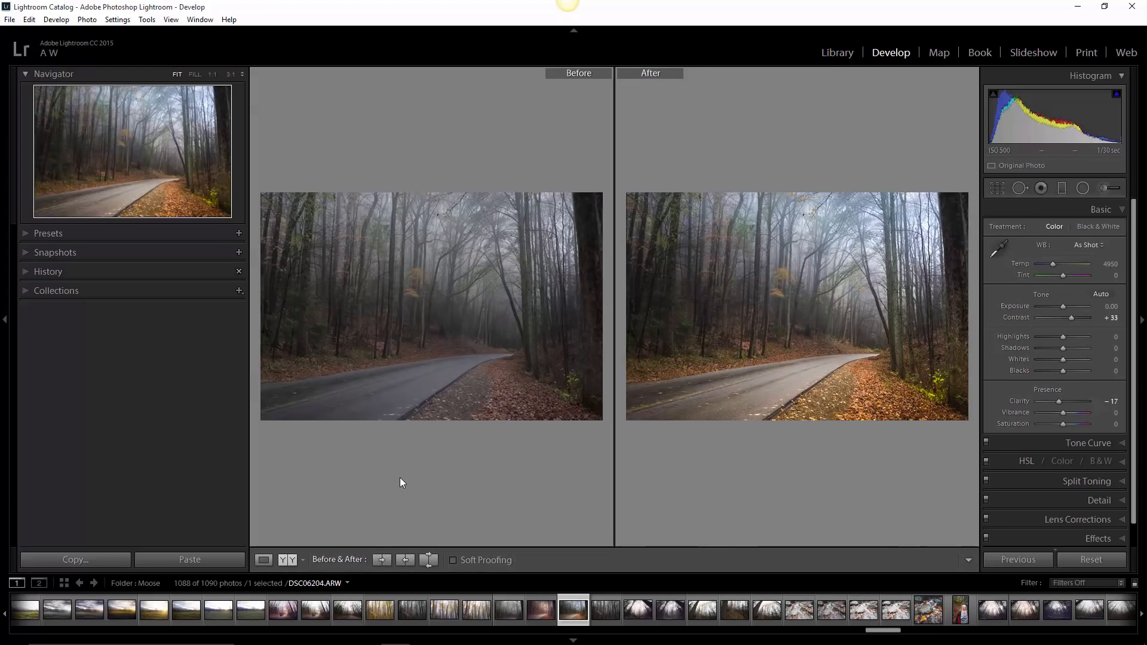
mouse_move(711, 345)
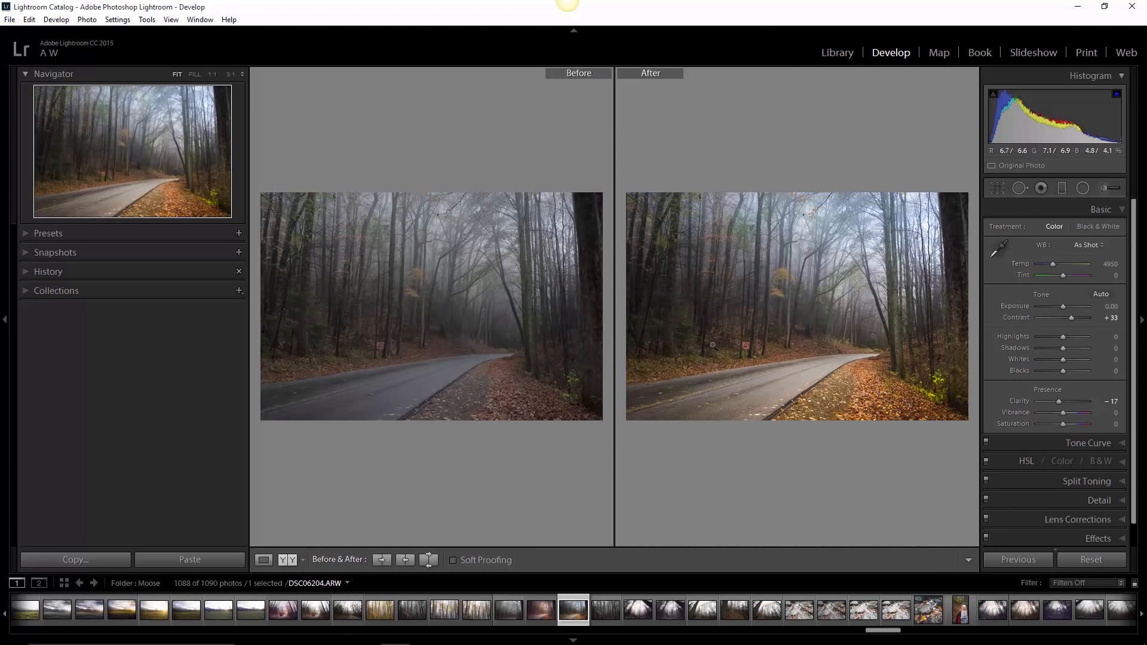
mouse_move(788, 379)
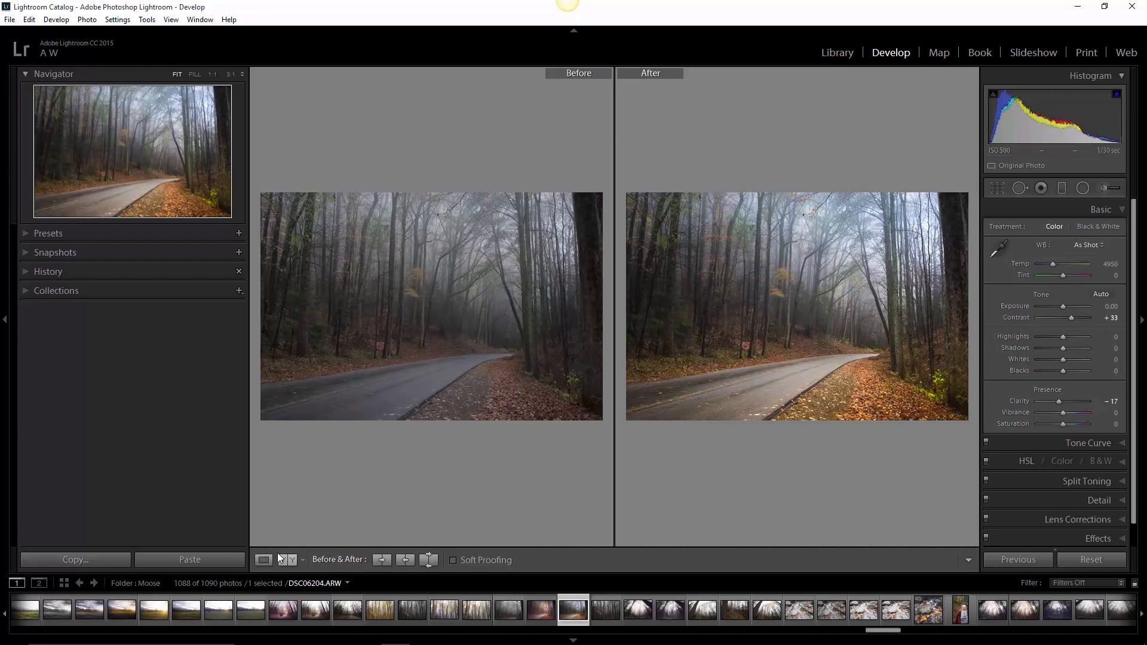
Return to the single Loupe view of the edited road photo
left_click(263, 559)
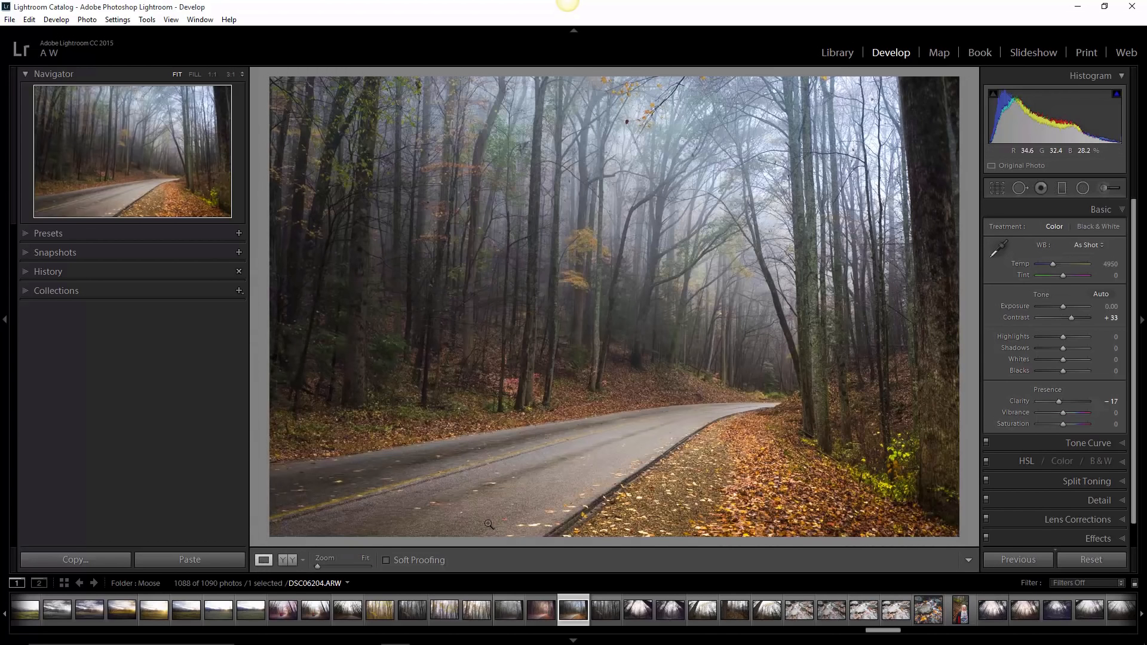